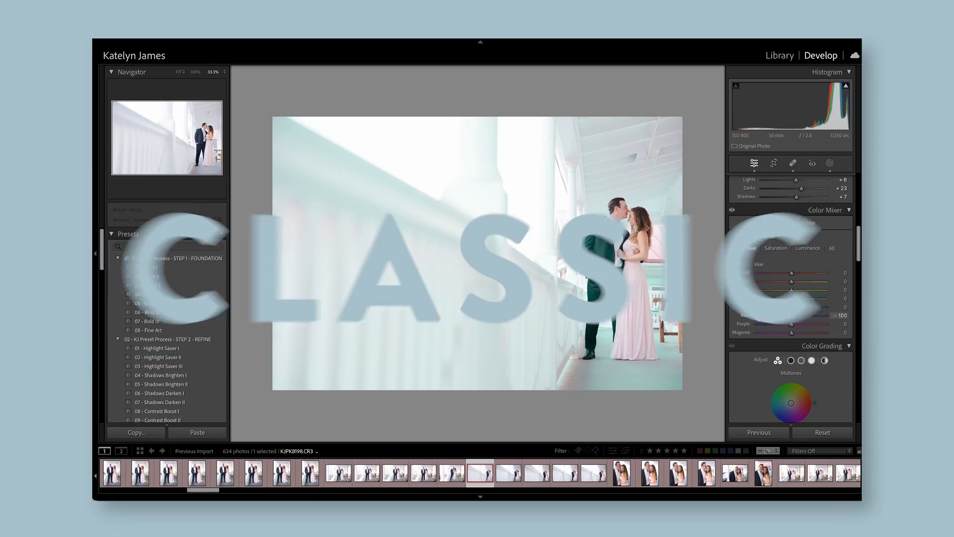
Expand the Catalog panel so its photo groupings show, each counting zero photos.
left_click(613, 56)
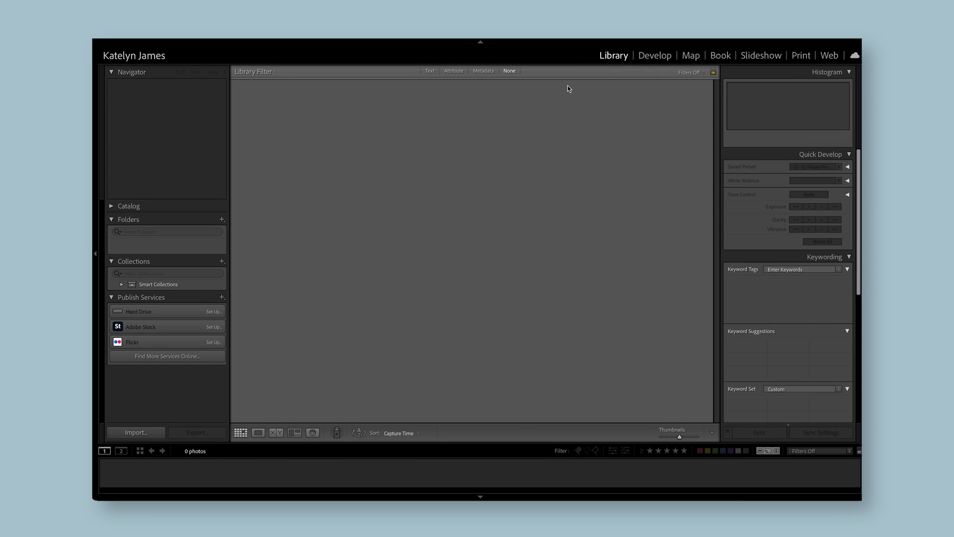
mouse_move(454, 247)
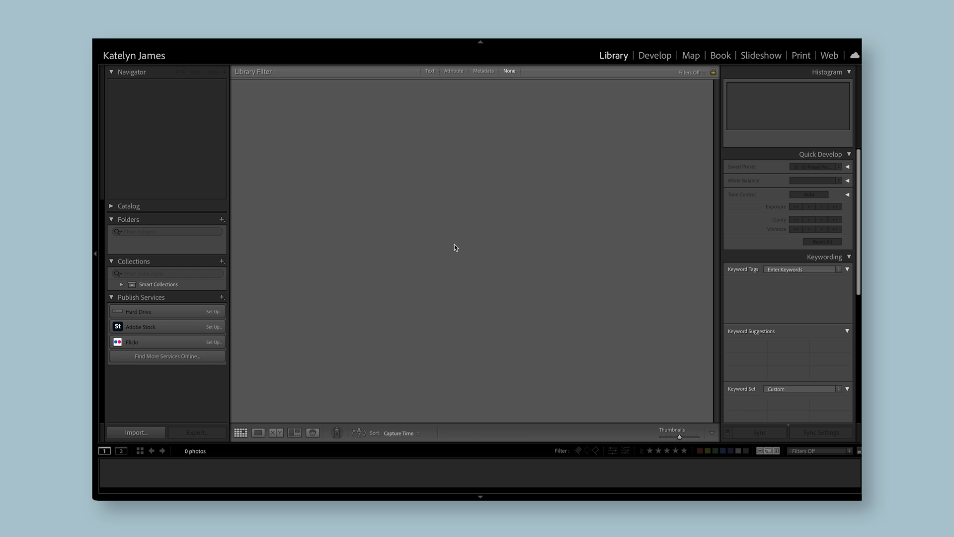
mouse_move(245, 191)
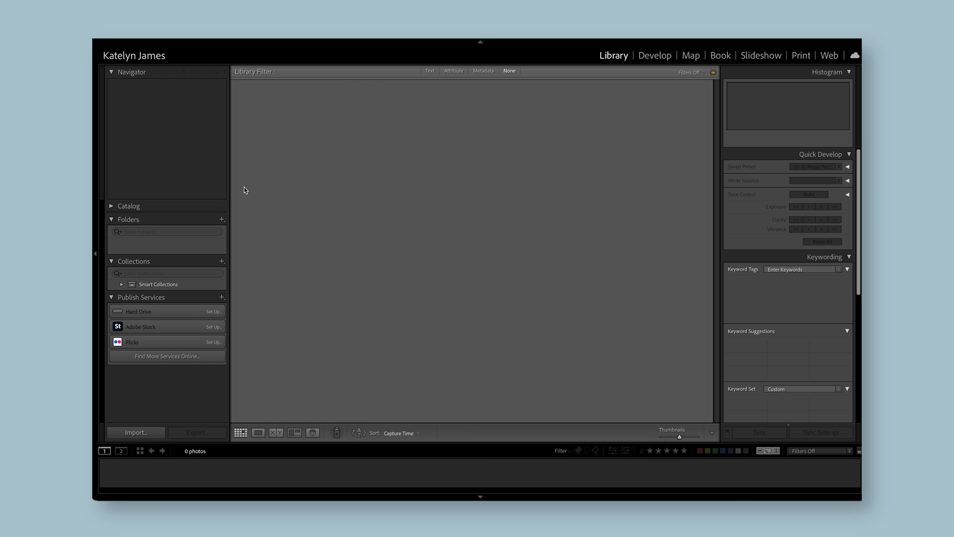
left_click(112, 206)
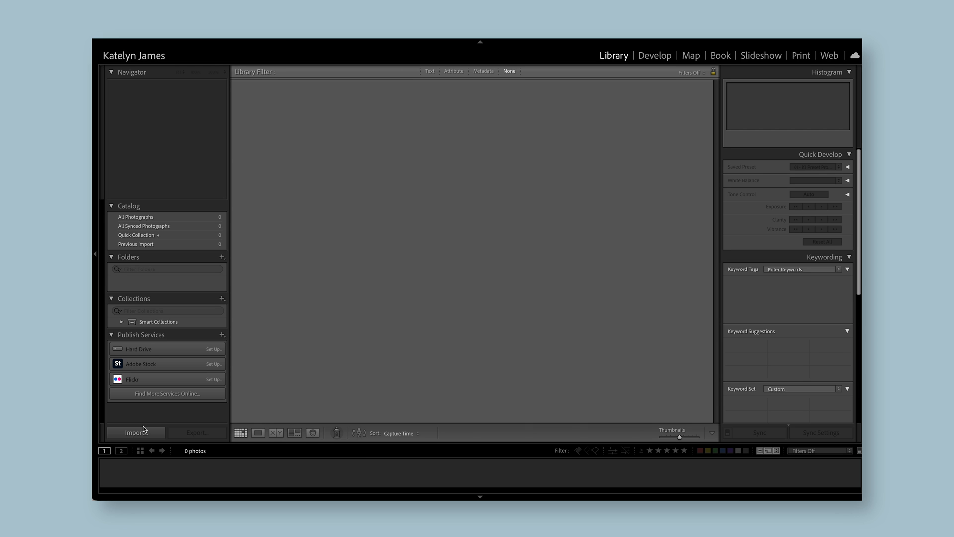
Start a photo import and browse the Untitled card, then collapse its folders.
left_click(136, 432)
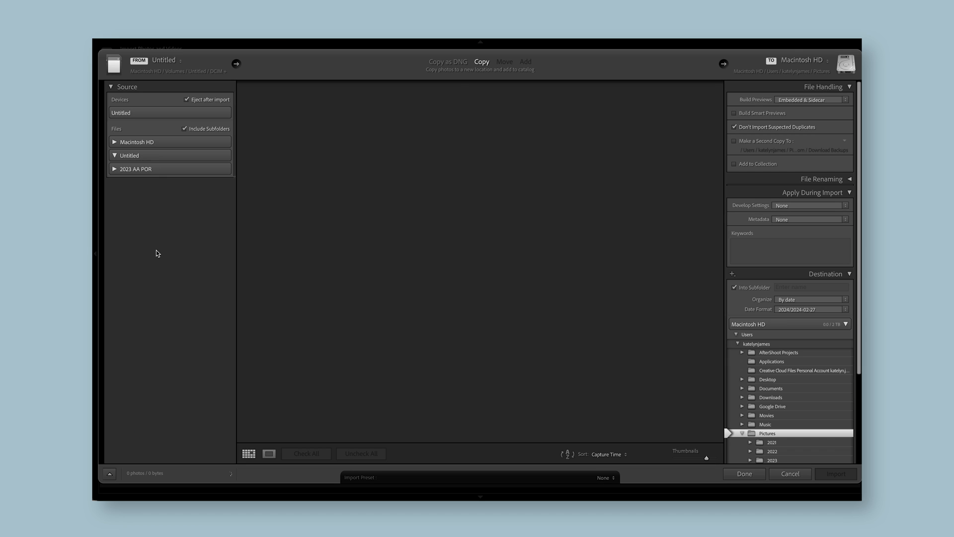
left_click(116, 165)
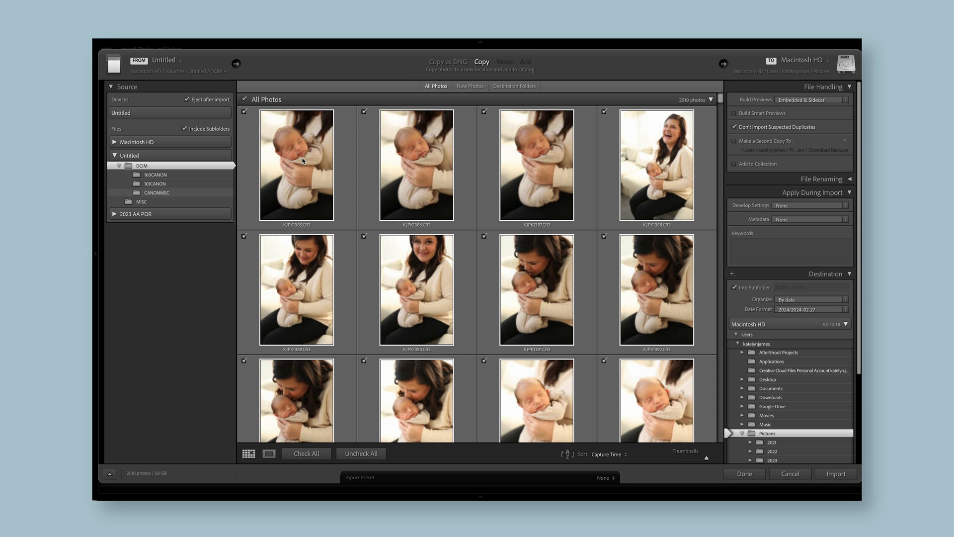
mouse_move(271, 315)
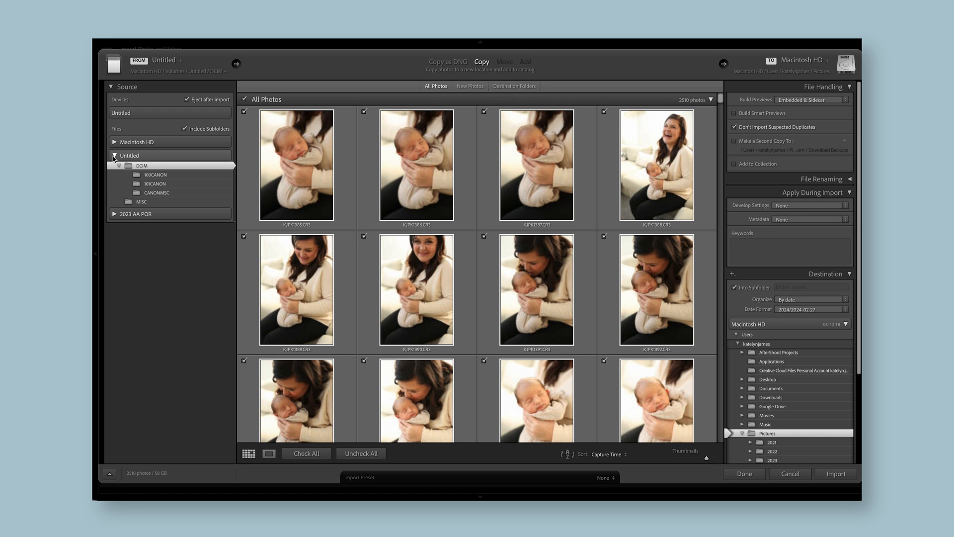
left_click(114, 155)
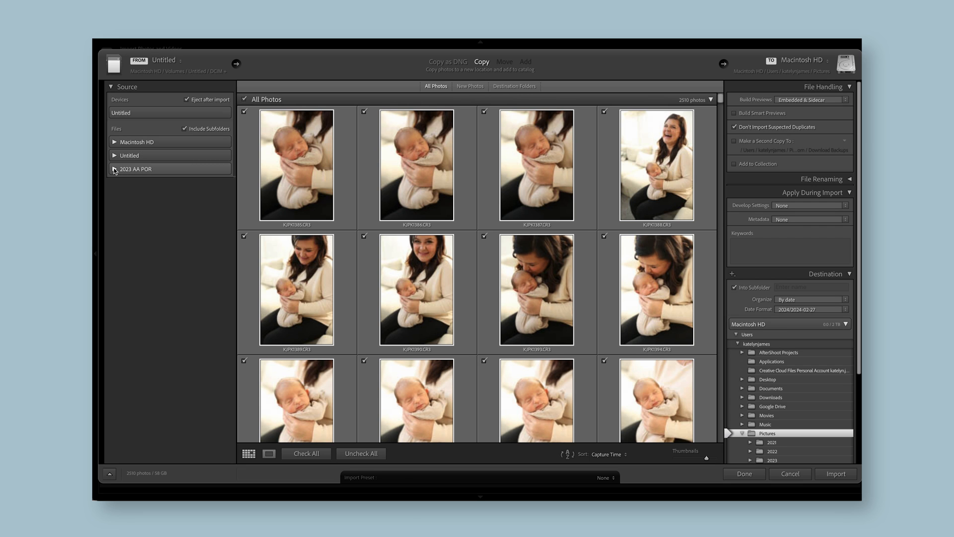
Expand the 2023 AA POR drive and its Blair and Ashley Eshoot folder in the Source panel.
left_click(114, 169)
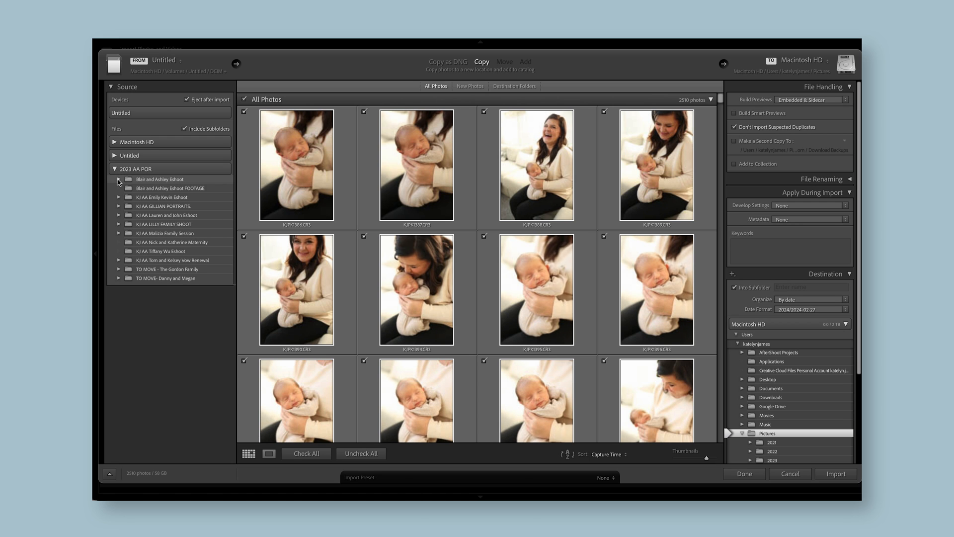
scroll("down", 3)
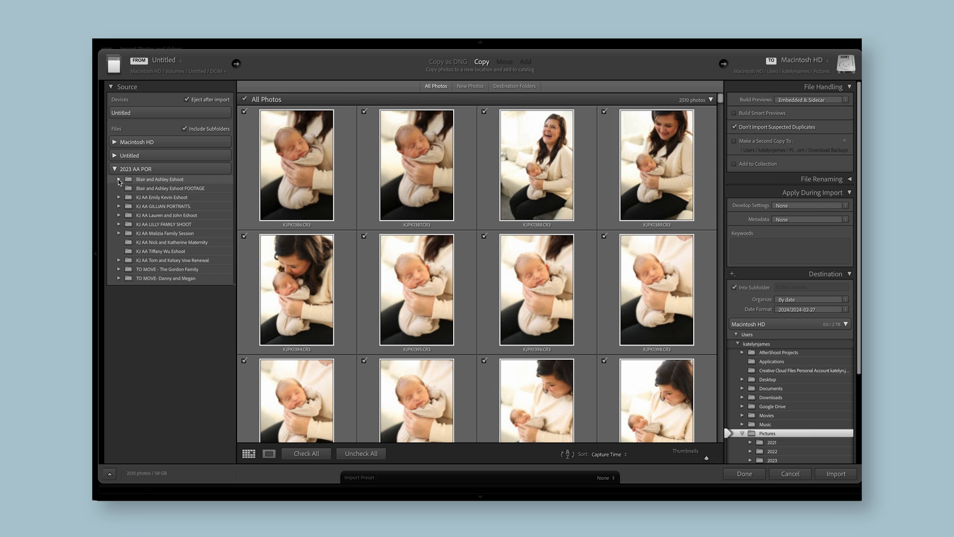
left_click(120, 179)
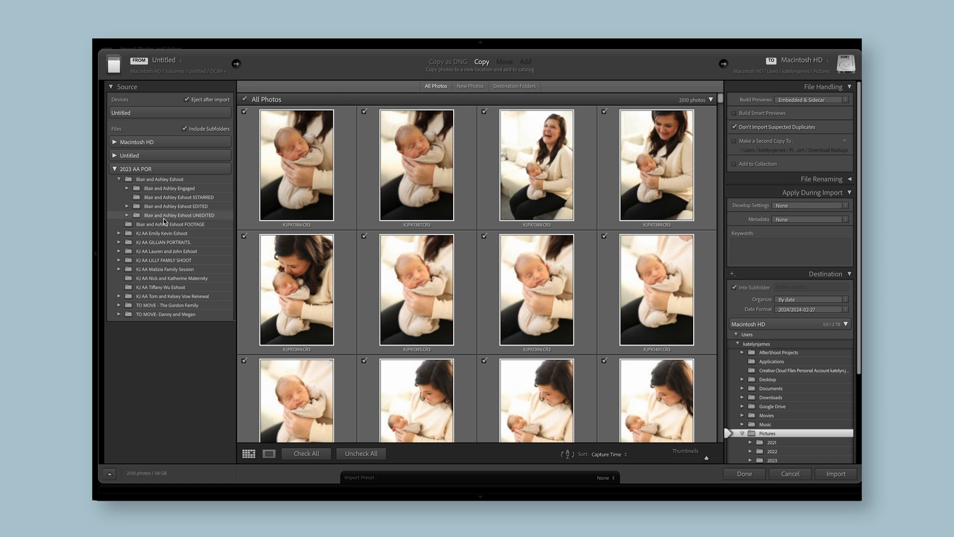
Preview the UNEDITED folder's photos, then choose the 5STARRED folder as the import source.
left_click(180, 214)
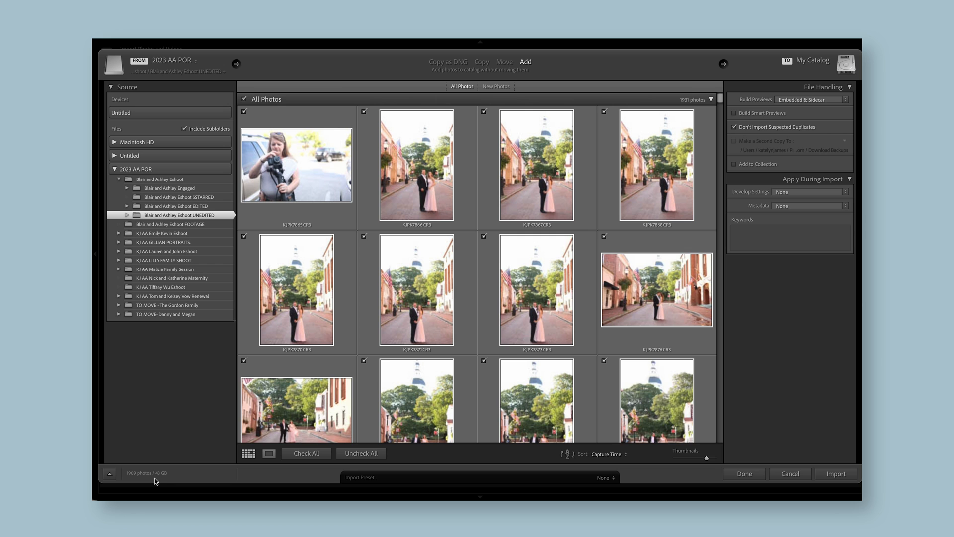
scroll("down", 3)
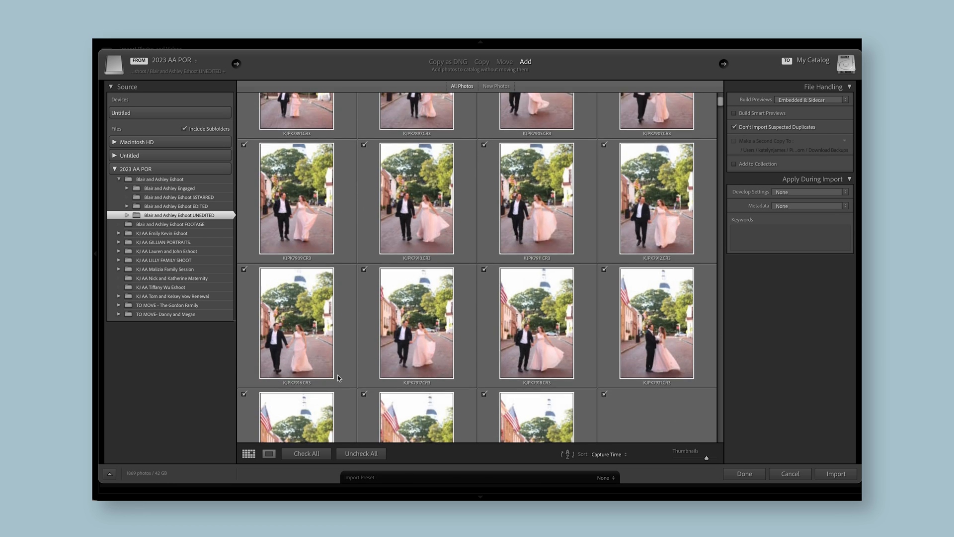
scroll("down", 3)
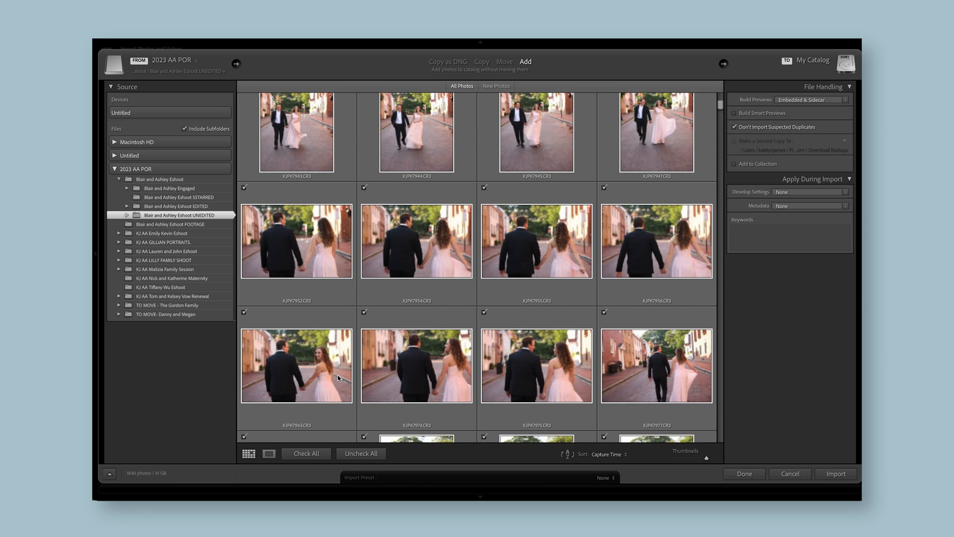
scroll("down", 3)
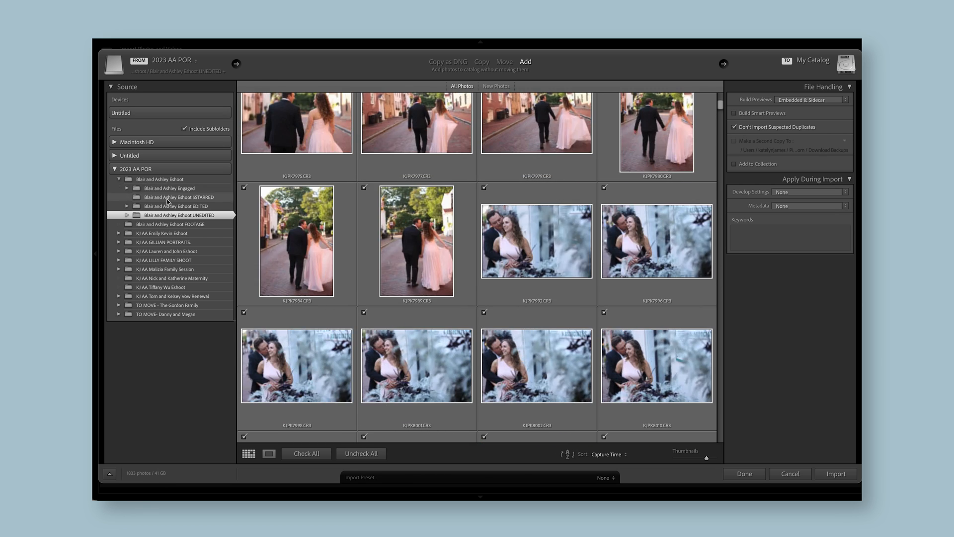
scroll("down", 3)
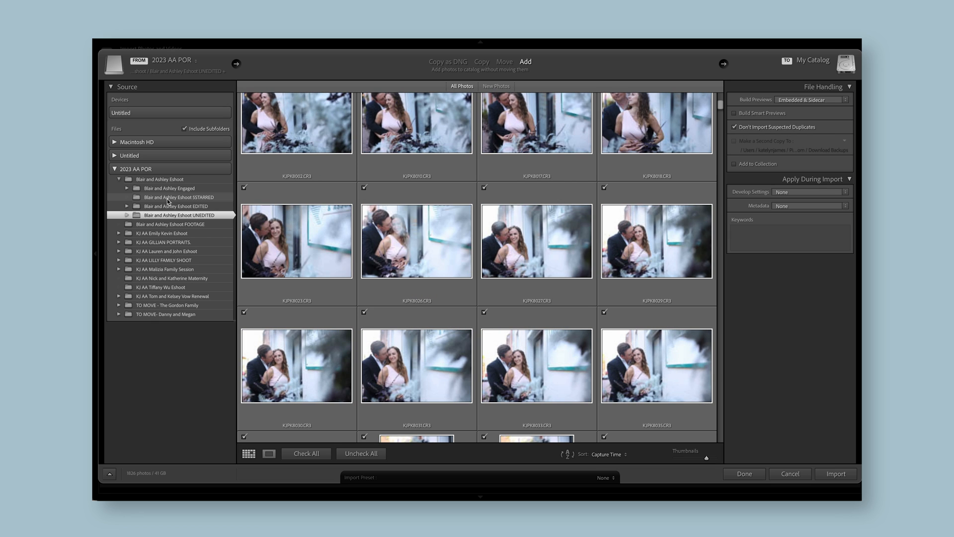
left_click(179, 197)
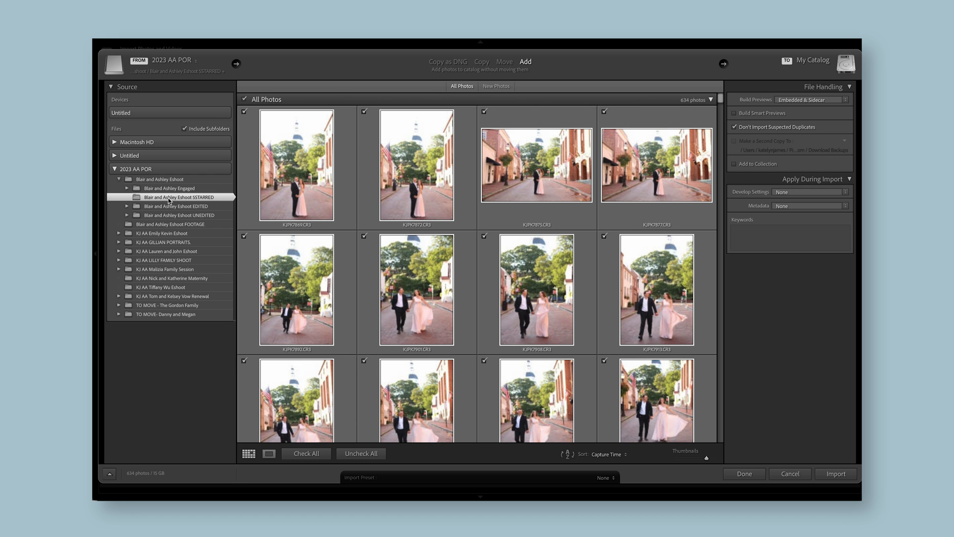
scroll("down", 3)
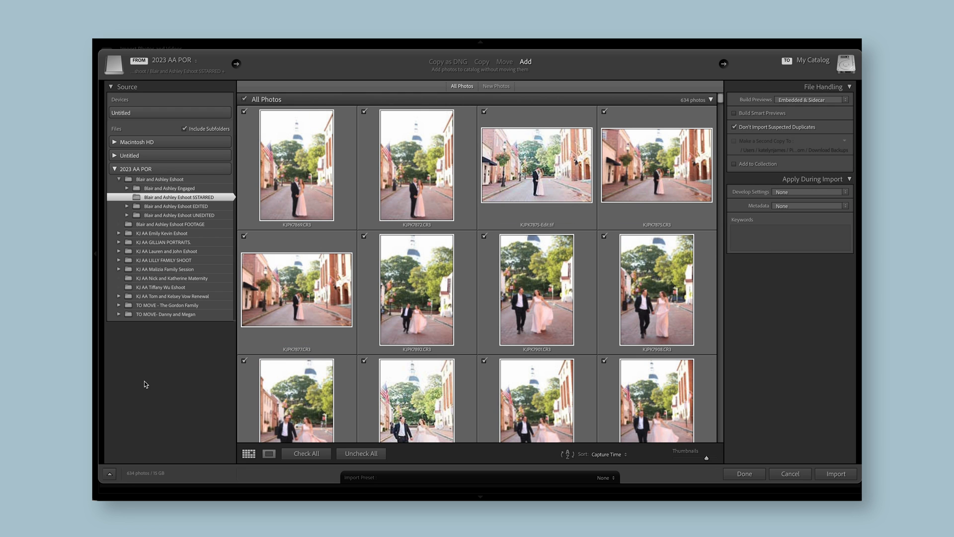
mouse_move(823, 76)
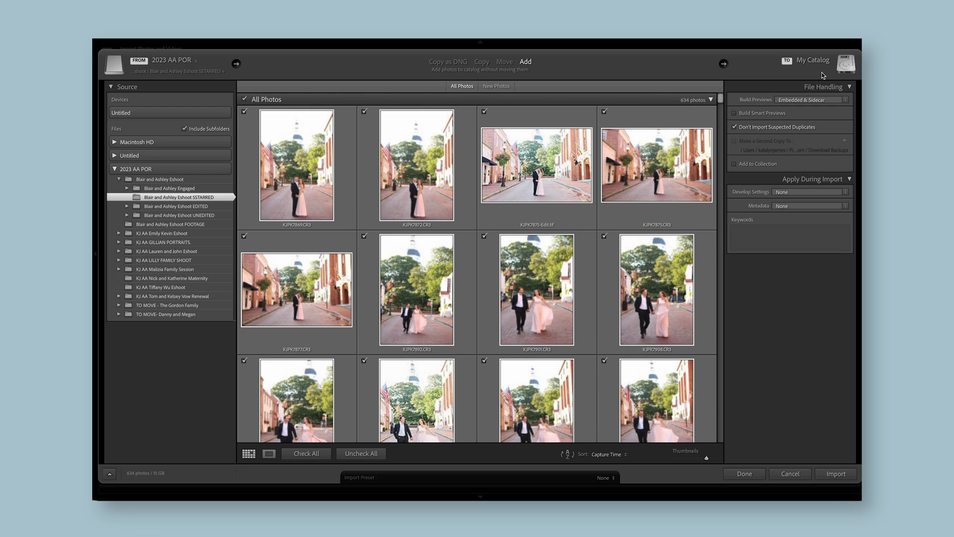
mouse_move(817, 262)
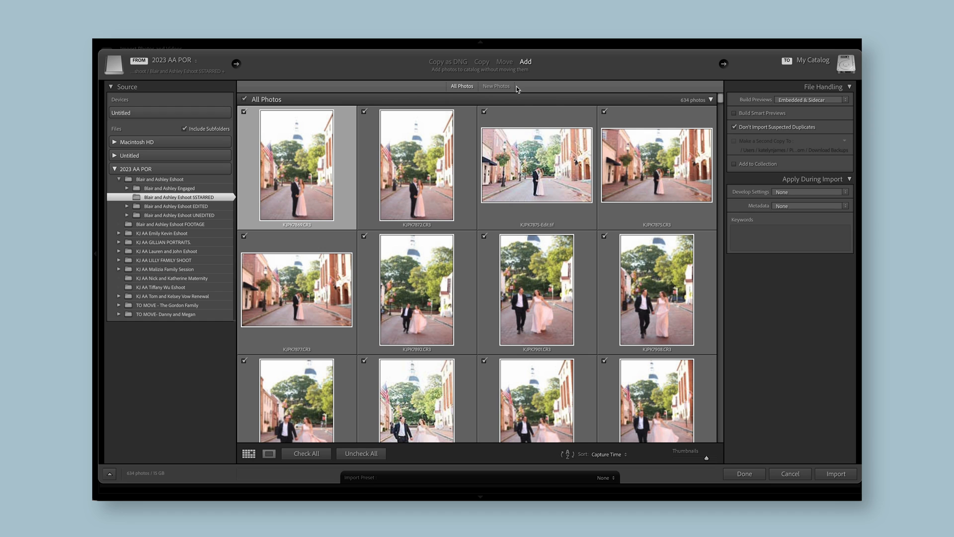
mouse_move(511, 74)
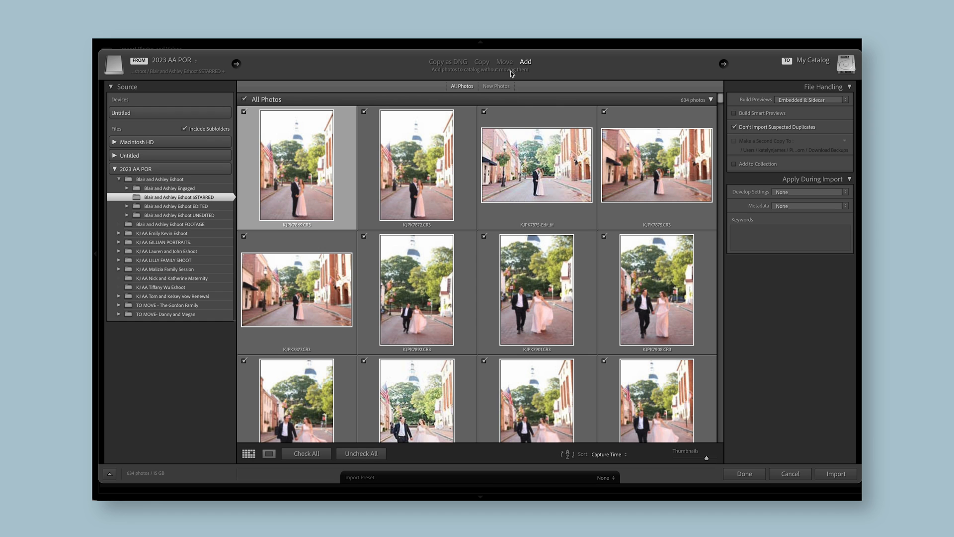
mouse_move(505, 60)
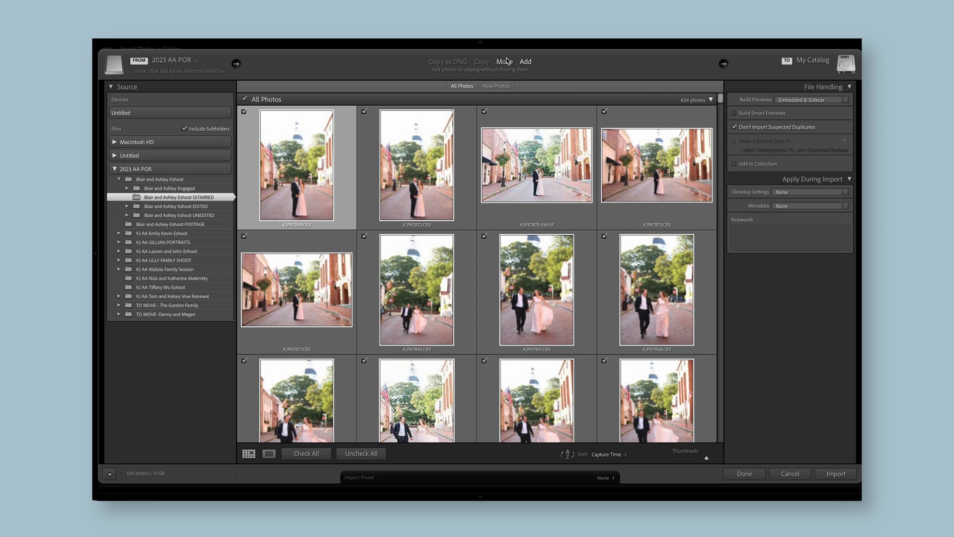
Try the Move import option, then return to adding the 634 photos without moving them.
left_click(504, 62)
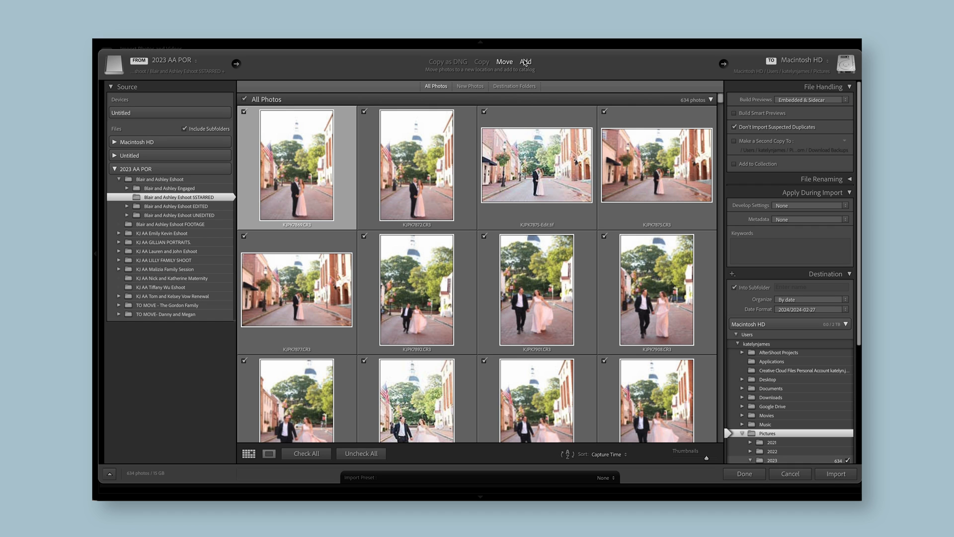
left_click(524, 61)
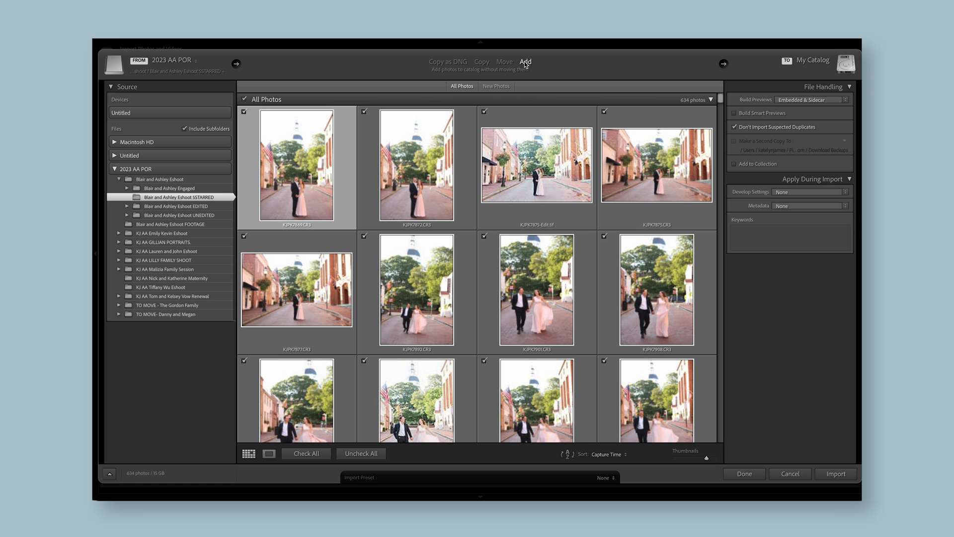
left_click(120, 493)
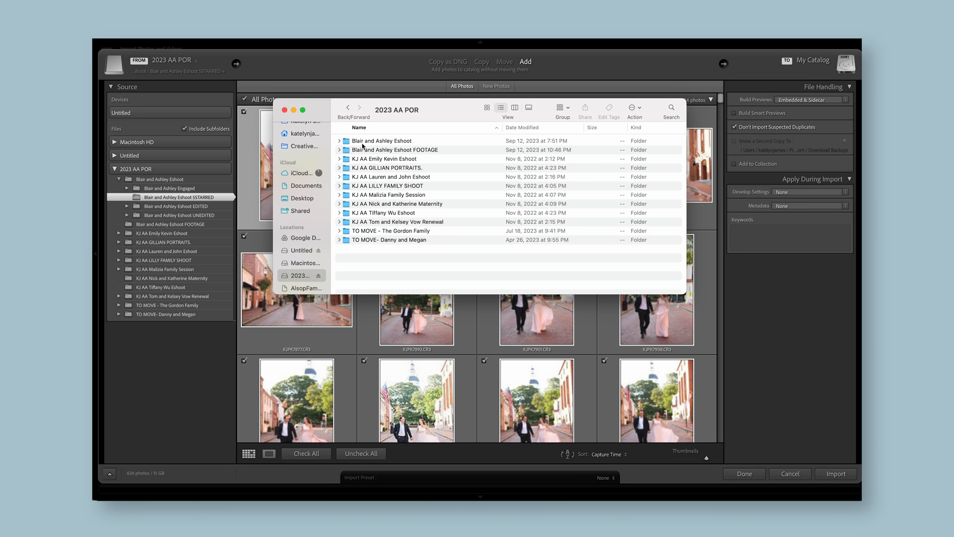
left_click(338, 141)
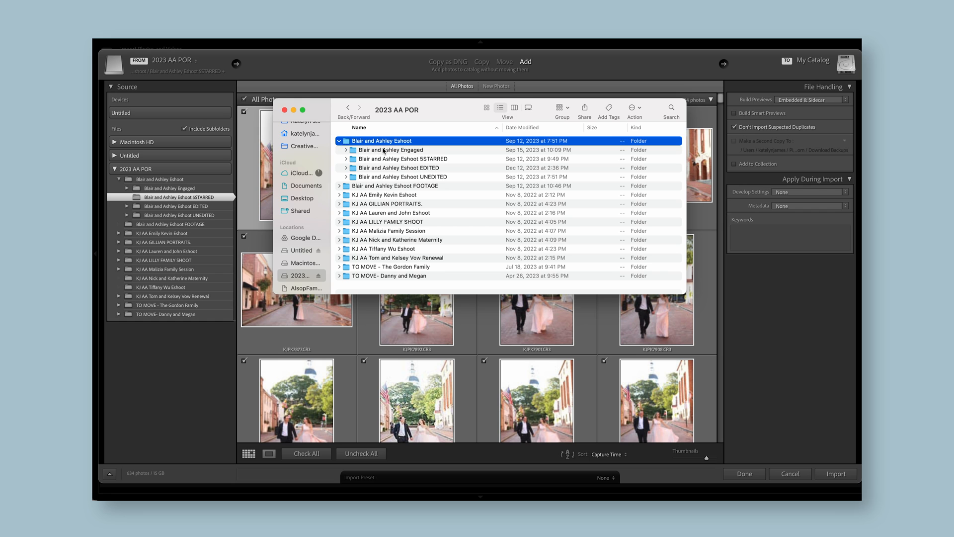
left_click(403, 159)
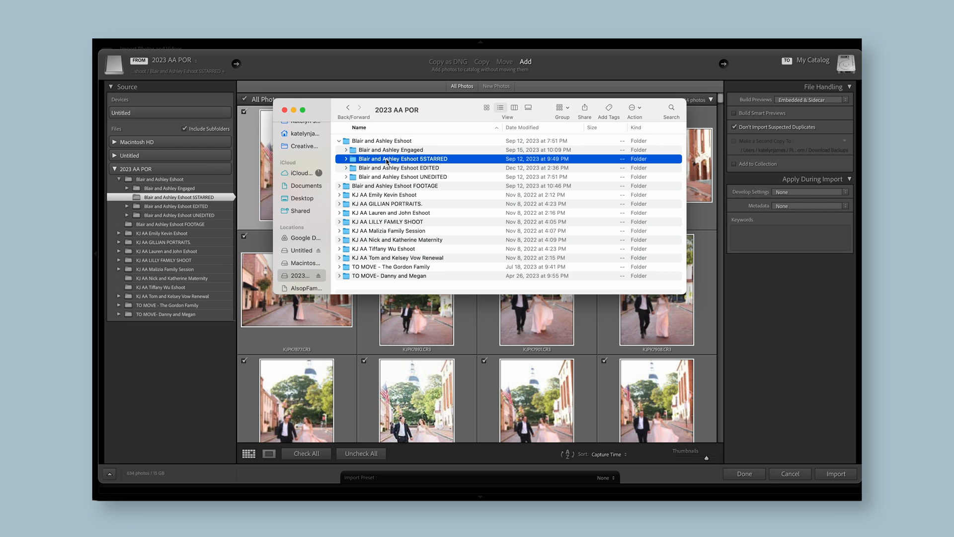
double_click(401, 158)
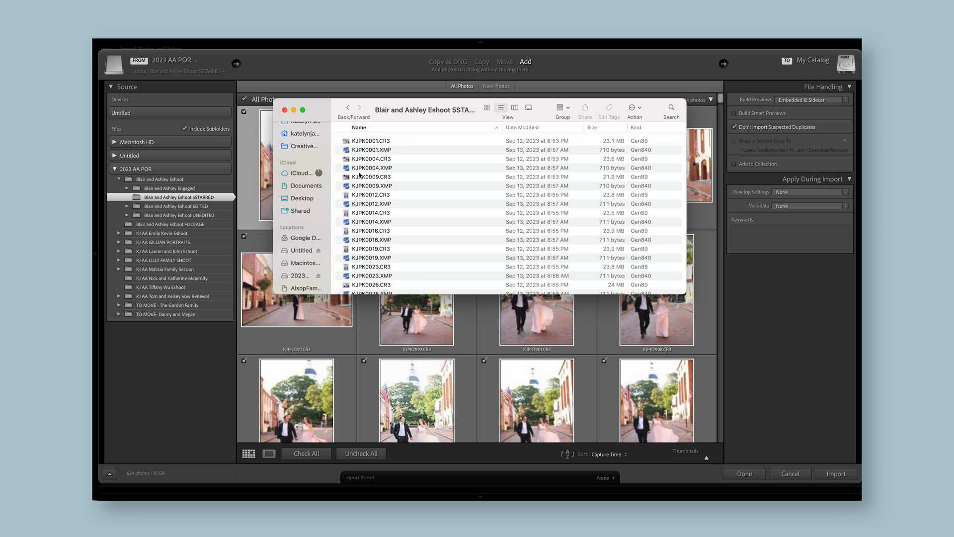
left_click(284, 110)
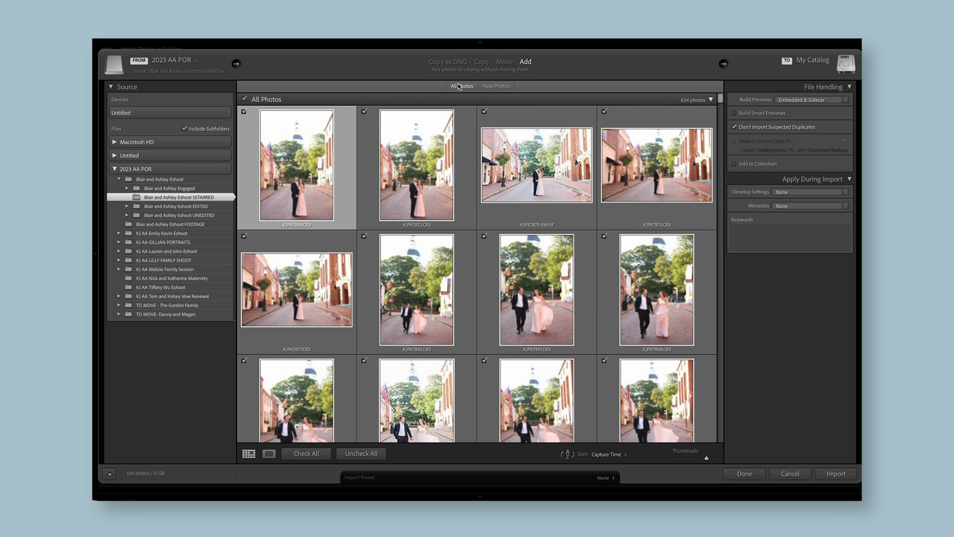
mouse_move(470, 77)
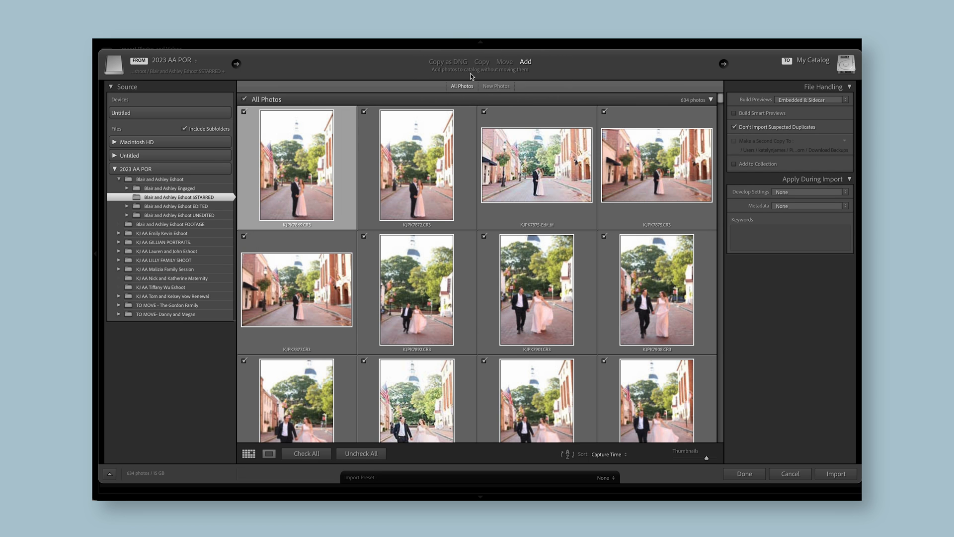
mouse_move(505, 69)
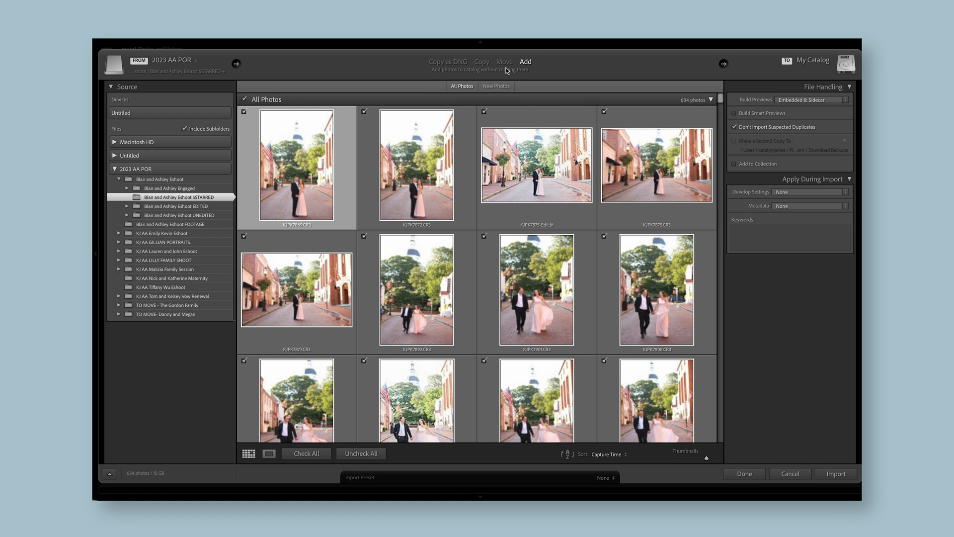
mouse_move(510, 75)
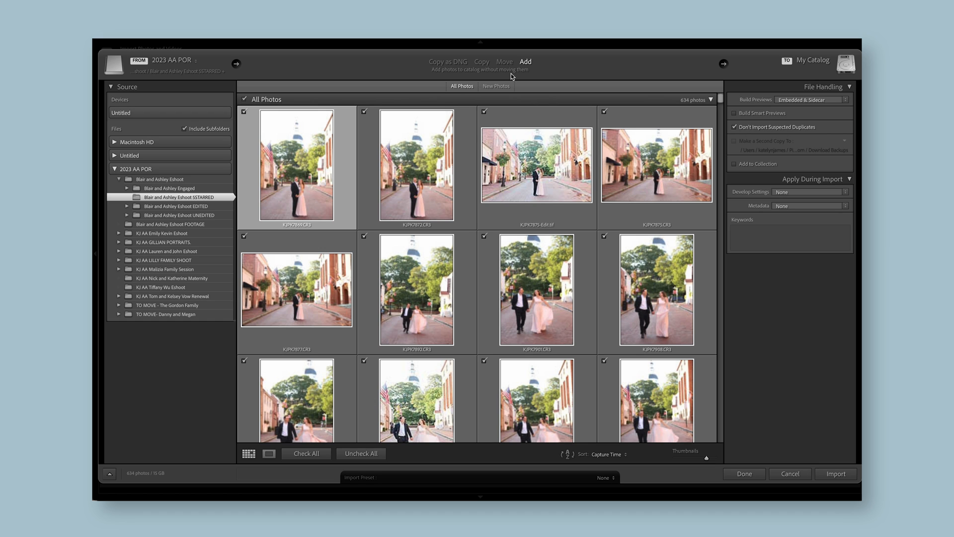
mouse_move(761, 102)
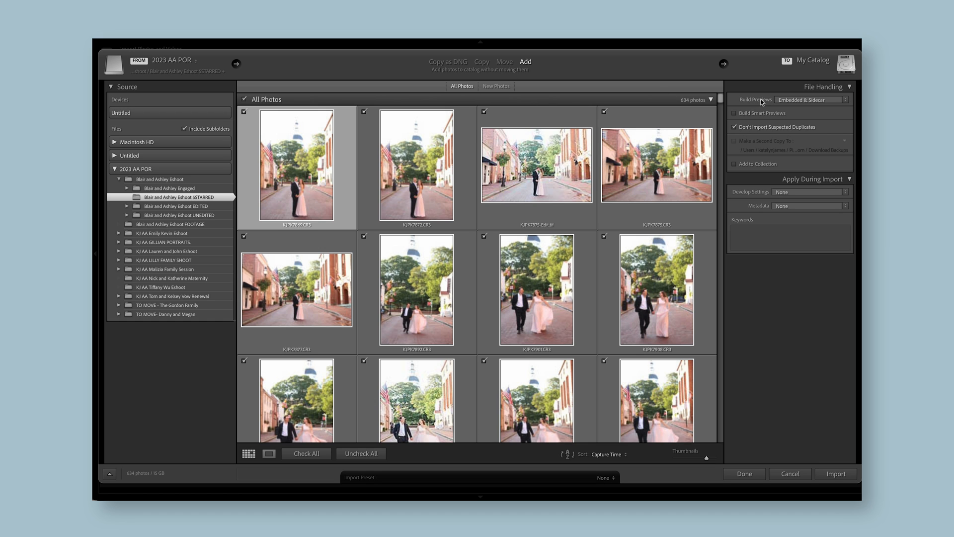
mouse_move(763, 181)
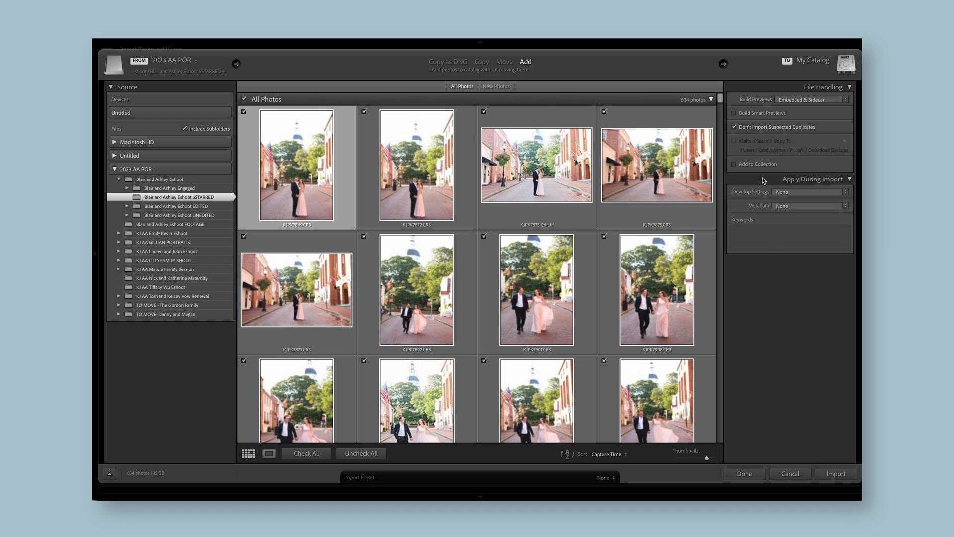
mouse_move(781, 193)
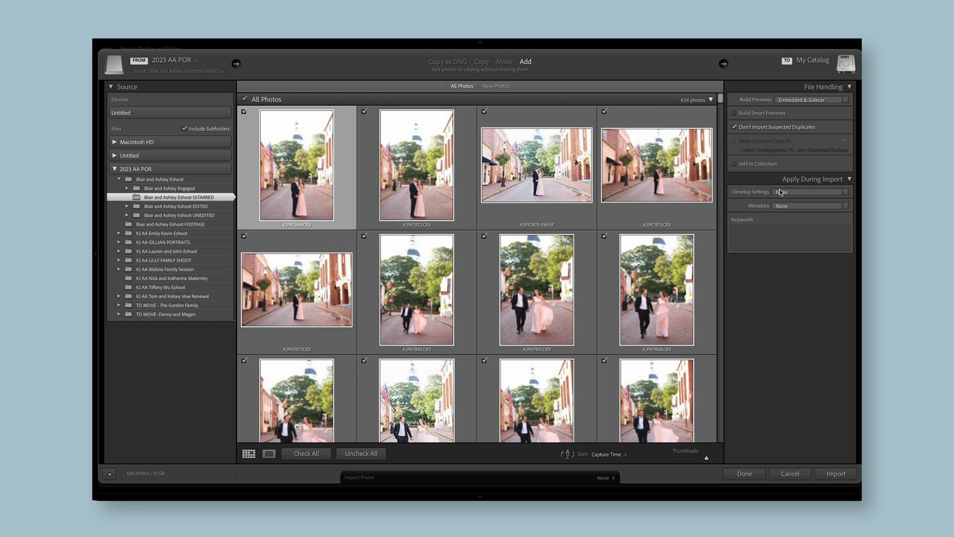
Keep no develop preset and set the import metadata preset to None.
left_click(809, 191)
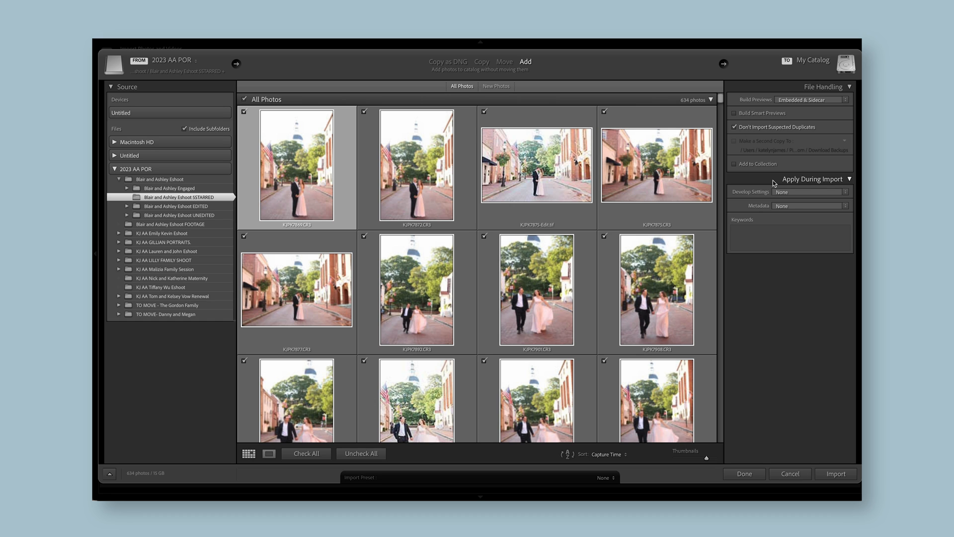
left_click(809, 192)
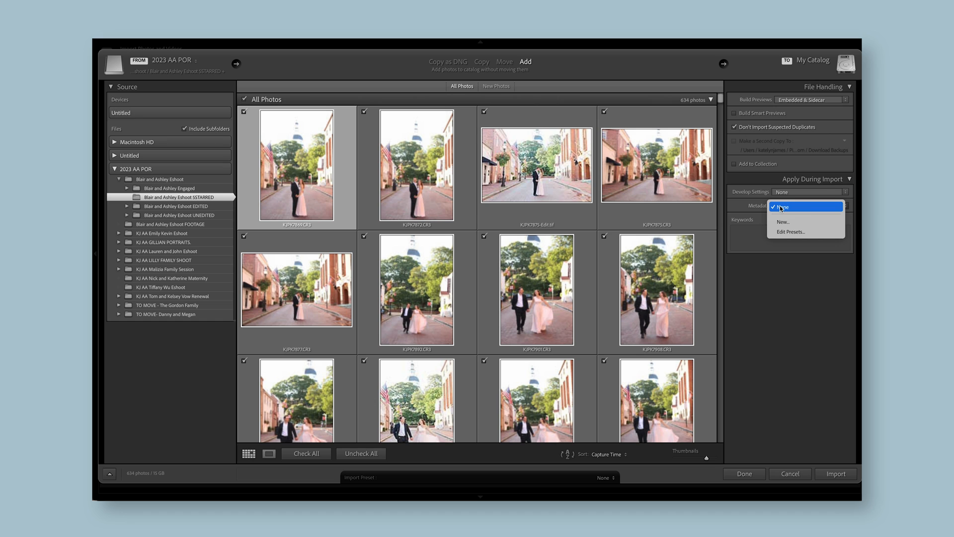
left_click(781, 206)
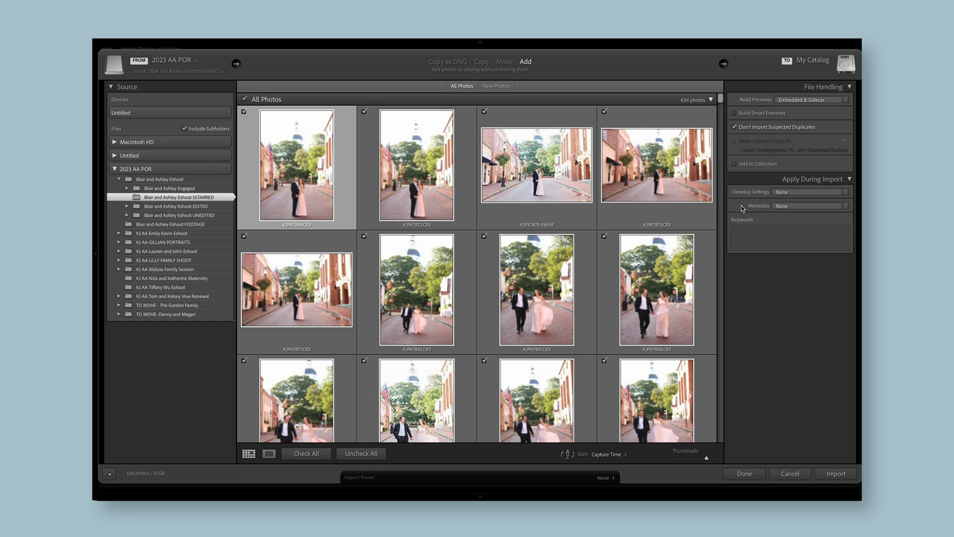
mouse_move(760, 351)
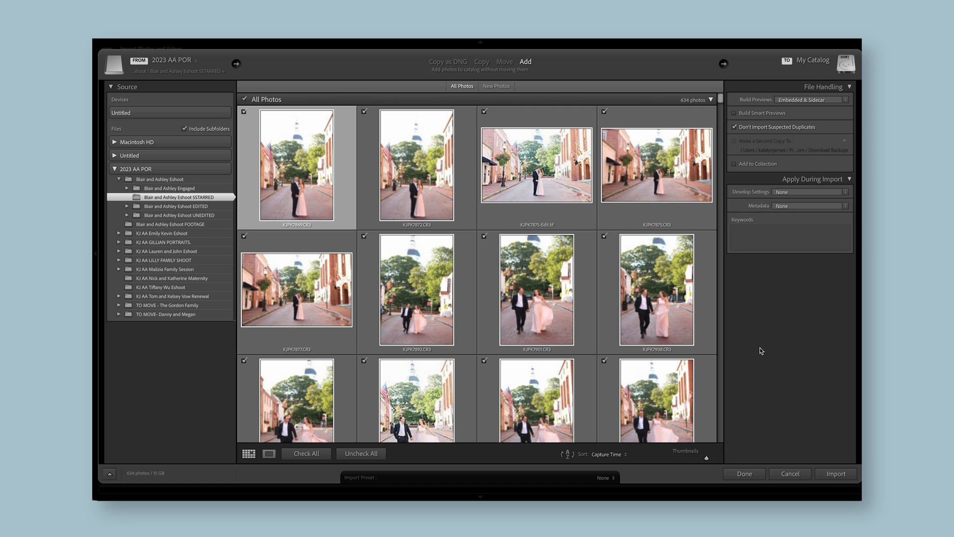
left_click(836, 473)
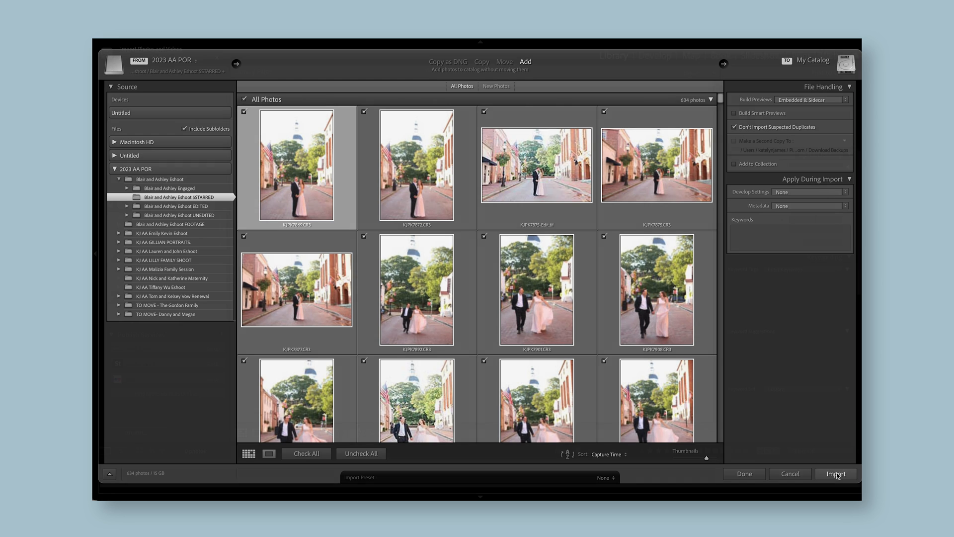
Import the 634 checked photos into the catalog.
left_click(836, 473)
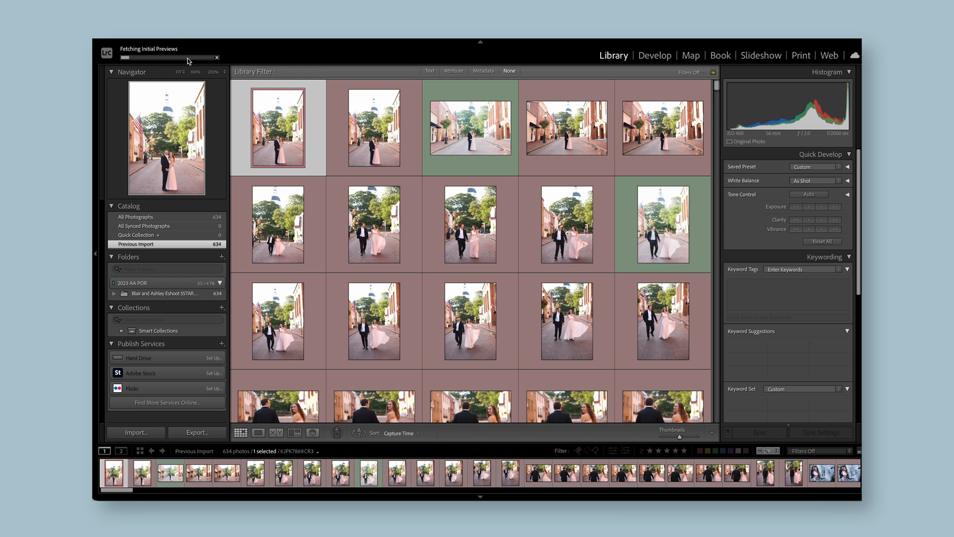
mouse_move(233, 55)
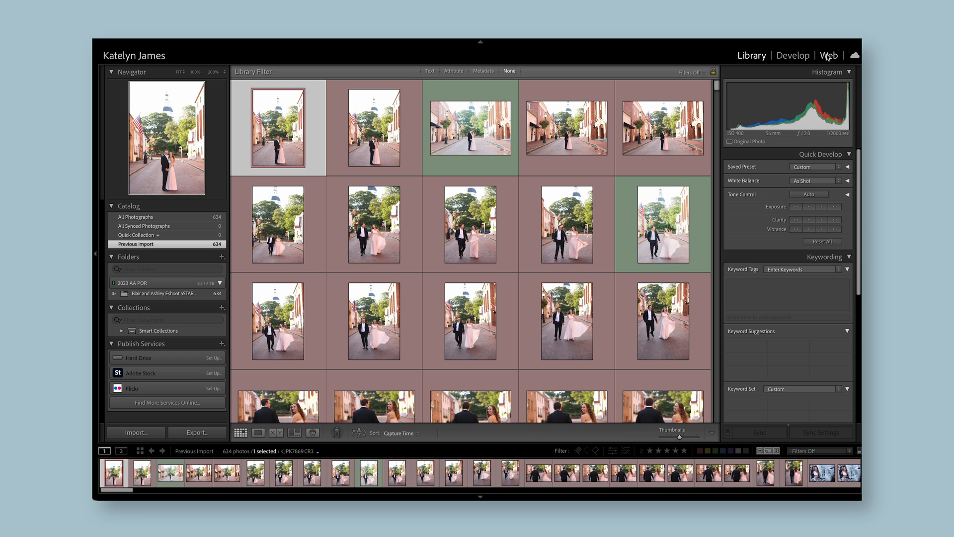
Hide the Web module, browse the grid to the porch shot of the couple kissing, and return to Grid view.
left_click(829, 56)
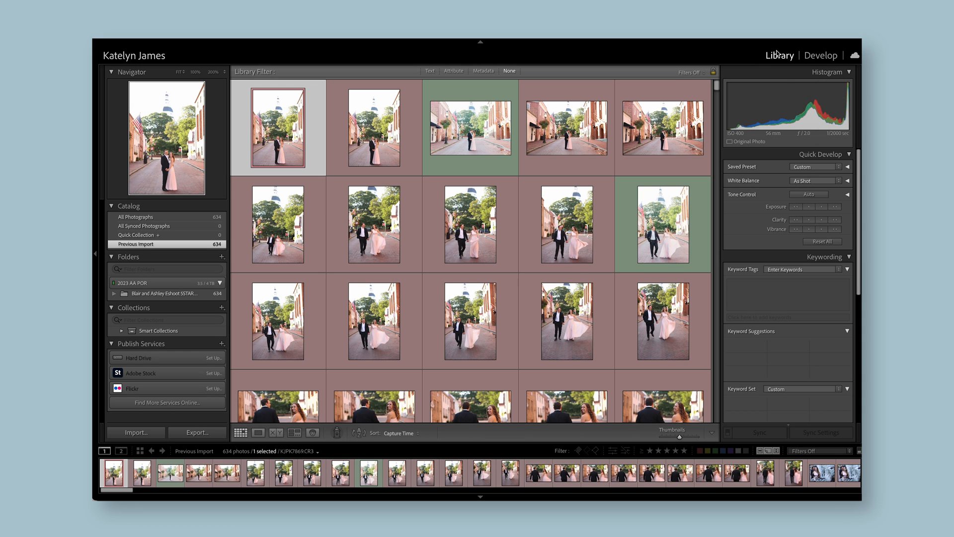
mouse_move(714, 52)
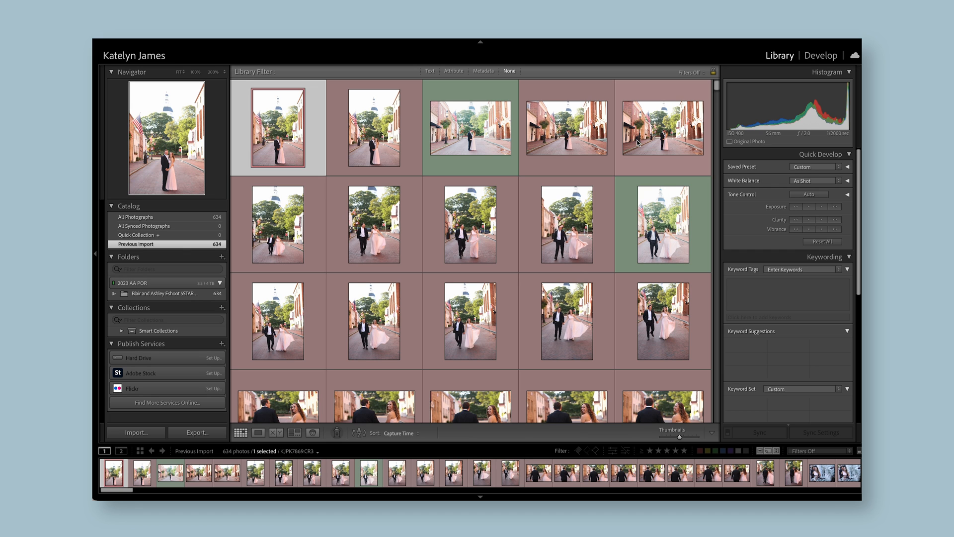
mouse_move(637, 141)
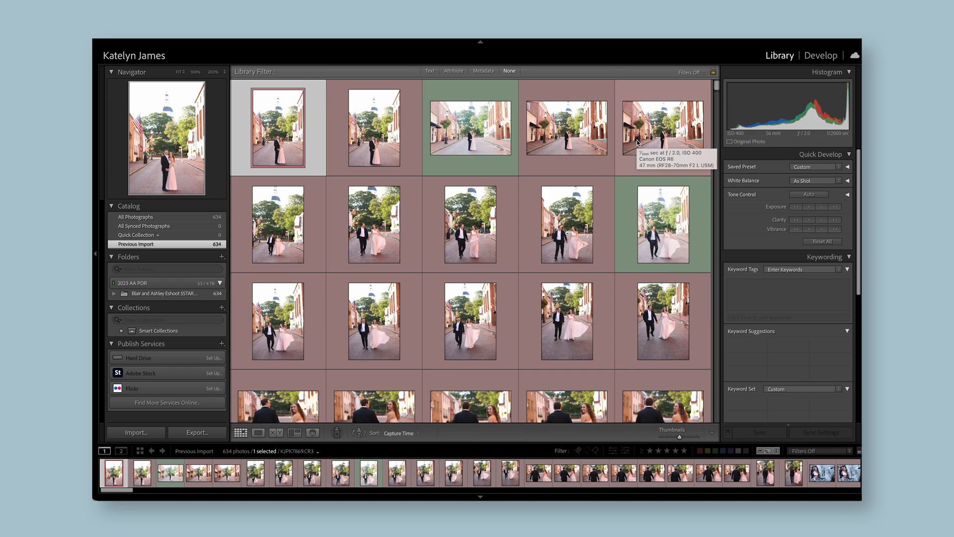
scroll("down", 3)
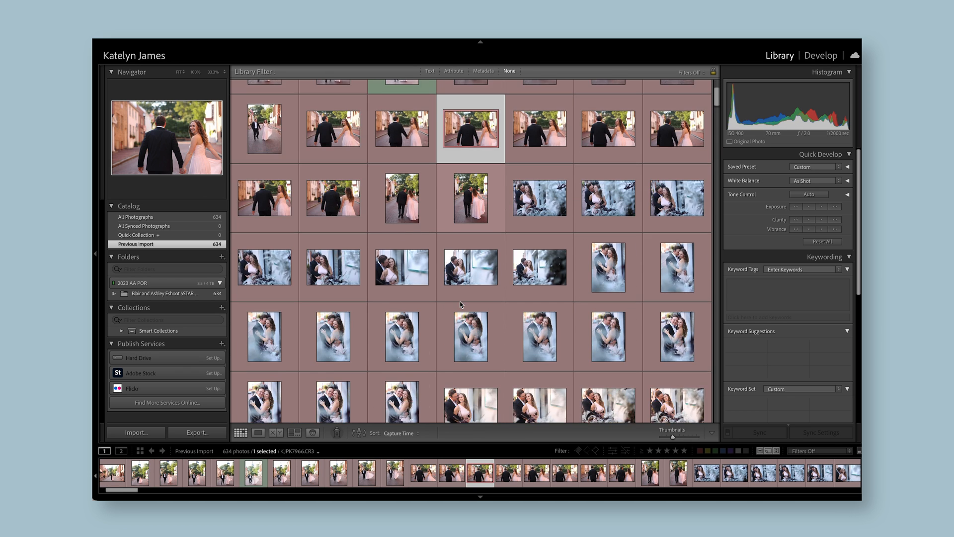
scroll("down", 3)
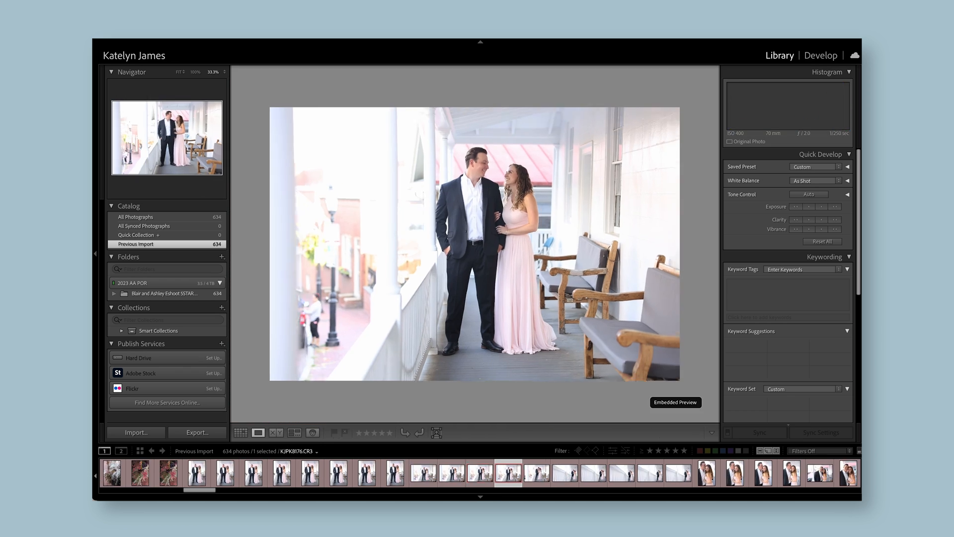
left_click(457, 473)
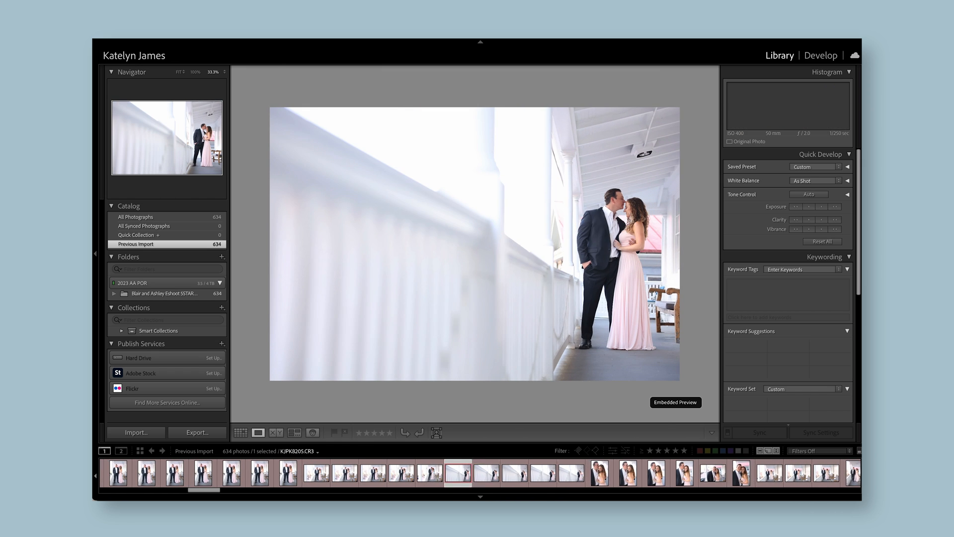
left_click(240, 432)
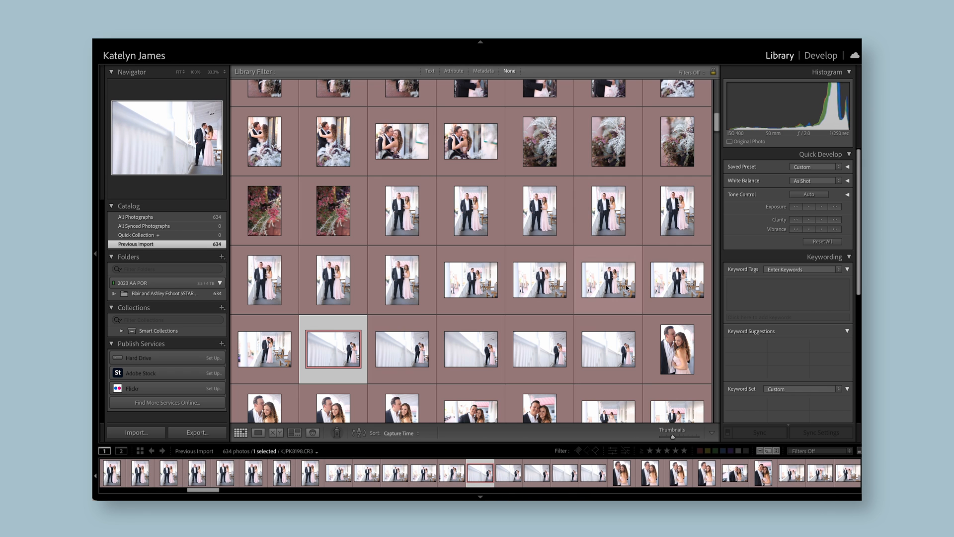
Switch to the Develop module with the porch kiss photo and look over its histogram and Basic panel.
left_click(820, 55)
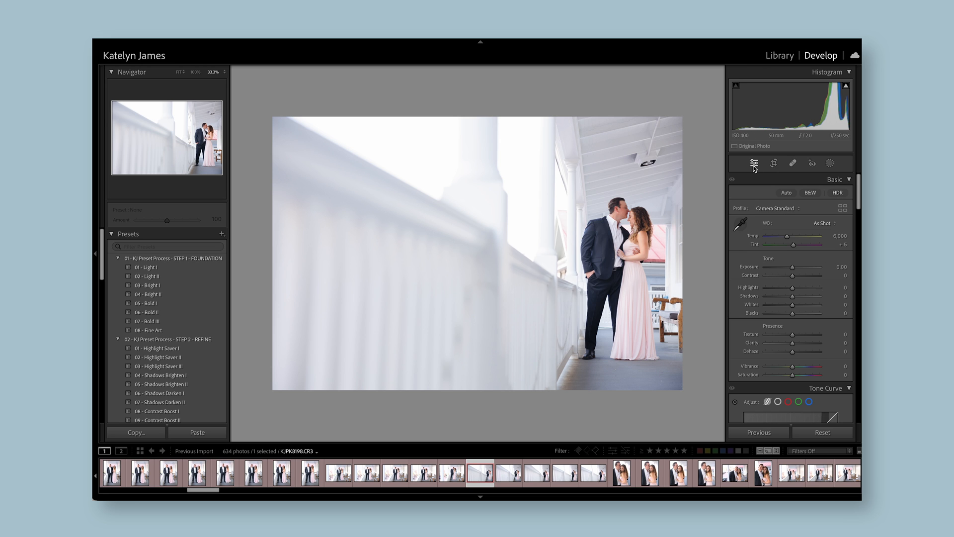
mouse_move(822, 139)
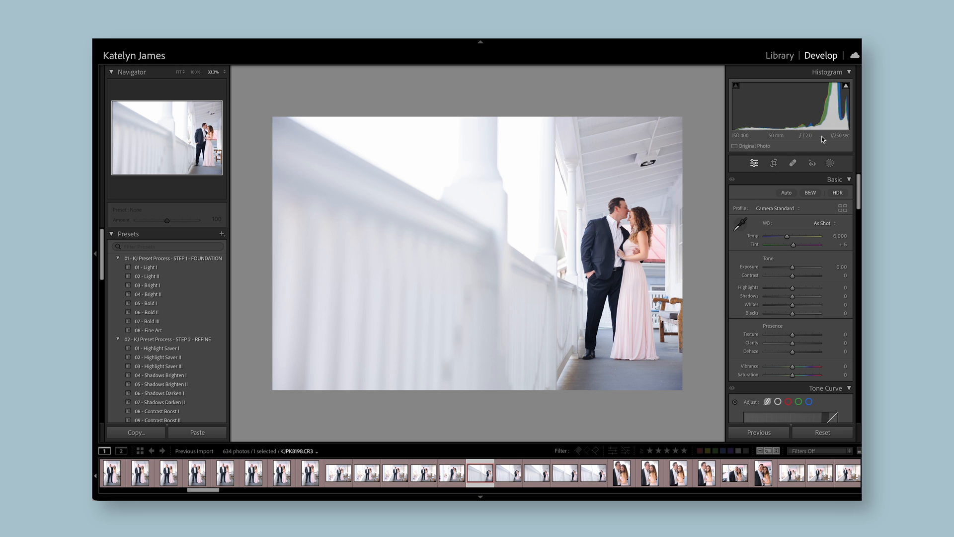
mouse_move(758, 143)
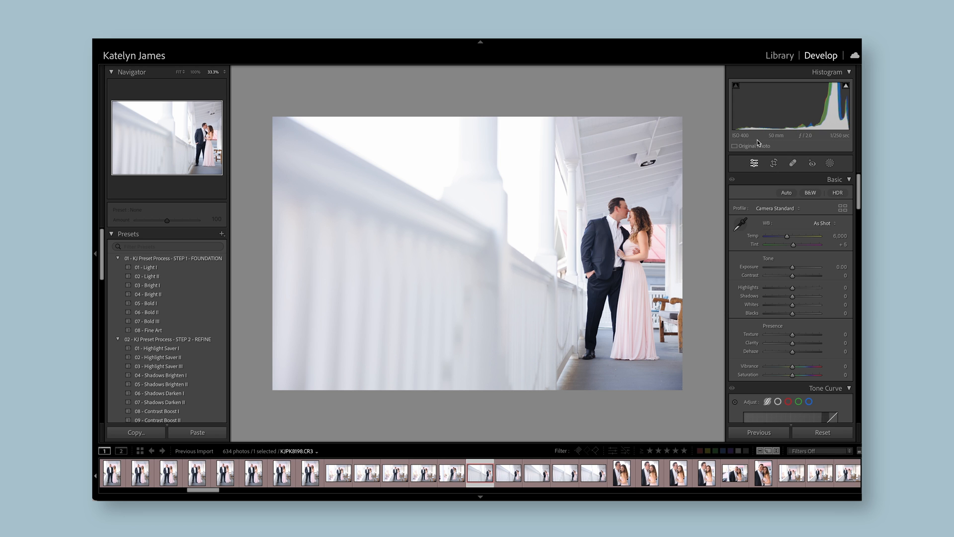
mouse_move(824, 144)
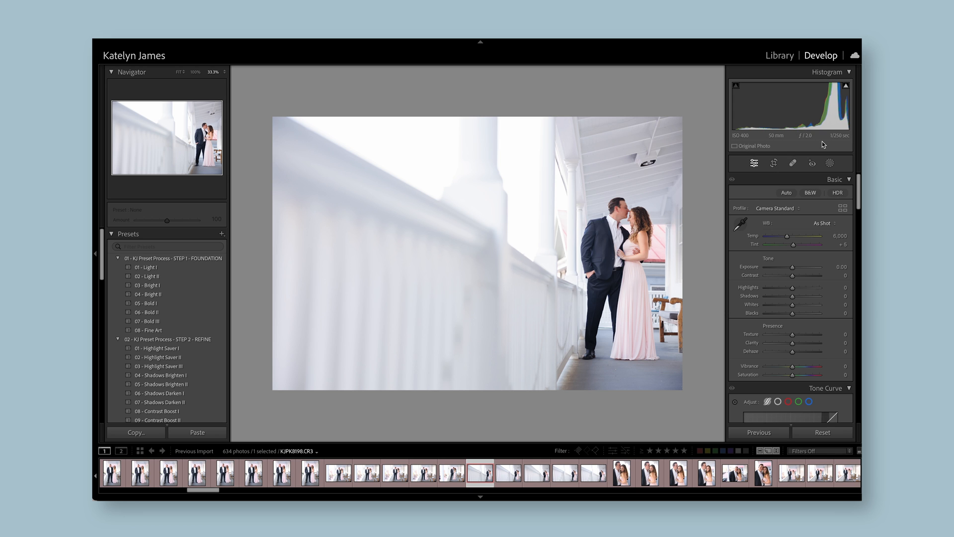
mouse_move(852, 140)
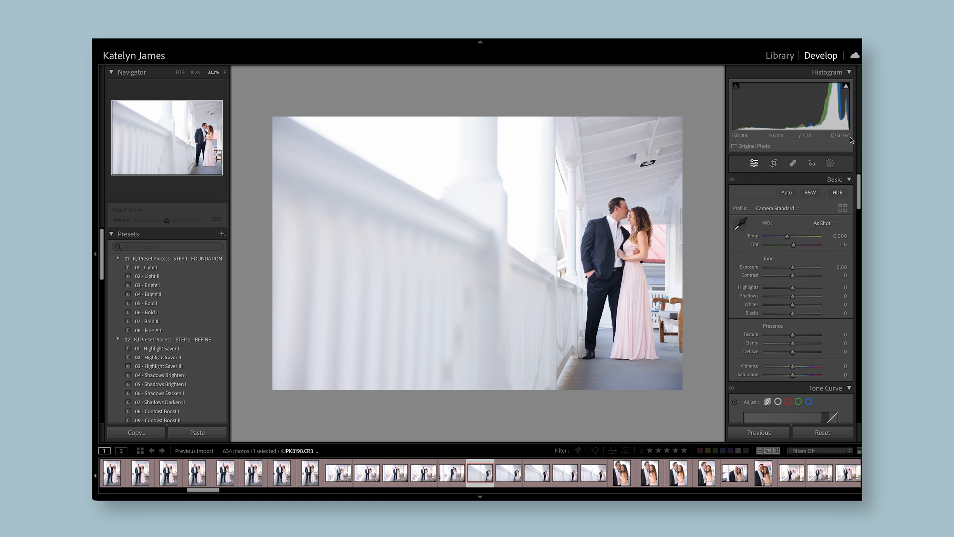
mouse_move(842, 135)
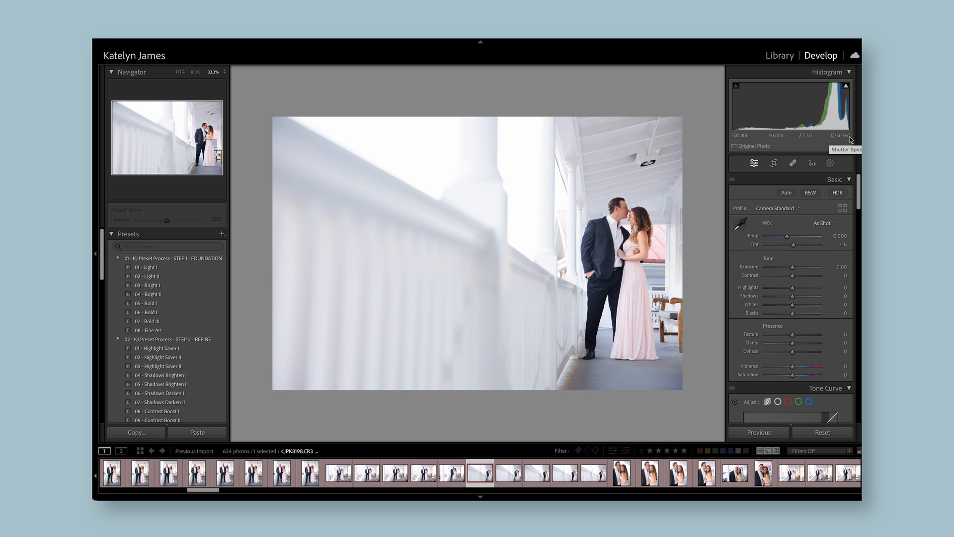
mouse_move(755, 169)
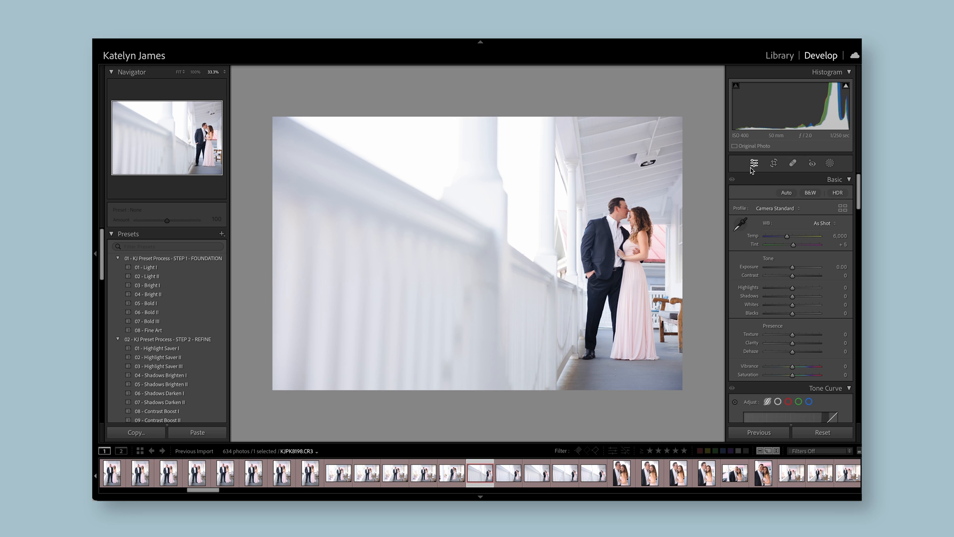
left_click(834, 179)
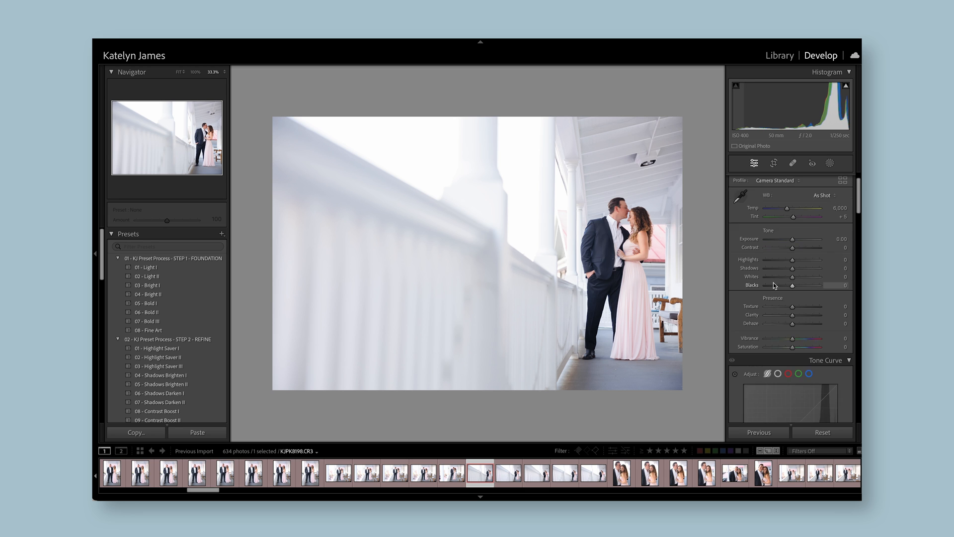
left_click(754, 162)
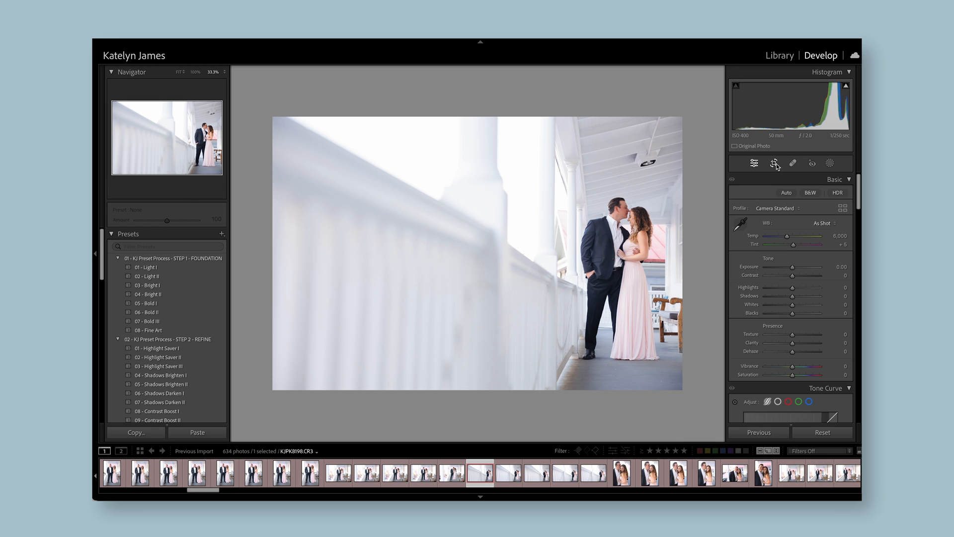
Try the crop and spot-healing tools, then put healing away to return to the Basic adjustments.
left_click(773, 163)
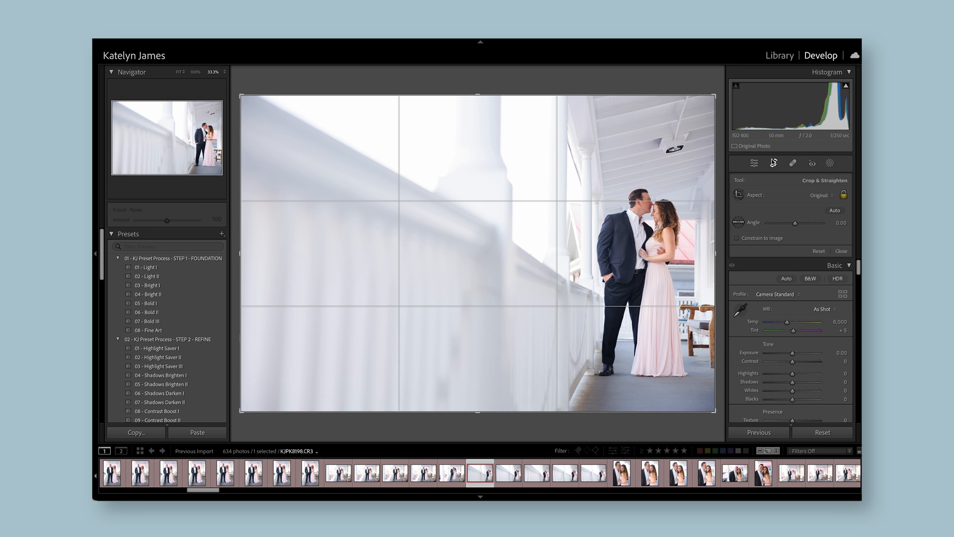
left_click(791, 163)
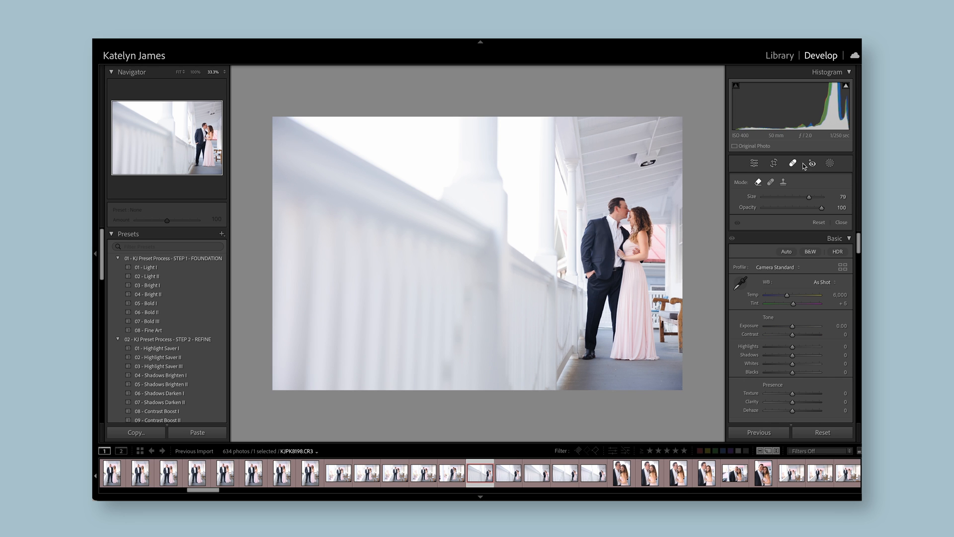
mouse_move(800, 184)
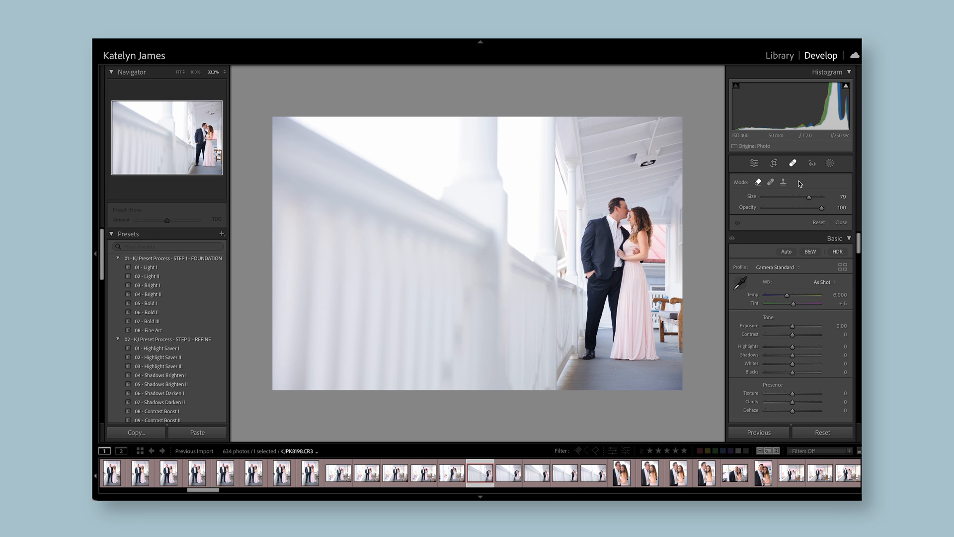
mouse_move(784, 183)
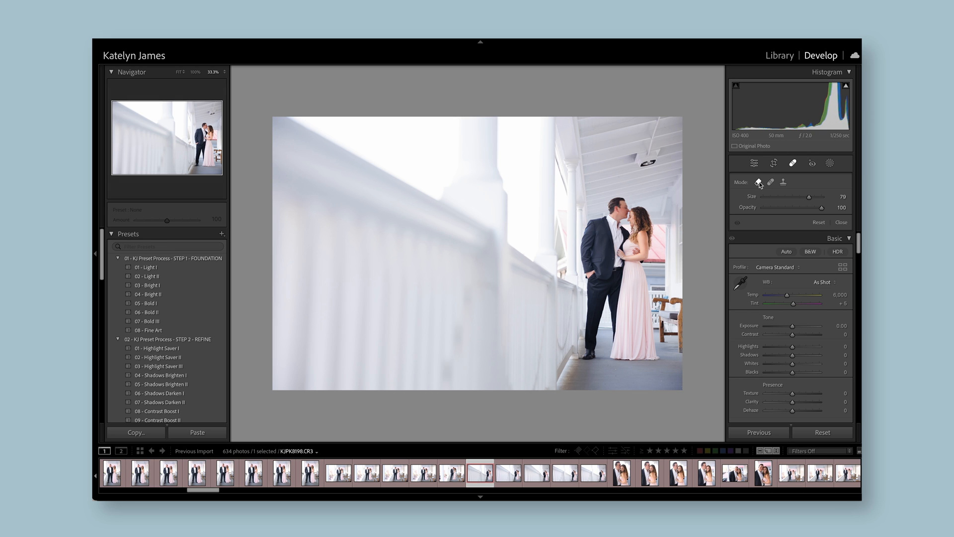
mouse_move(633, 158)
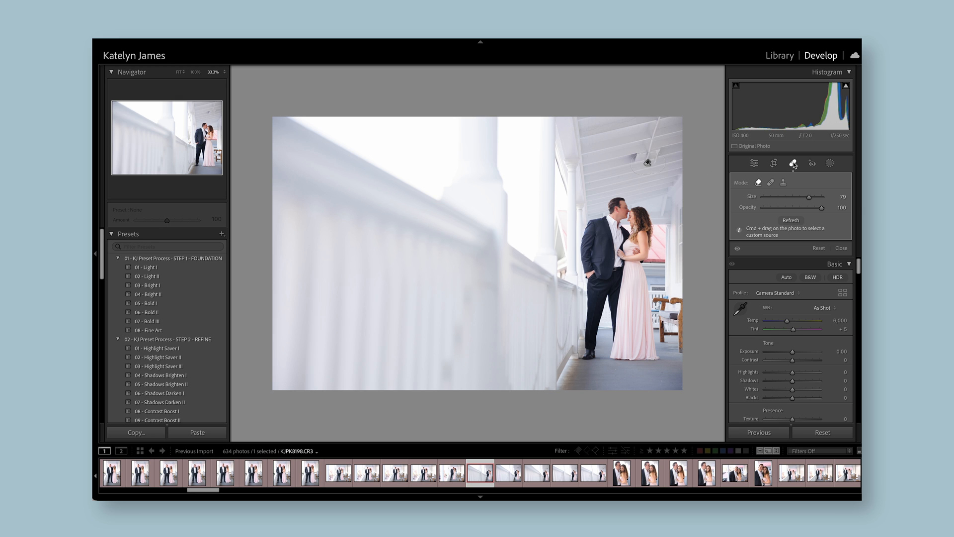
left_click(793, 162)
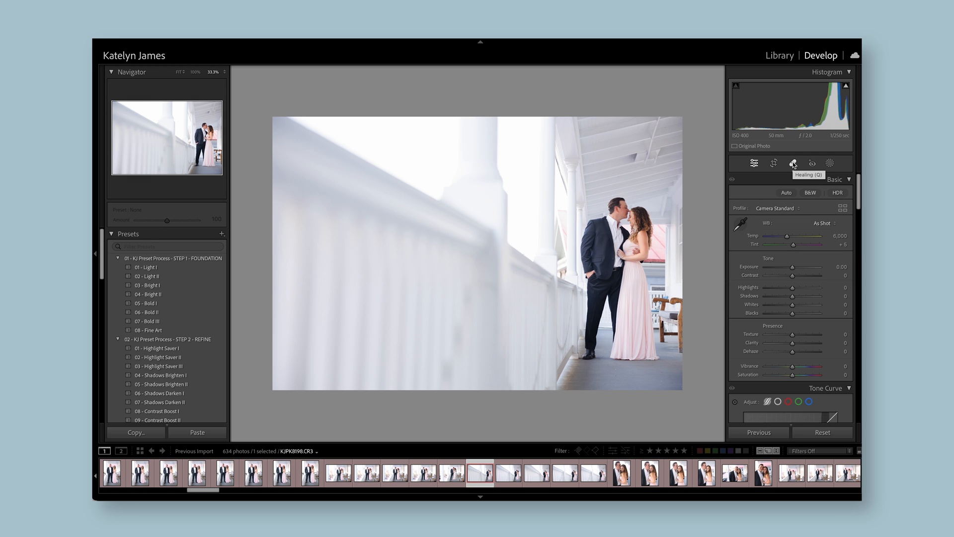
left_click(793, 163)
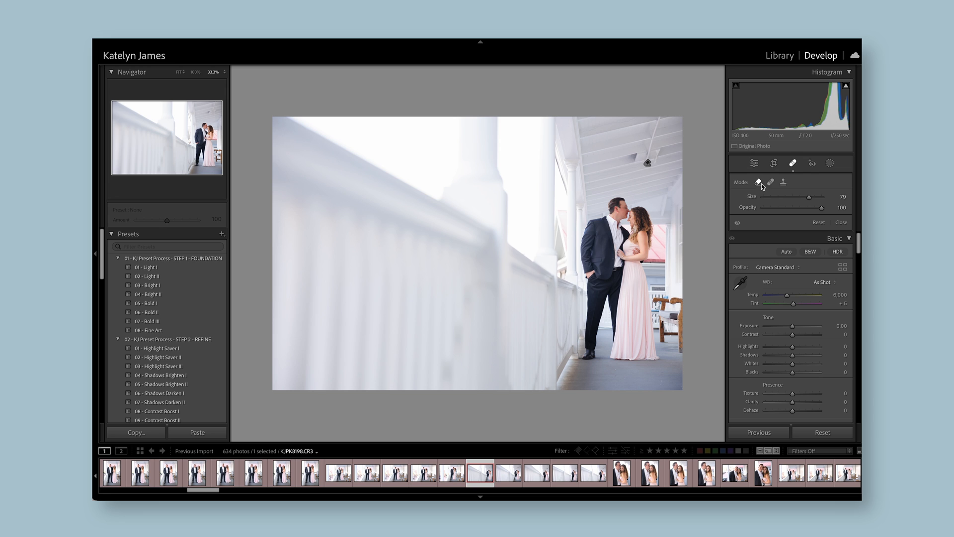
mouse_move(774, 187)
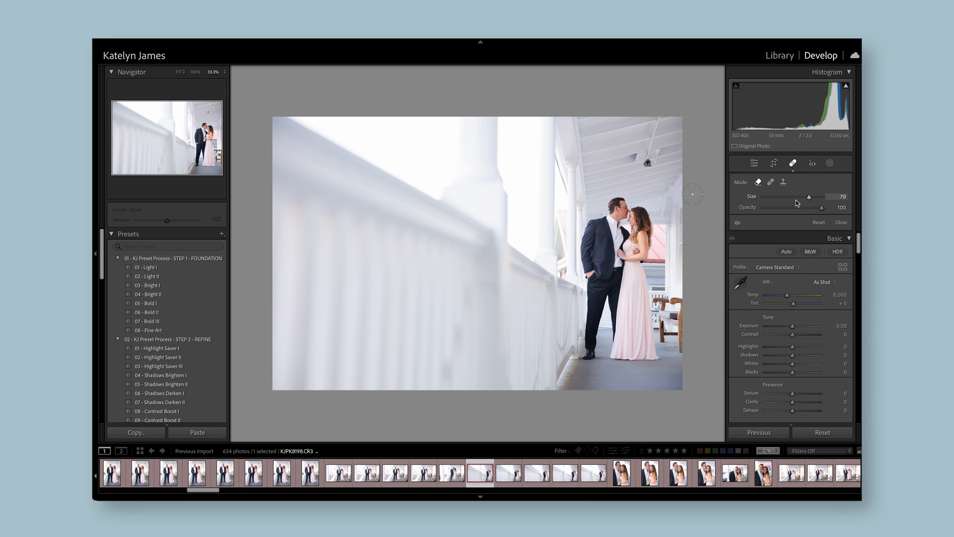
mouse_move(779, 207)
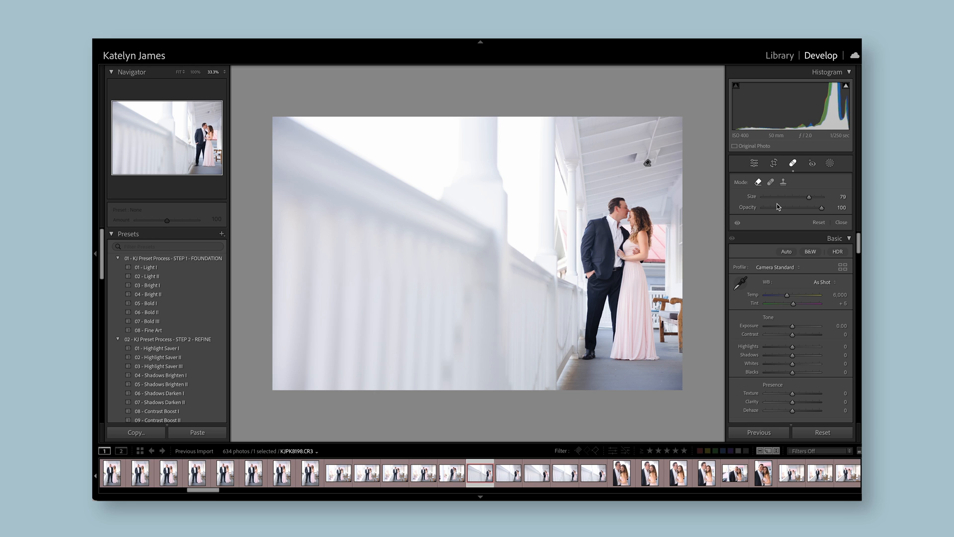
mouse_move(796, 164)
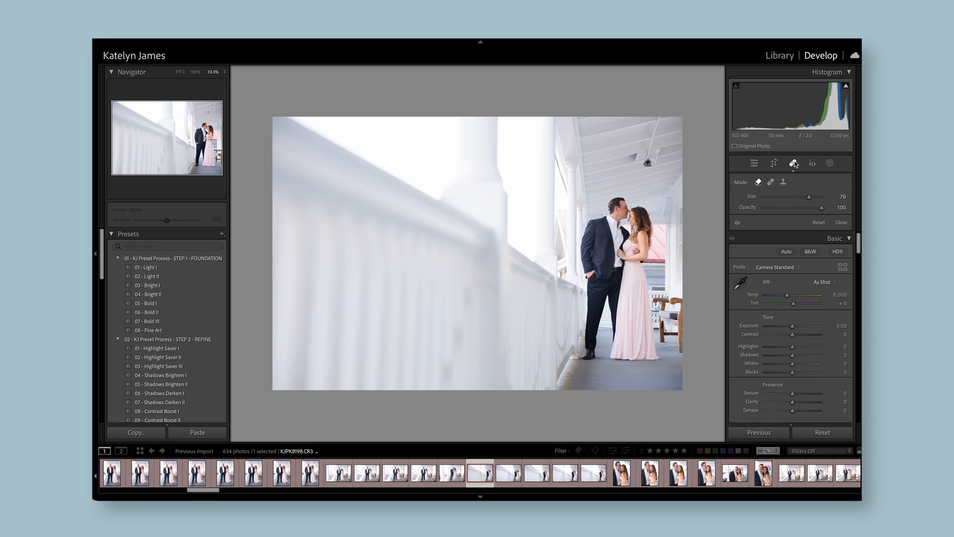
mouse_move(793, 163)
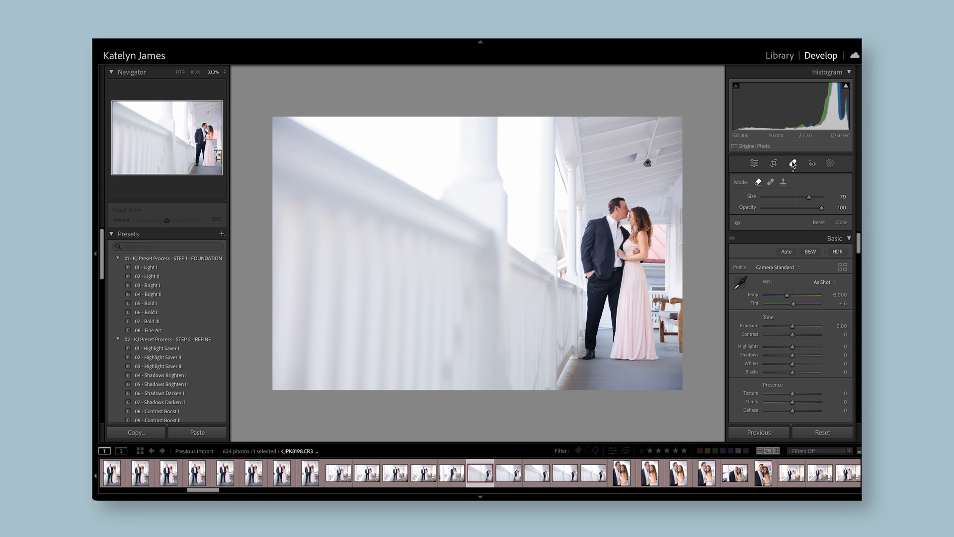
left_click(793, 163)
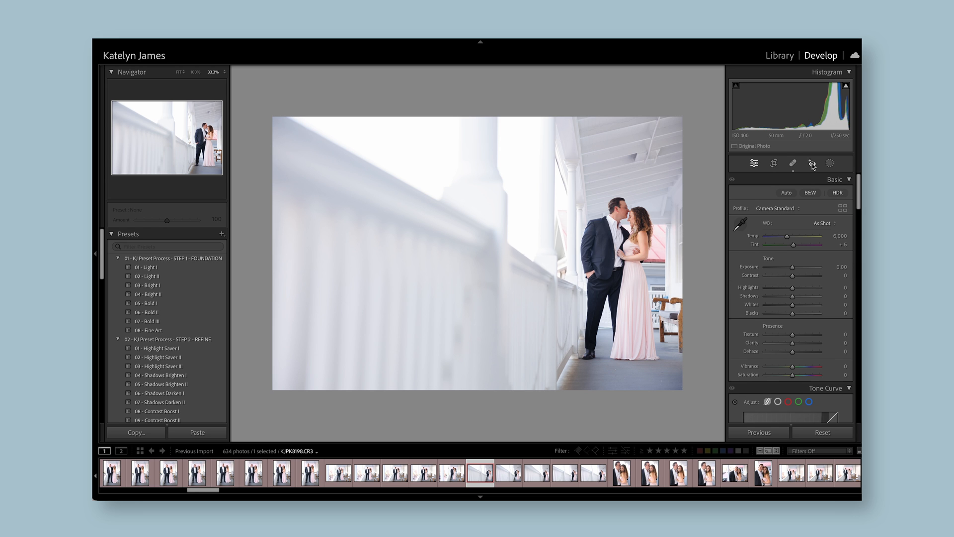
left_click(812, 162)
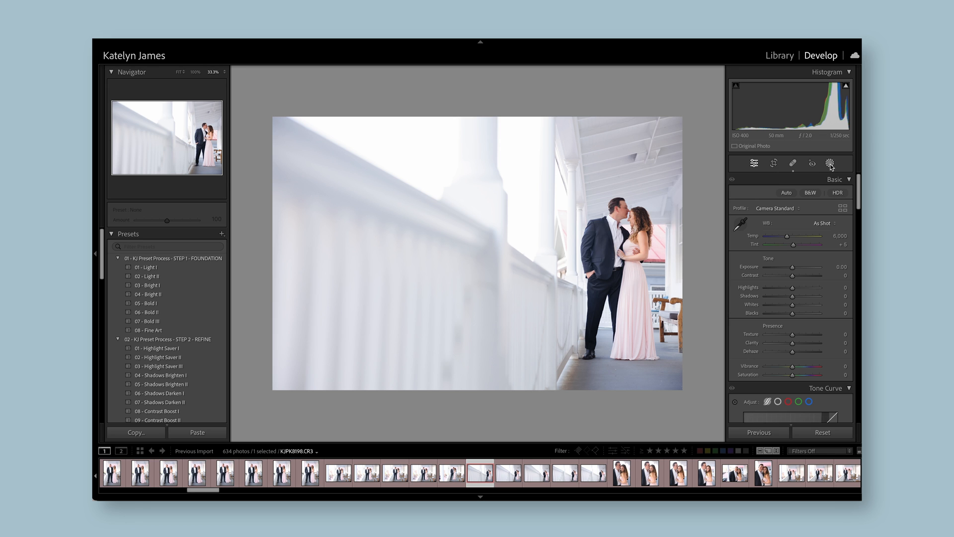
Create a subject mask of the couple and invert it to cover the background.
left_click(829, 162)
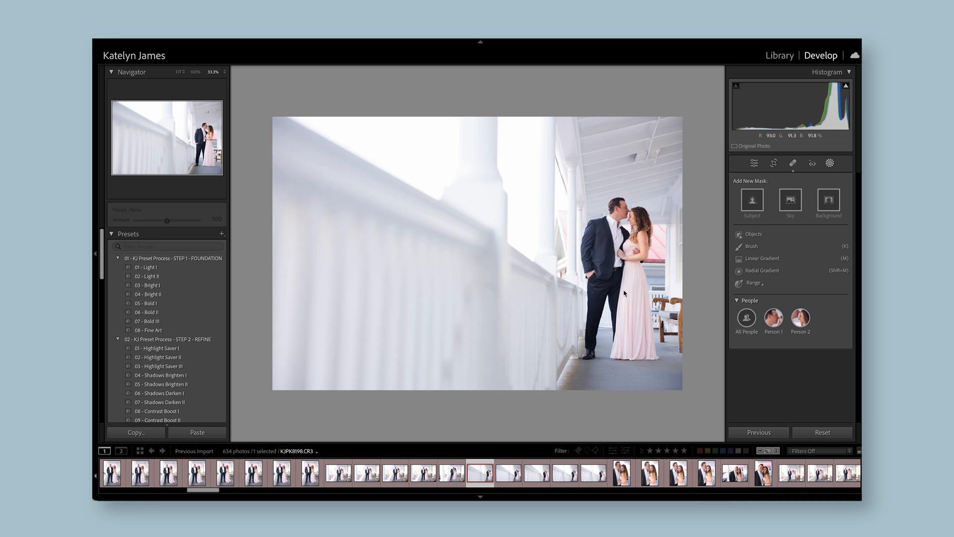
mouse_move(292, 159)
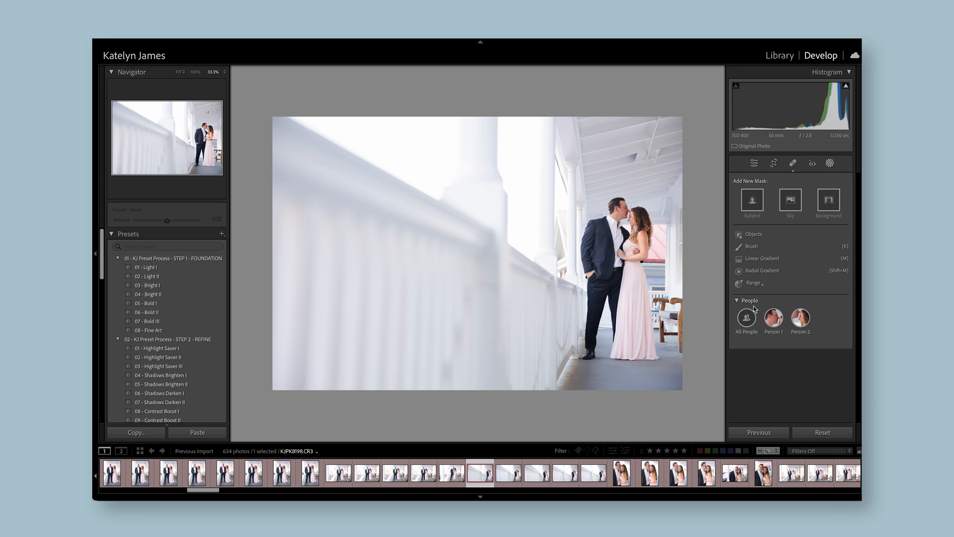
mouse_move(815, 304)
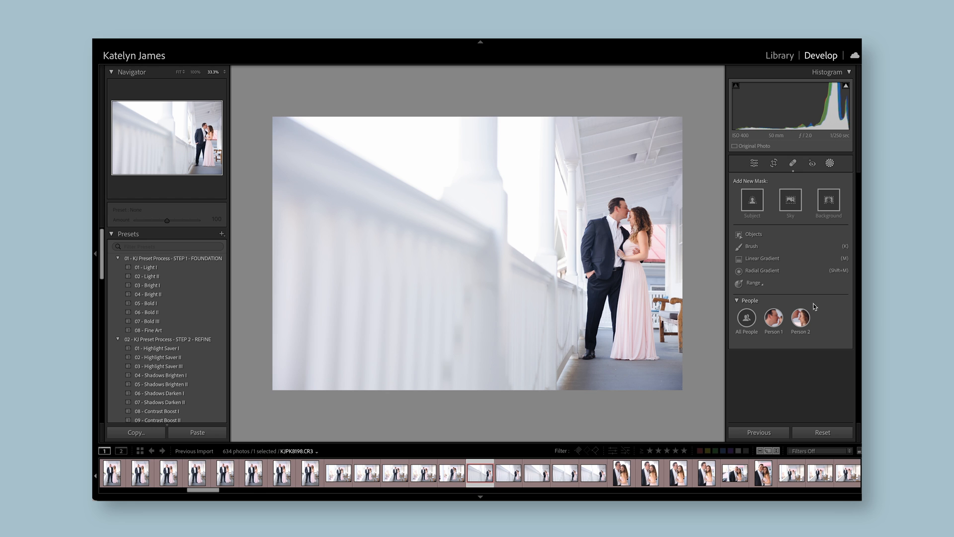
mouse_move(799, 373)
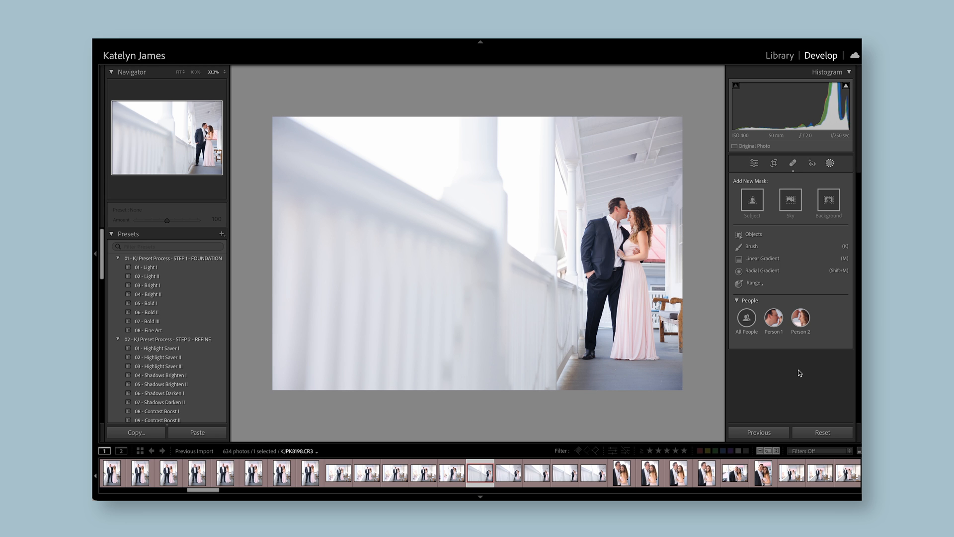
left_click(751, 202)
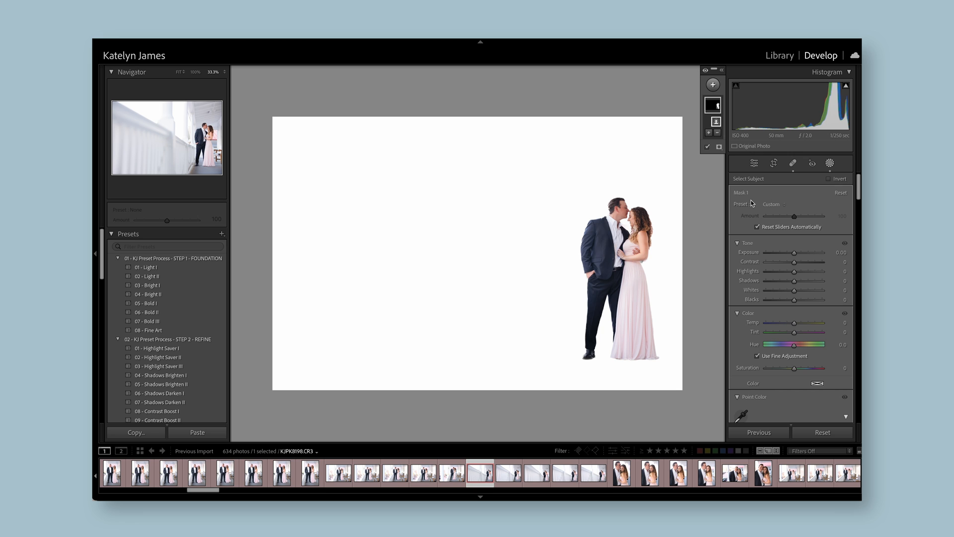
left_click(830, 178)
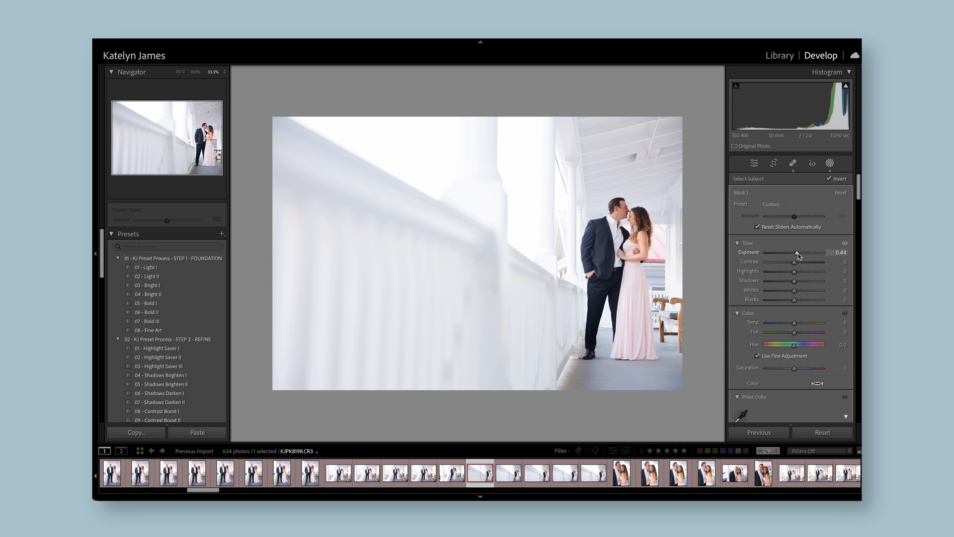
Add a new mask based on the detected people in the photo.
left_click(712, 84)
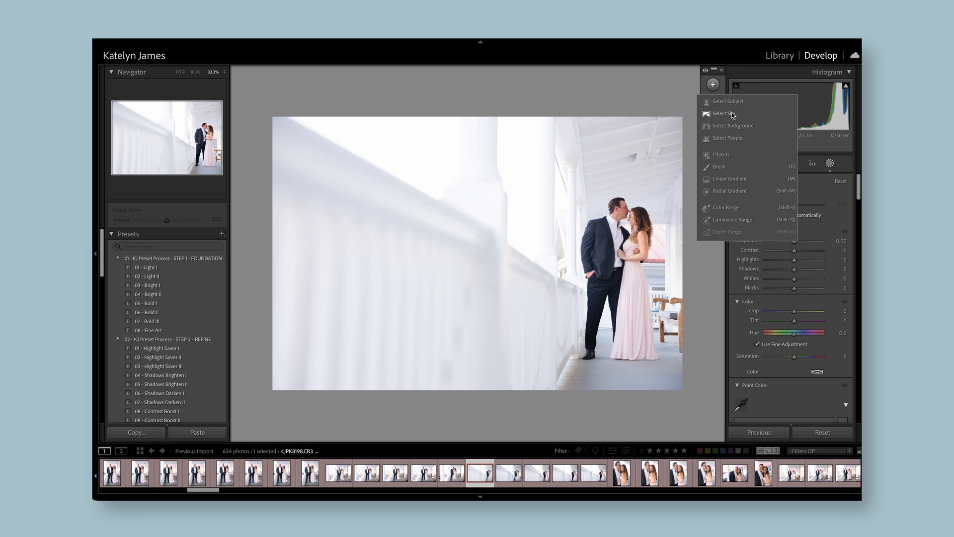
mouse_move(770, 131)
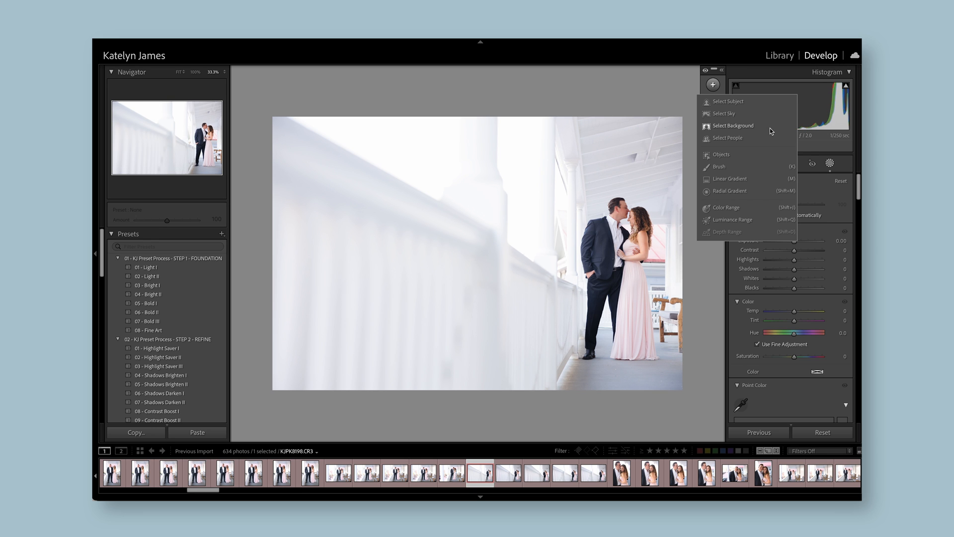
left_click(727, 137)
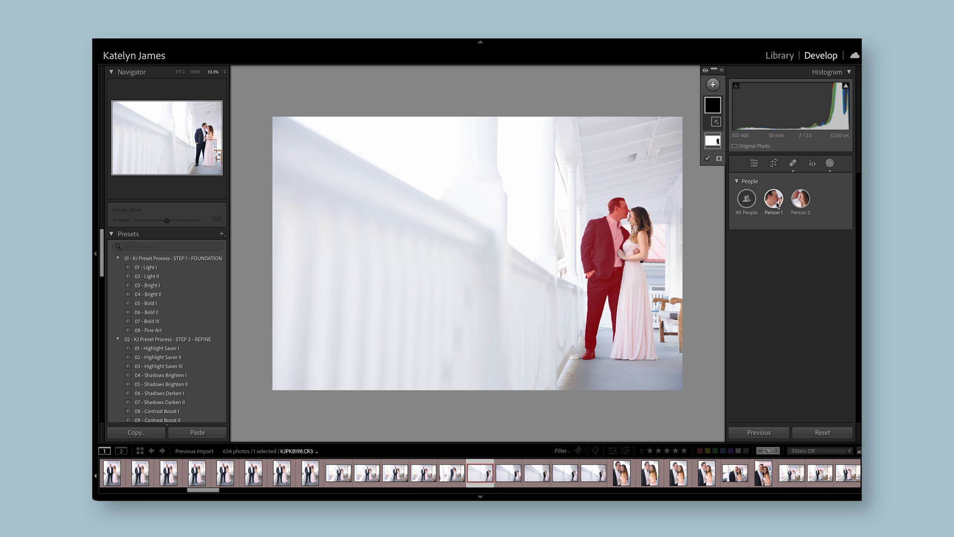
left_click(800, 200)
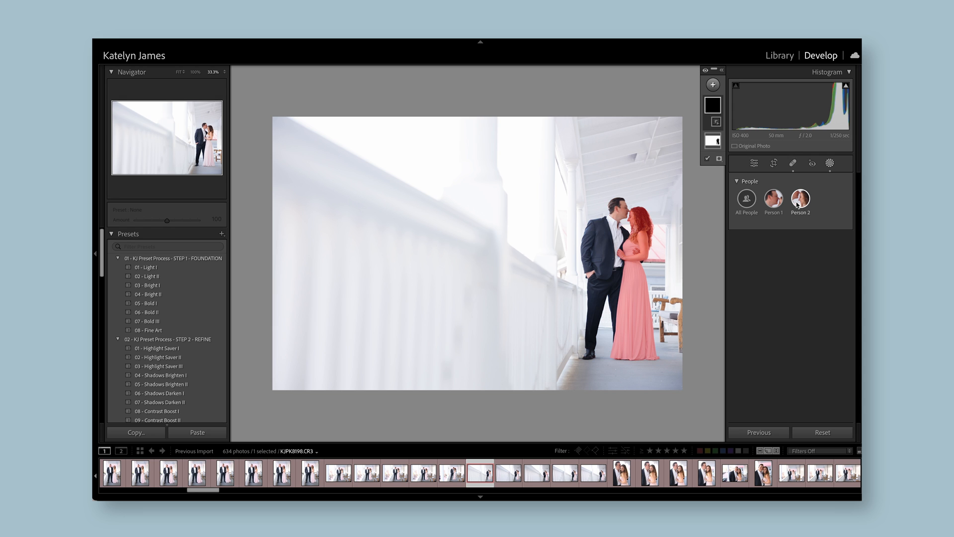
left_click(773, 199)
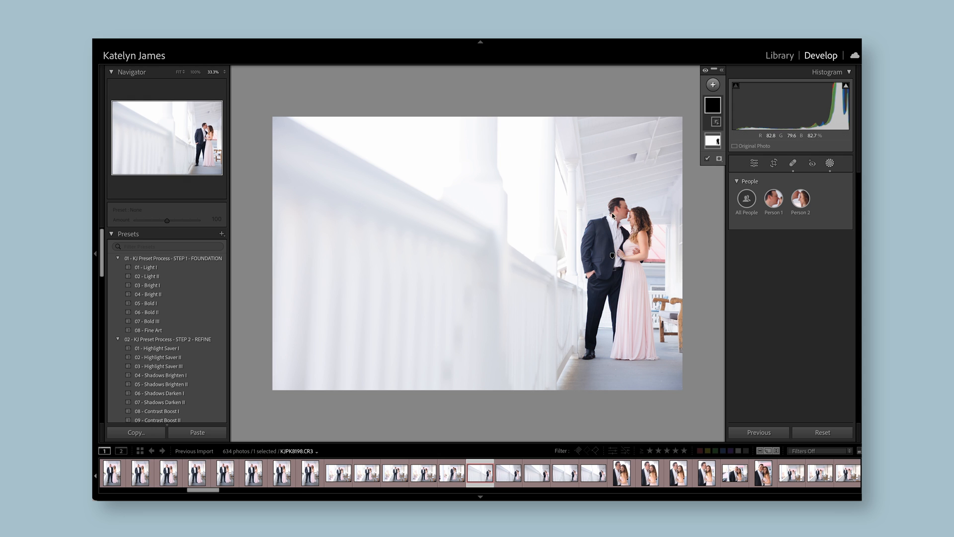
Create a mask of Person 1 (the groom) covering only his facial and body skin.
left_click(773, 198)
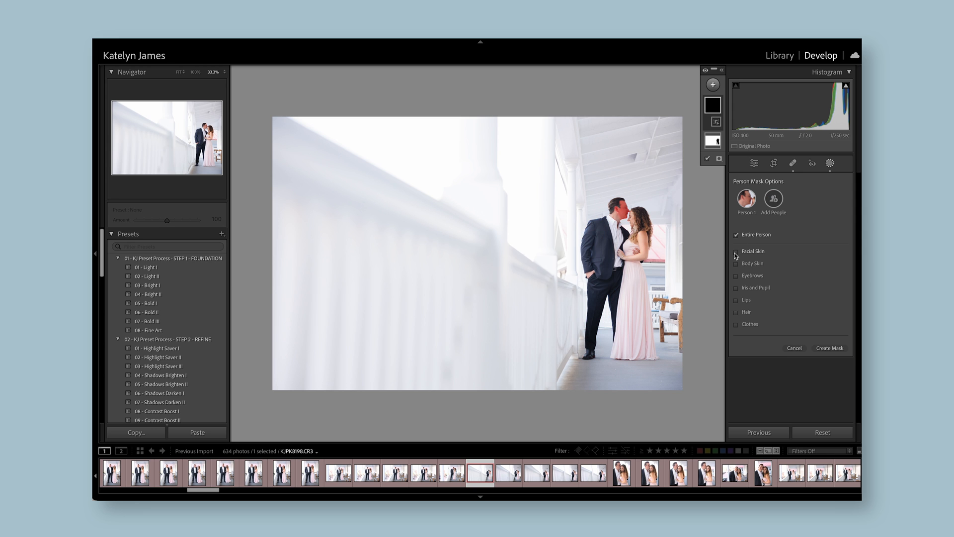
left_click(736, 235)
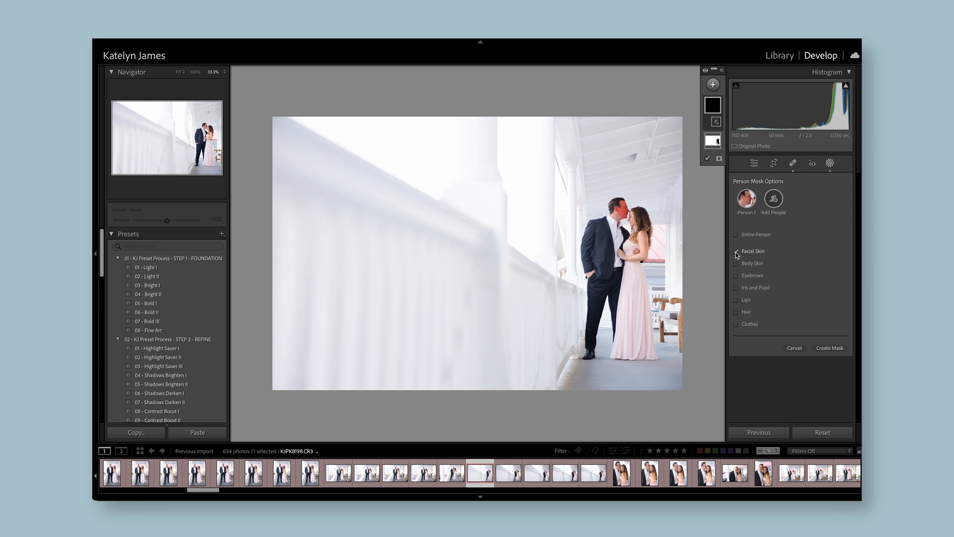
left_click(737, 251)
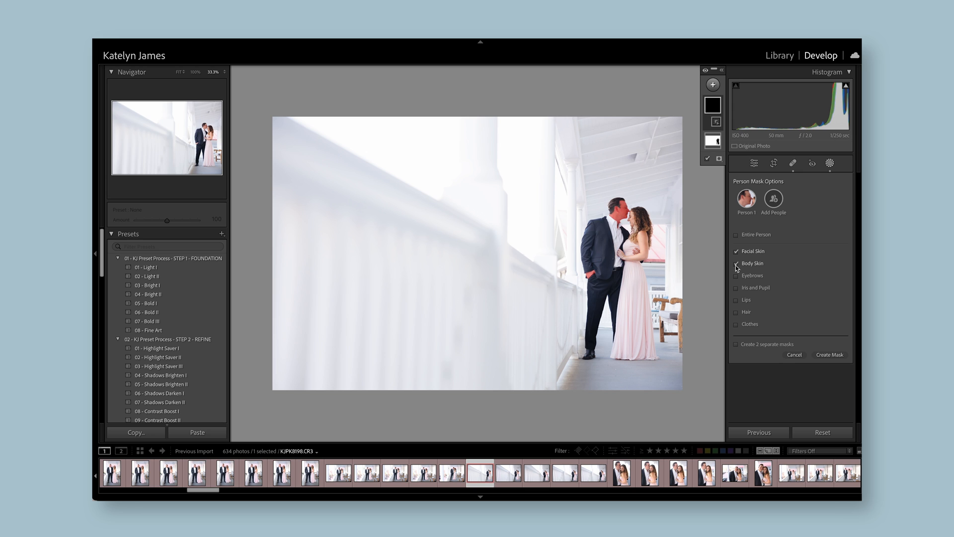
left_click(736, 263)
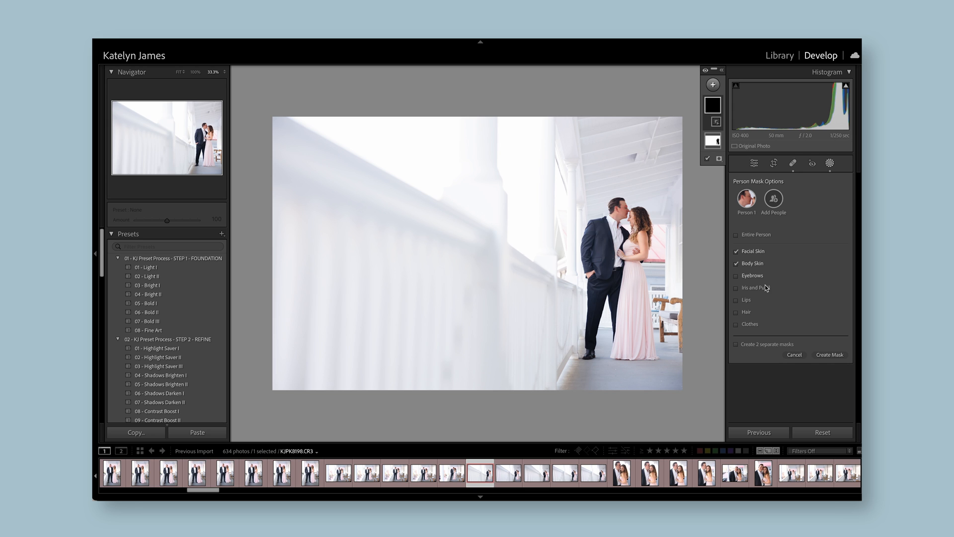
left_click(829, 355)
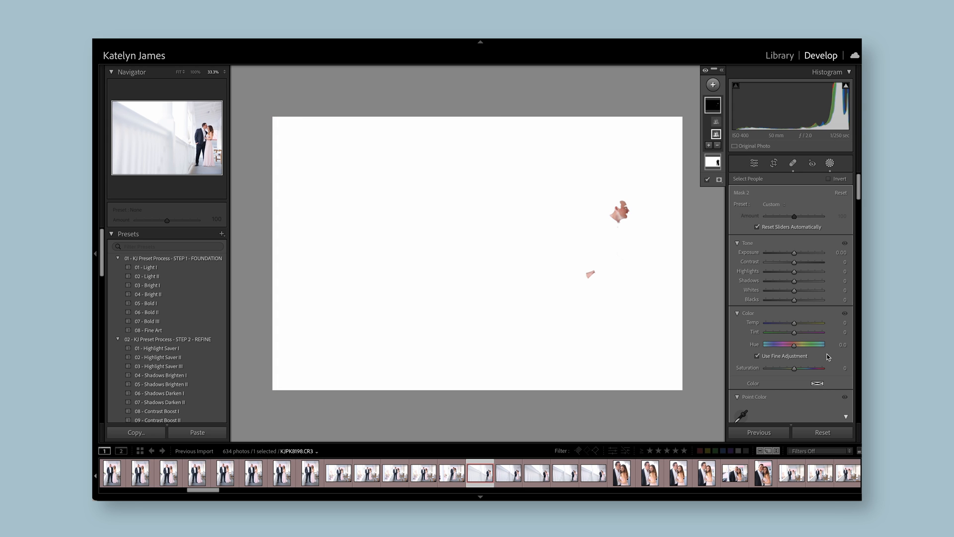
mouse_move(803, 283)
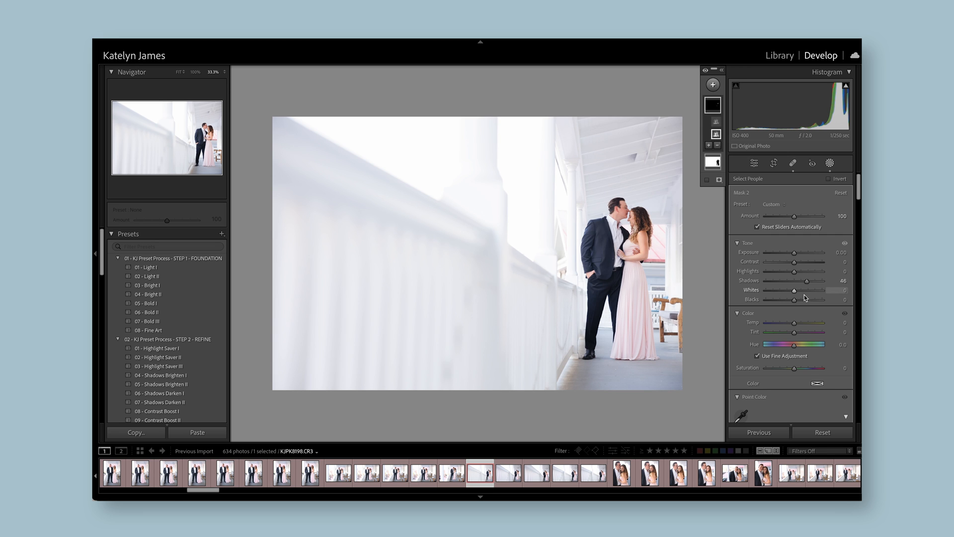
mouse_move(793, 279)
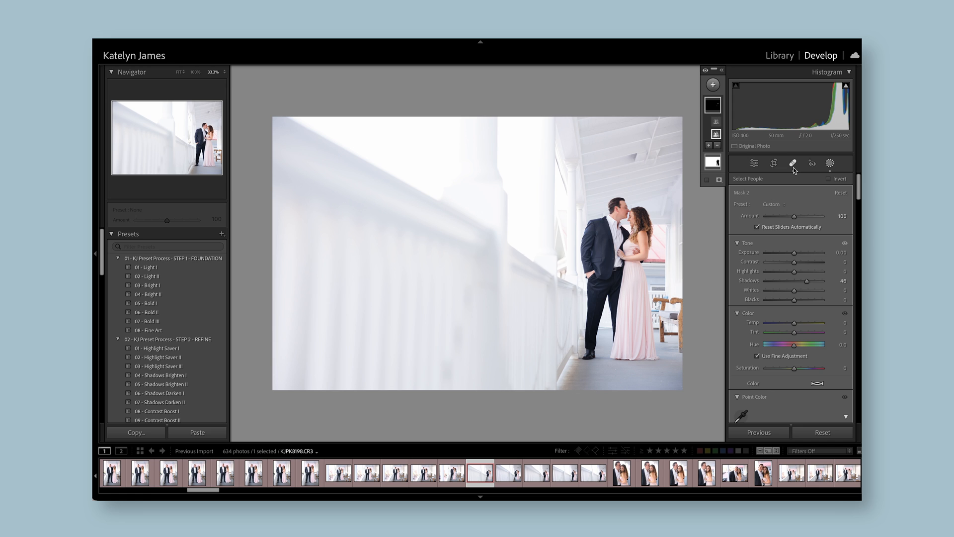
mouse_move(792, 163)
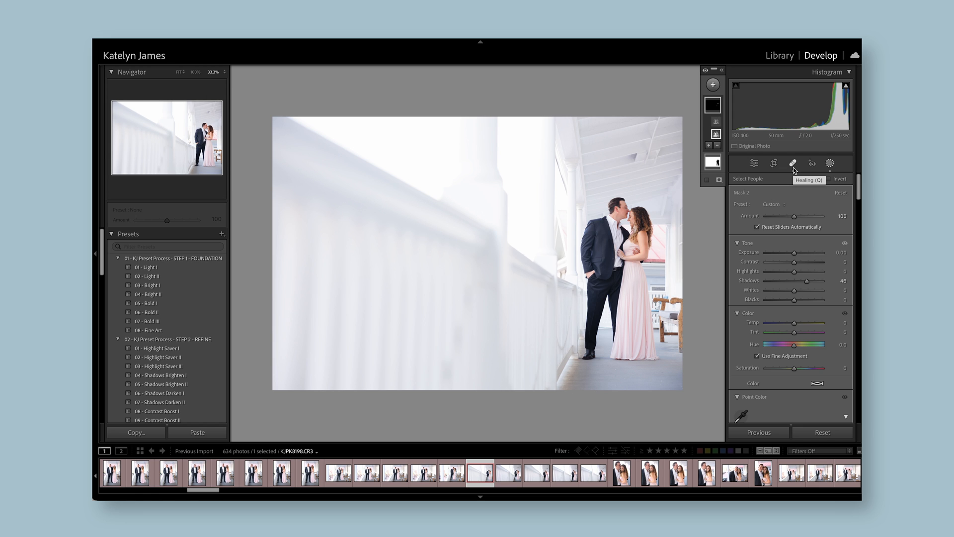
left_click(828, 162)
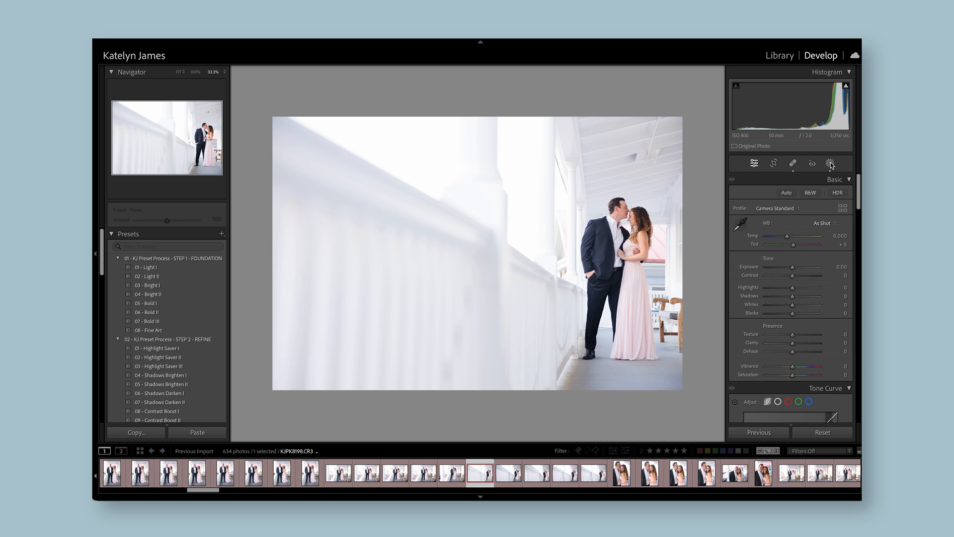
left_click(829, 162)
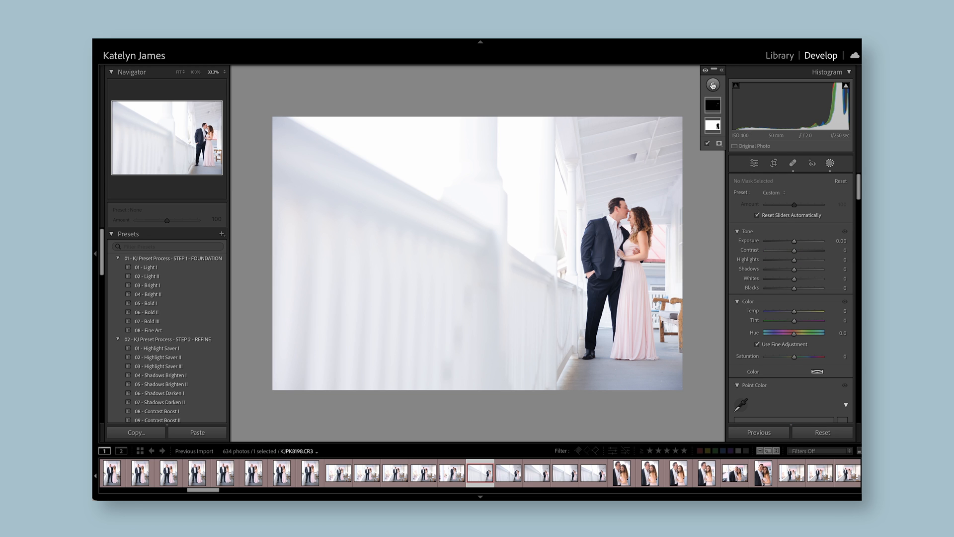
left_click(712, 83)
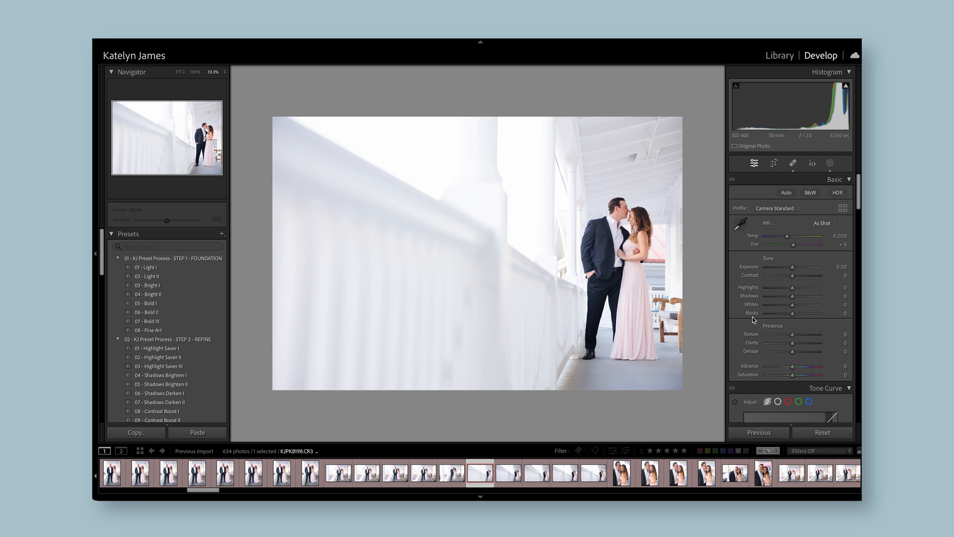
mouse_move(762, 252)
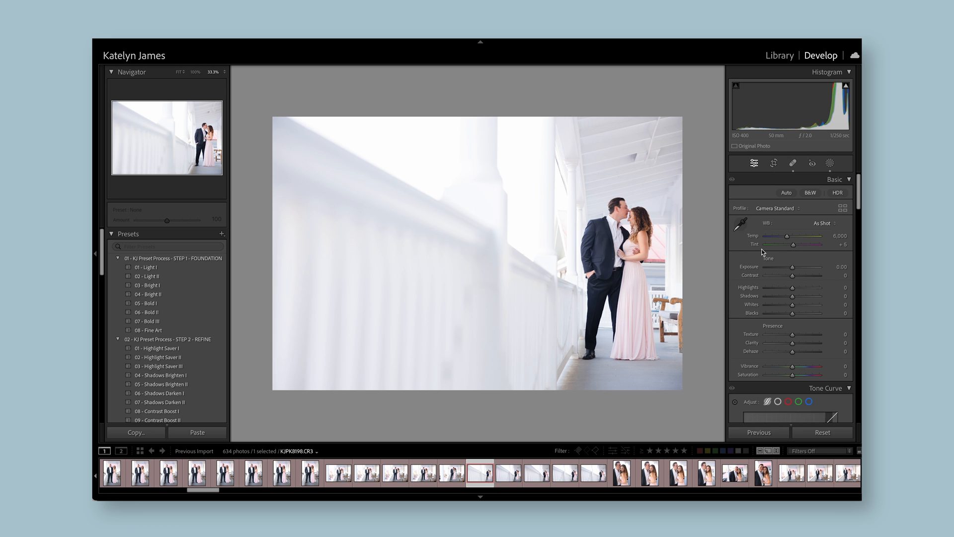
scroll("down", 3)
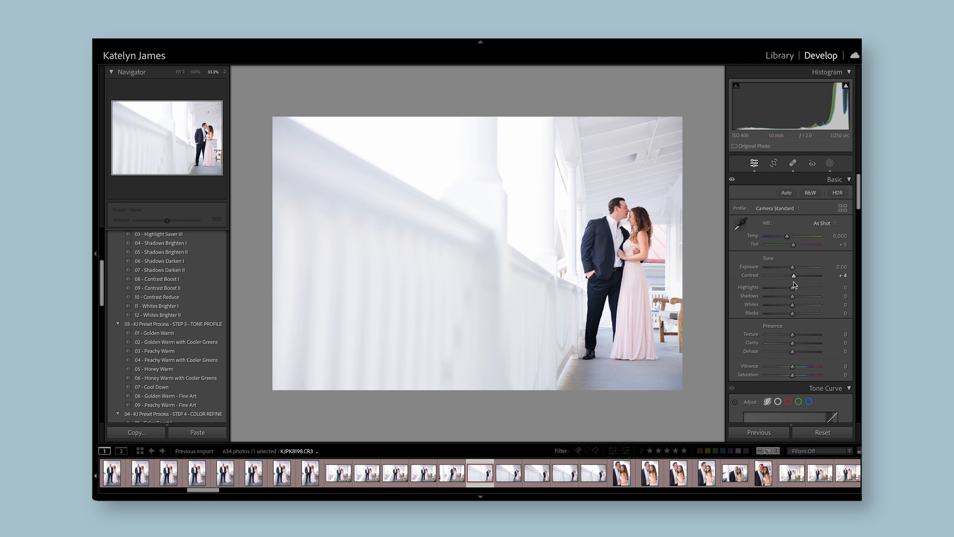
mouse_move(831, 298)
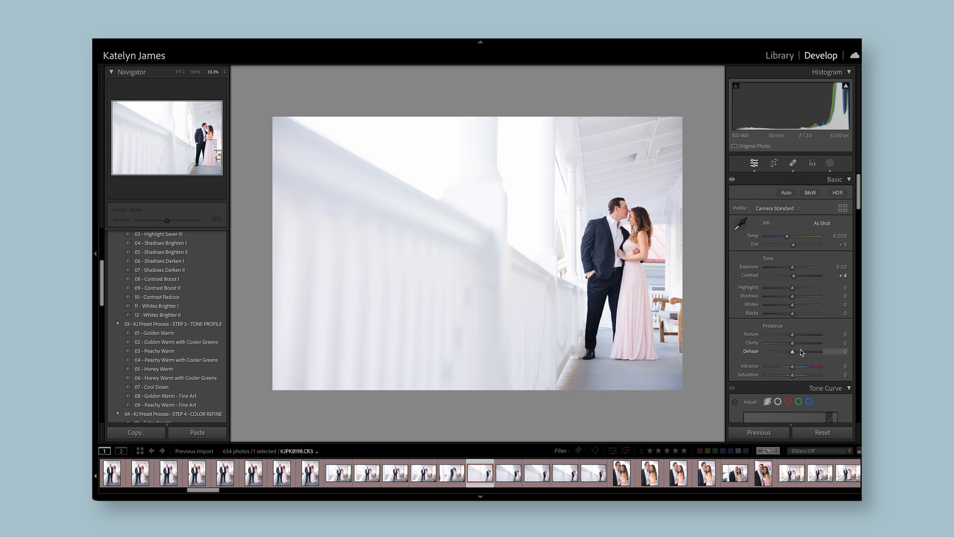
mouse_move(801, 321)
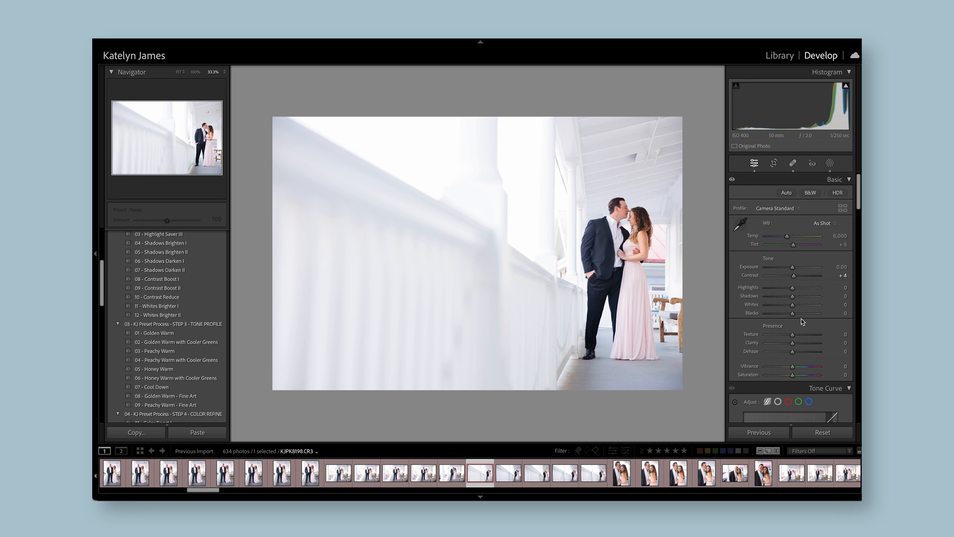
mouse_move(792, 313)
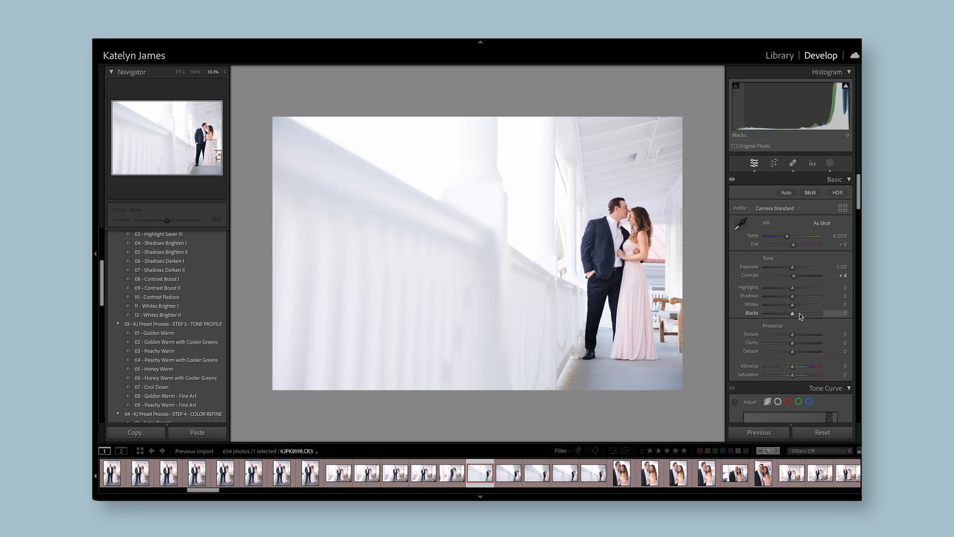
scroll("down", 3)
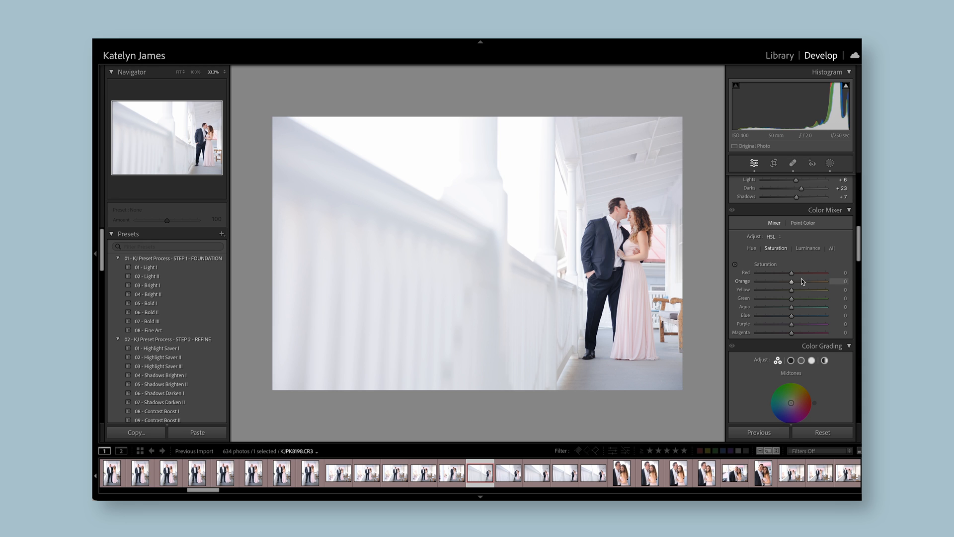
mouse_move(794, 314)
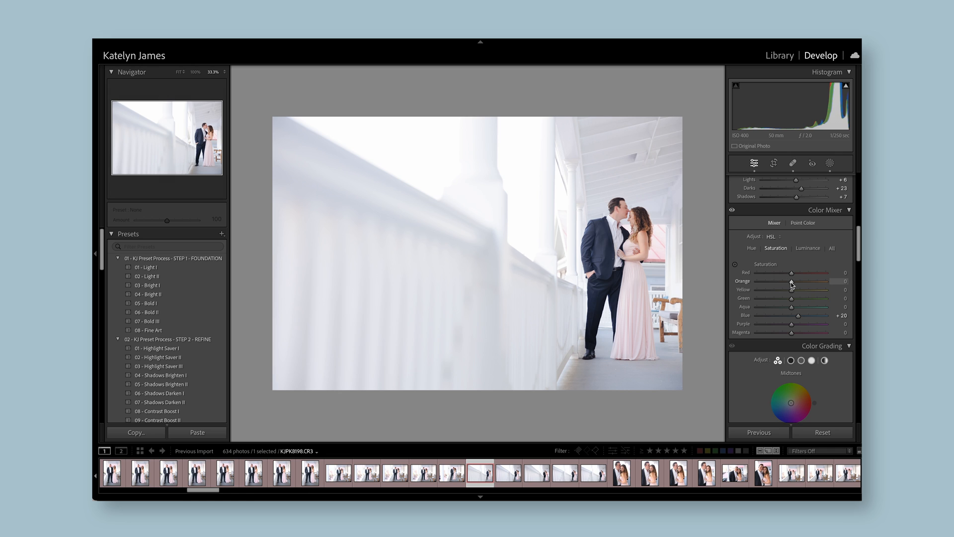
mouse_move(785, 277)
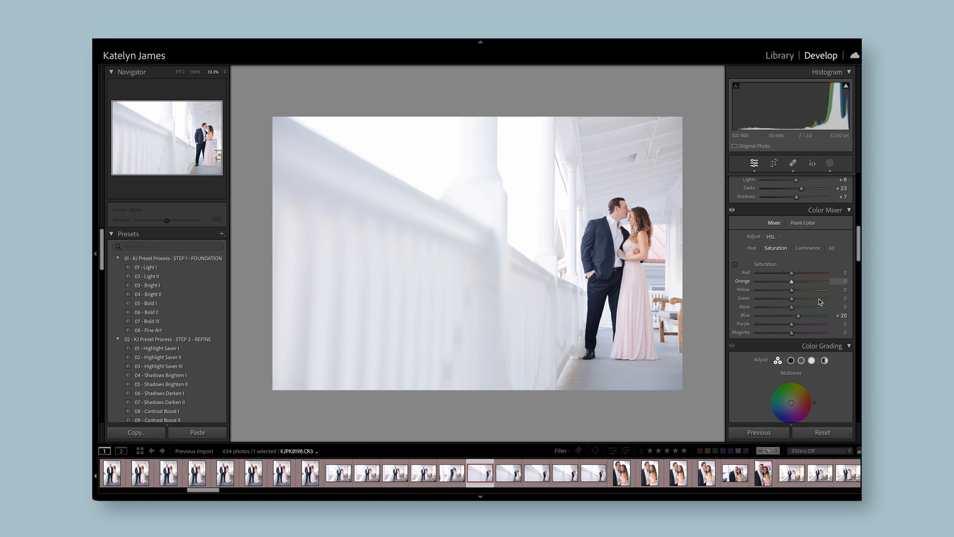
mouse_move(781, 269)
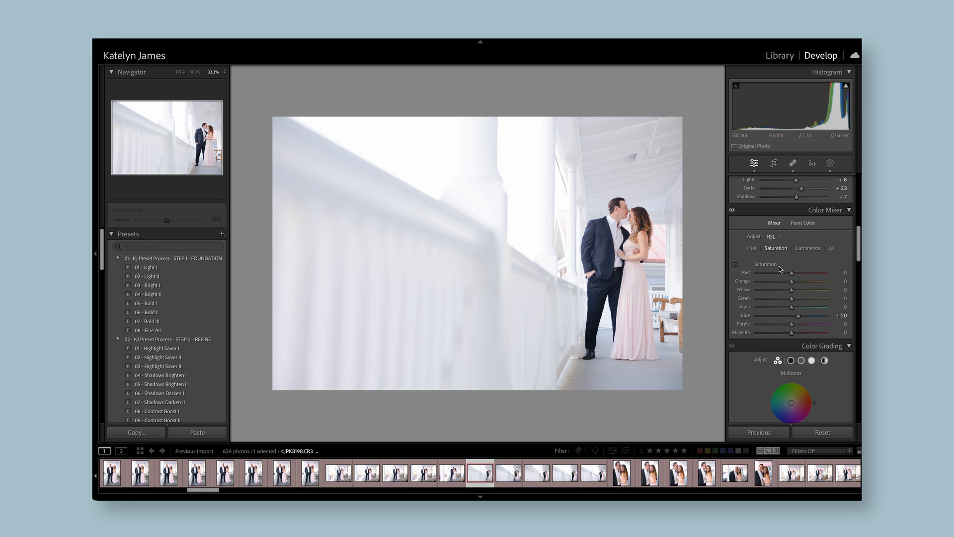
In Color Mixer HSL, set blue saturation +20 and blue hue +1.
left_click(752, 248)
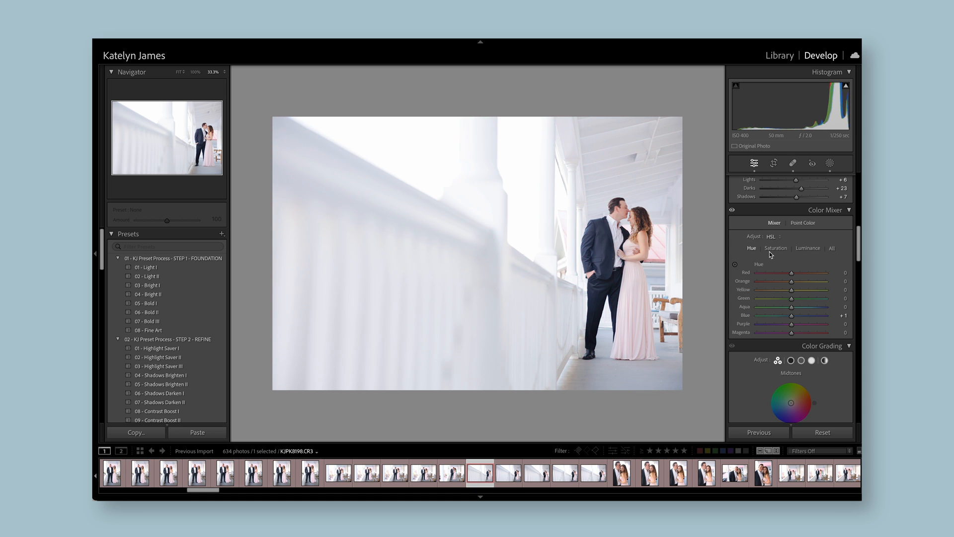
mouse_move(625, 300)
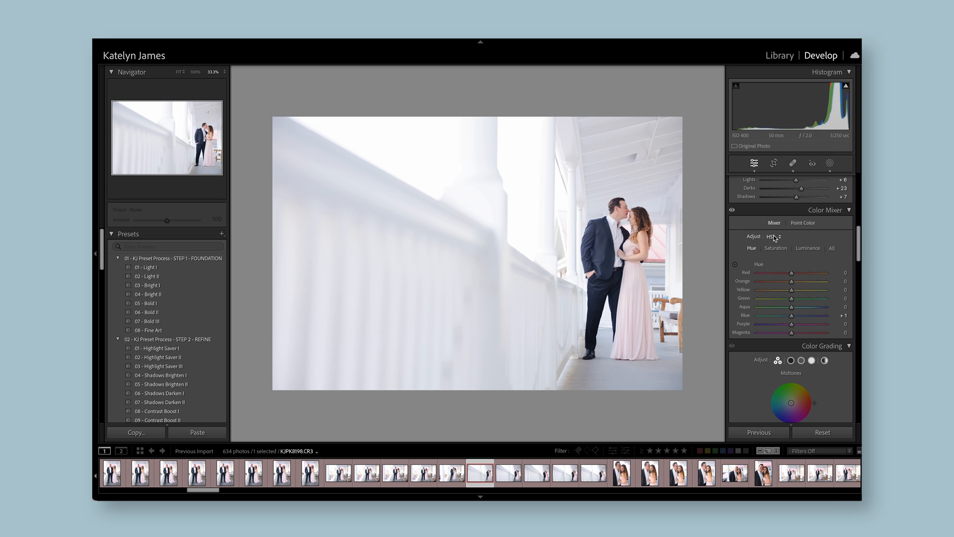
left_click(807, 248)
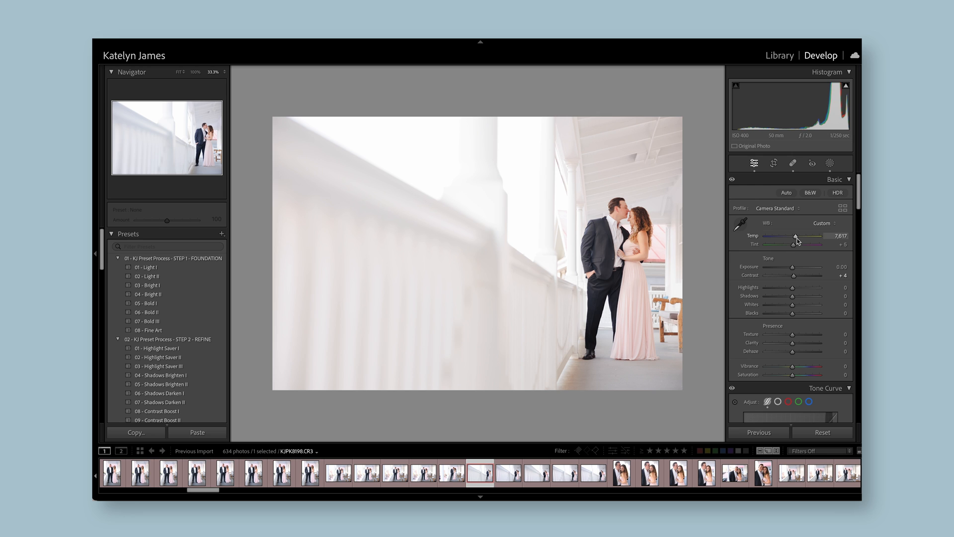
mouse_move(689, 243)
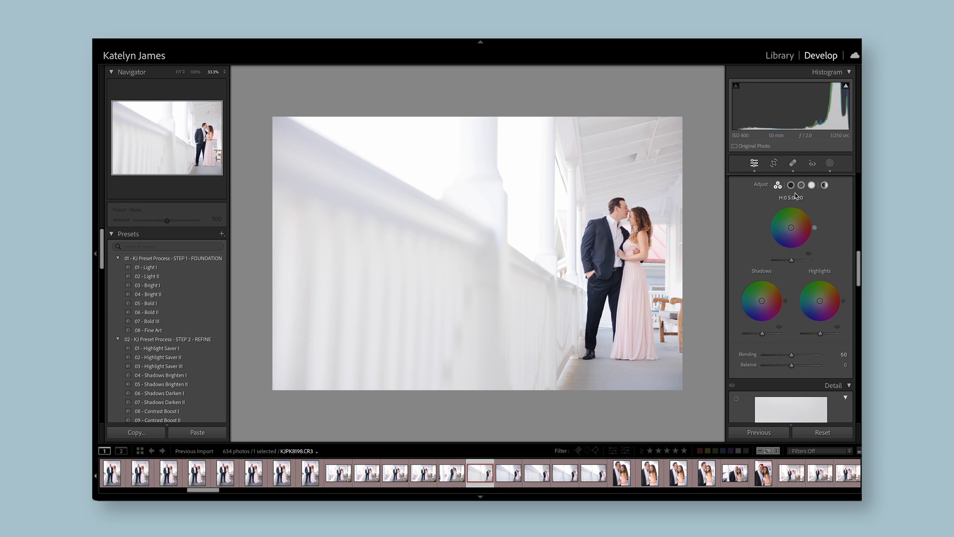
left_click(792, 201)
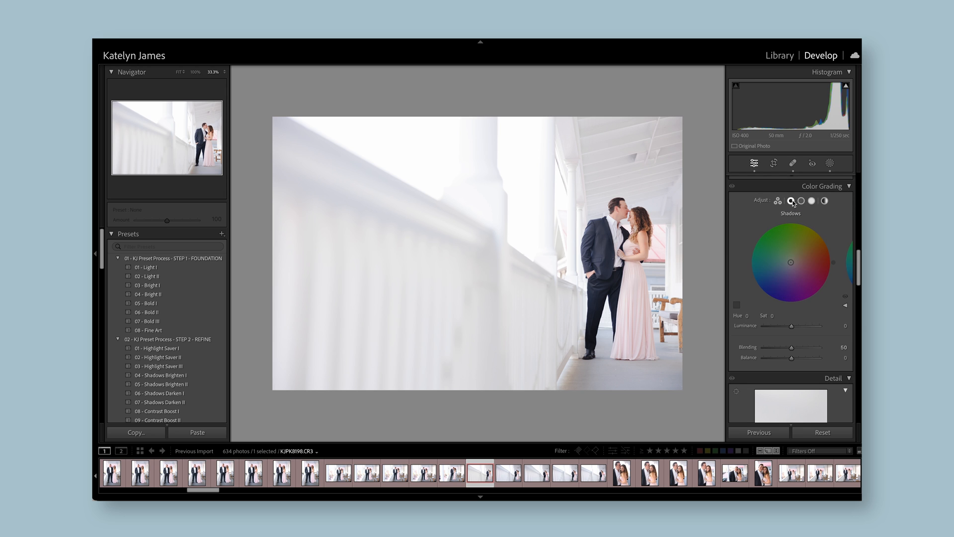
left_click(812, 201)
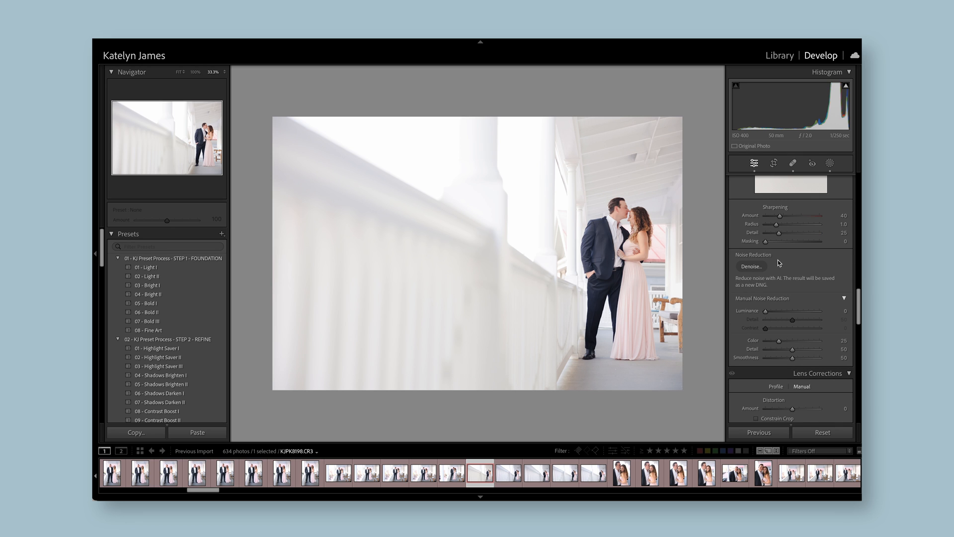
Toggle Enable Profile Corrections off and back on to compare the Canon RF 28-70mm profile.
scroll("down", 3)
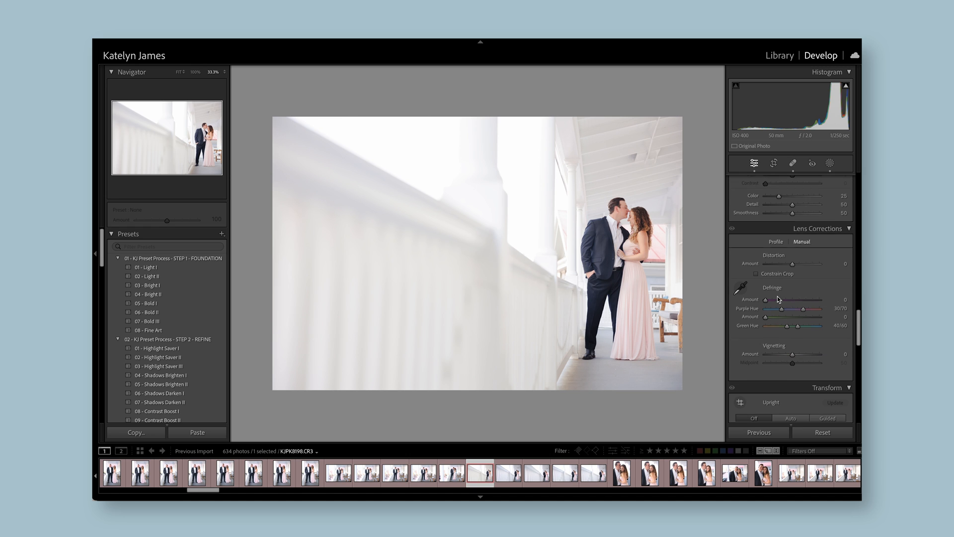
left_click(775, 240)
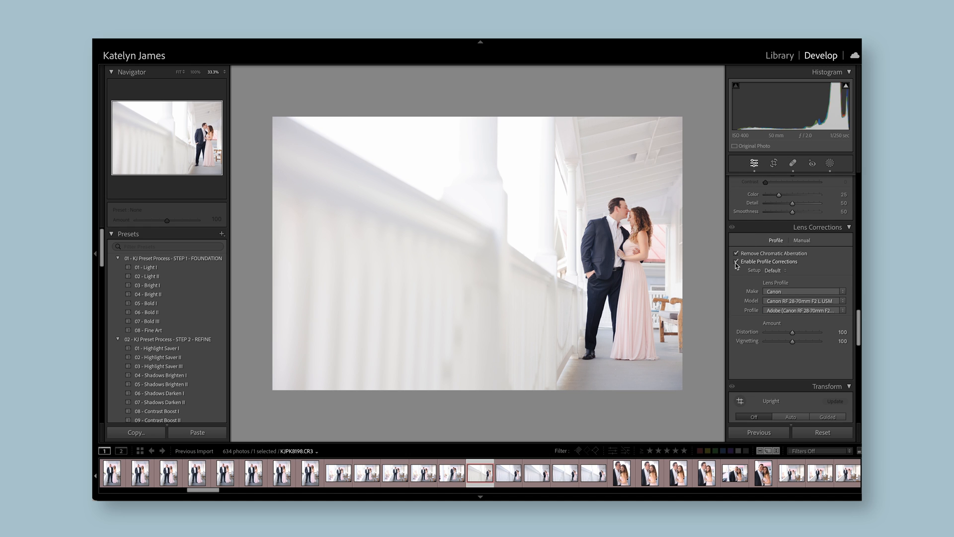
left_click(736, 262)
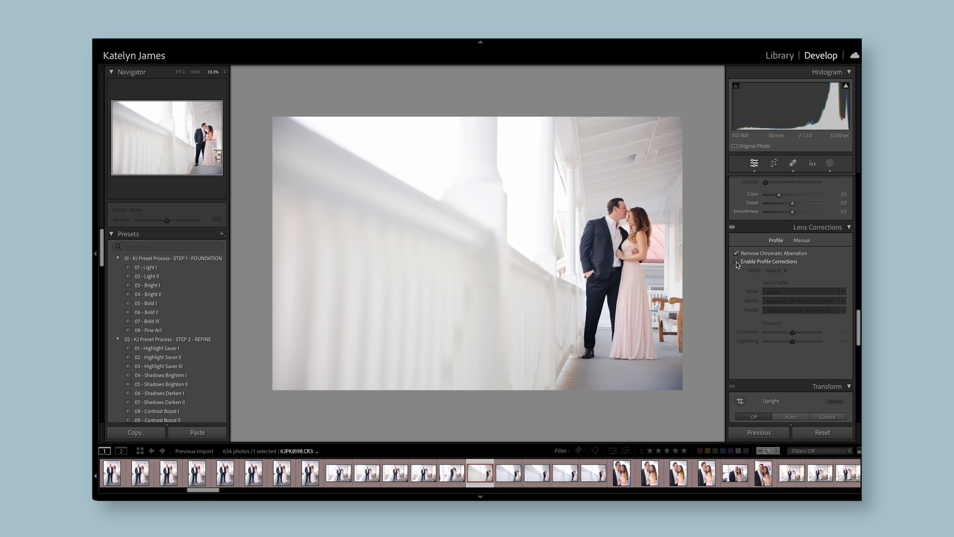
left_click(735, 262)
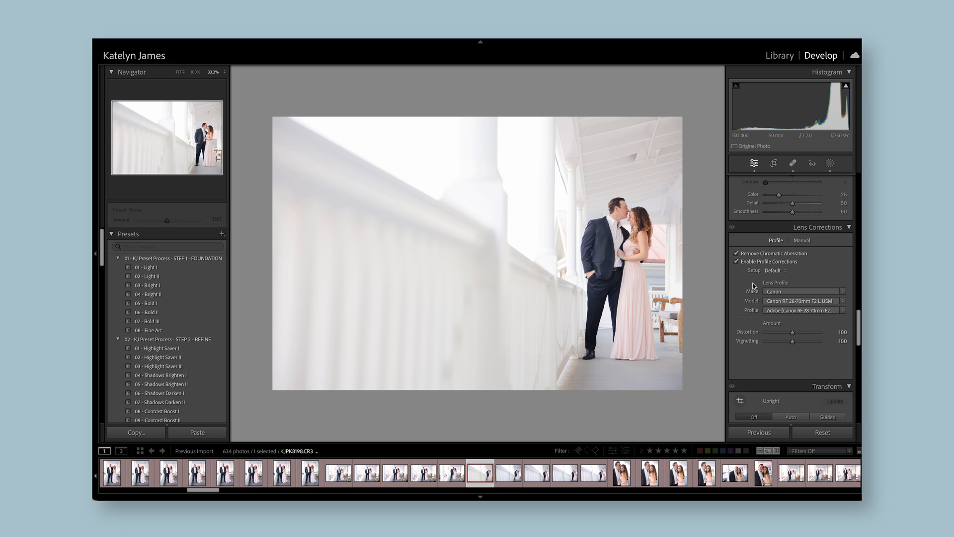
Review the Manual lens correction, Transform and Lens Blur panels without changes.
left_click(801, 239)
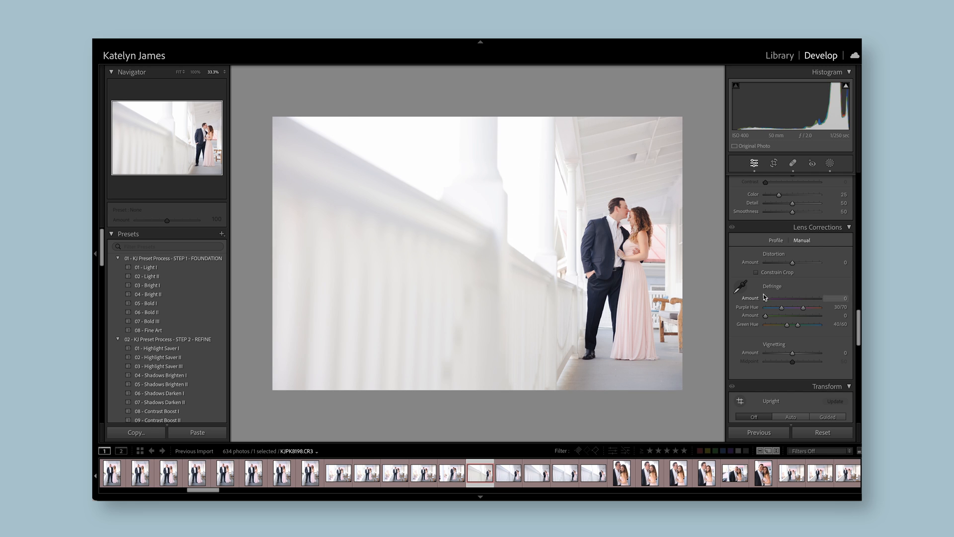
mouse_move(758, 286)
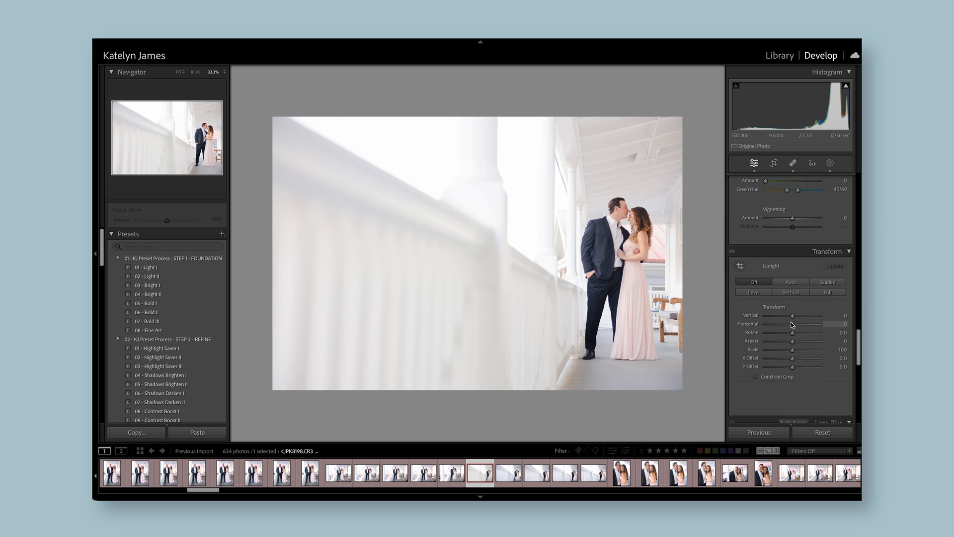
scroll("down", 3)
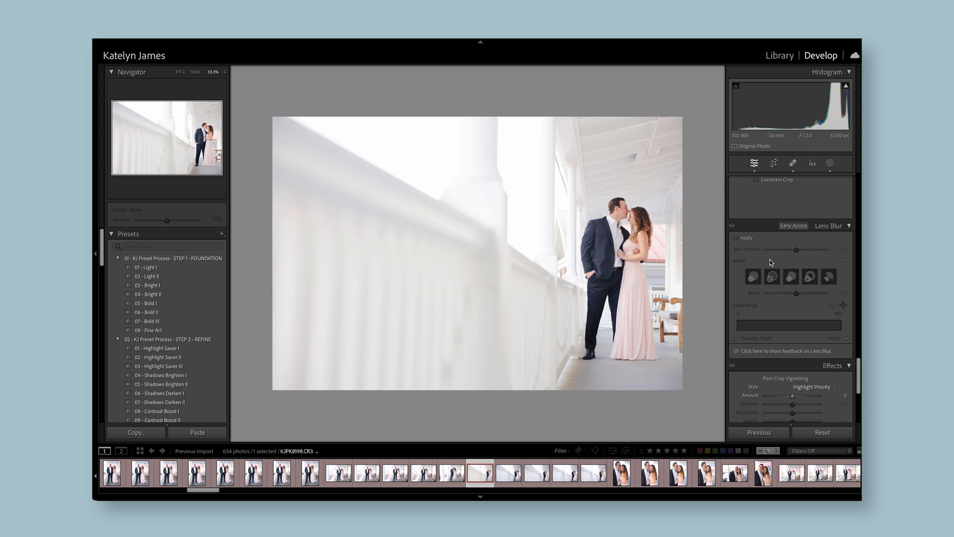
mouse_move(699, 256)
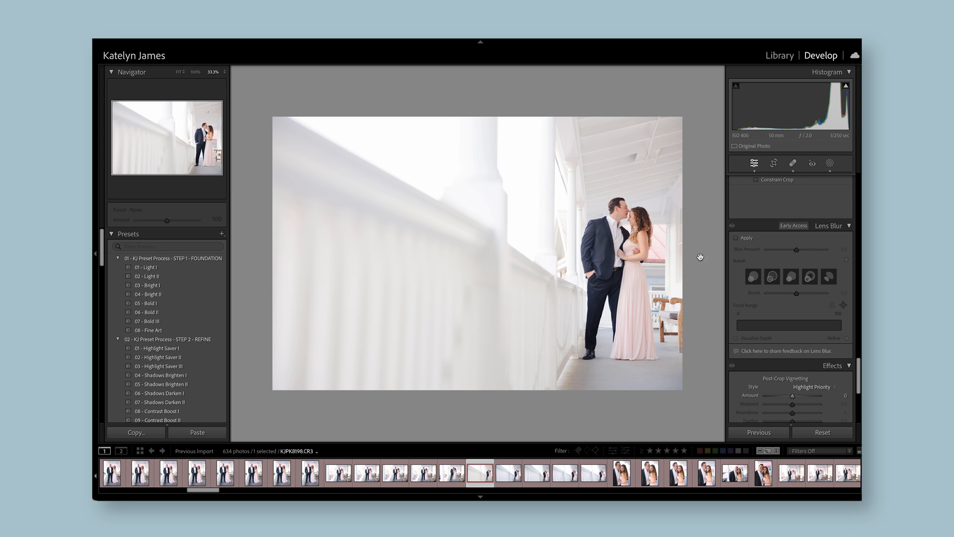
scroll("right", 3)
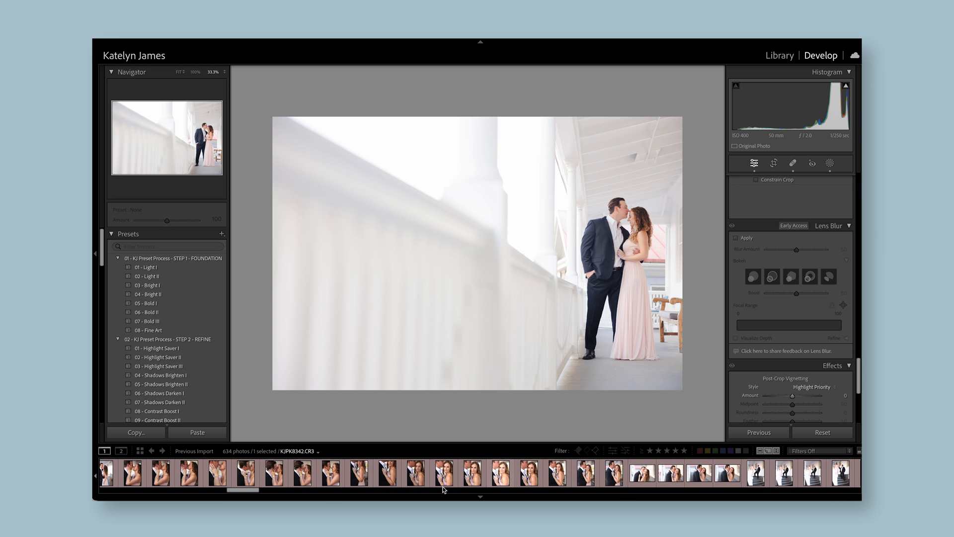
scroll("left", 3)
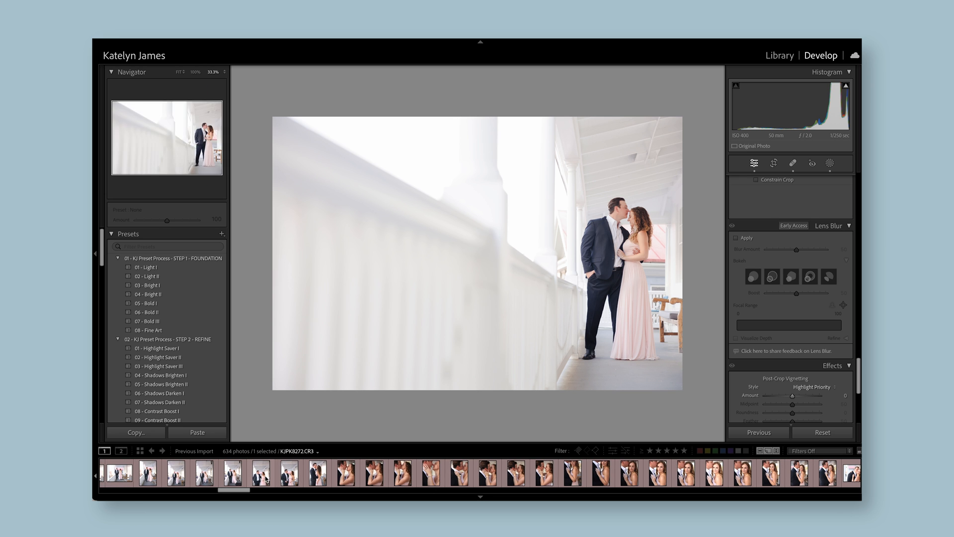
left_click(286, 473)
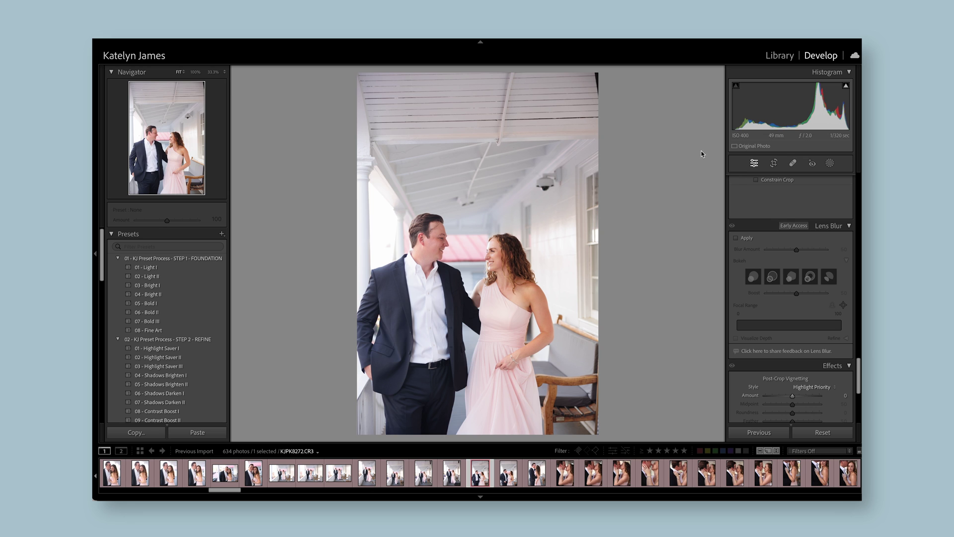
left_click(736, 237)
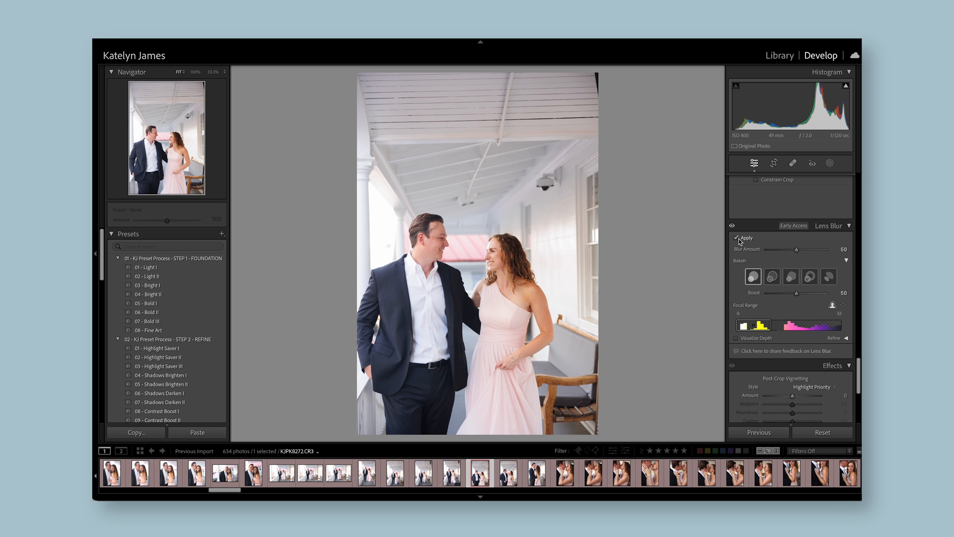
left_click(739, 238)
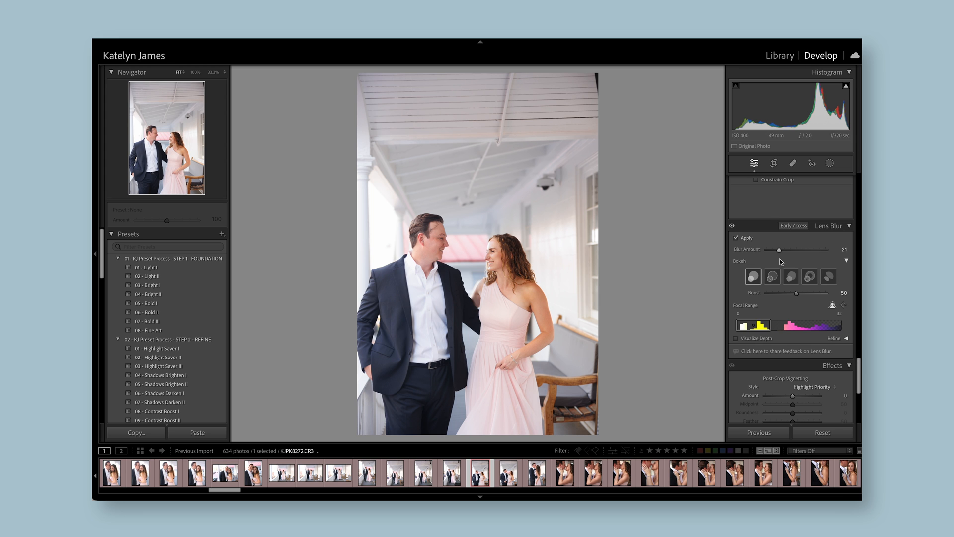
left_click(773, 162)
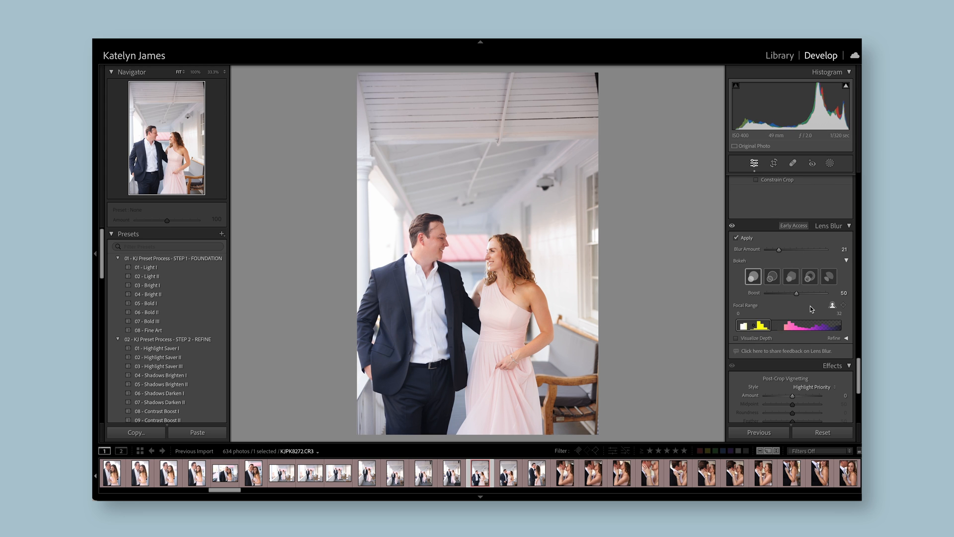
mouse_move(806, 372)
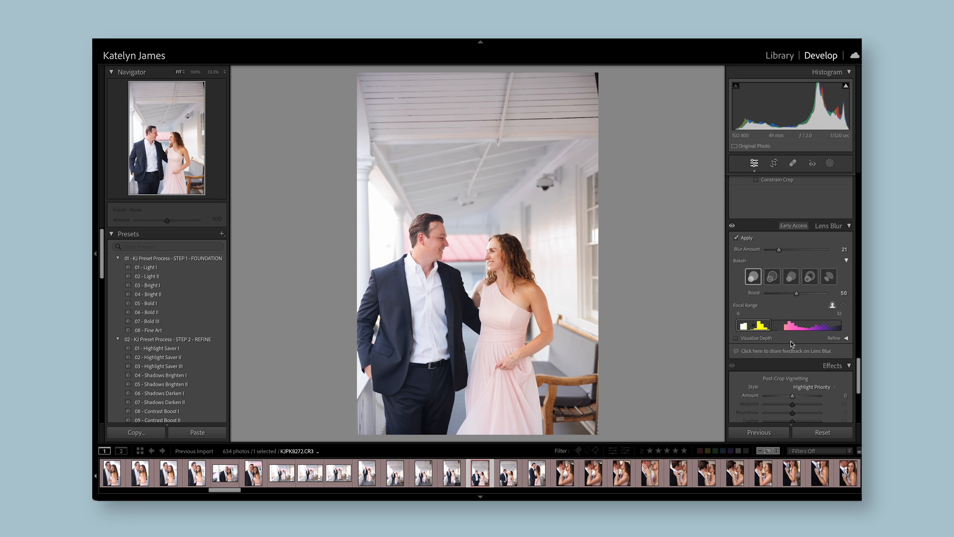
mouse_move(784, 306)
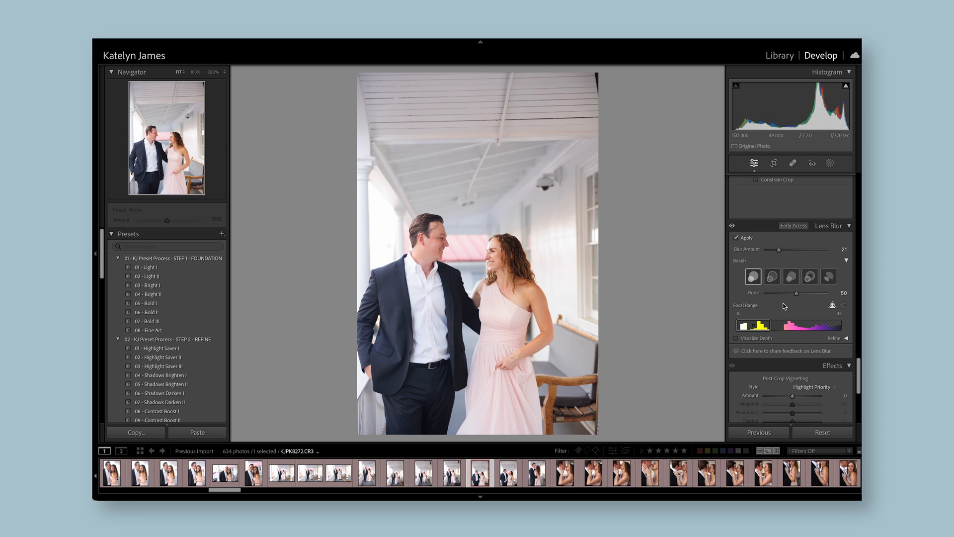
scroll("down", 3)
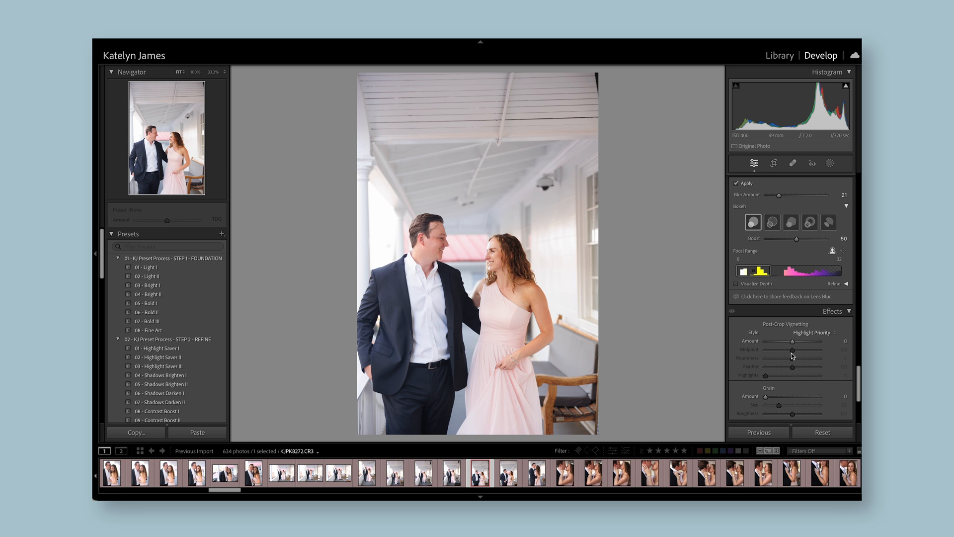
Scroll past Effects and Calibration, then select the close-up couple portrait in the filmstrip.
scroll("down", 3)
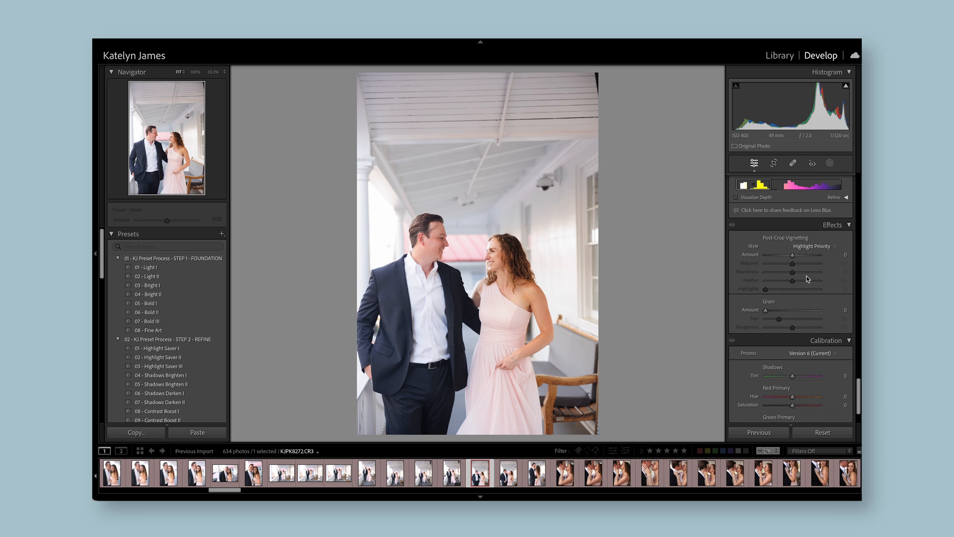
mouse_move(747, 319)
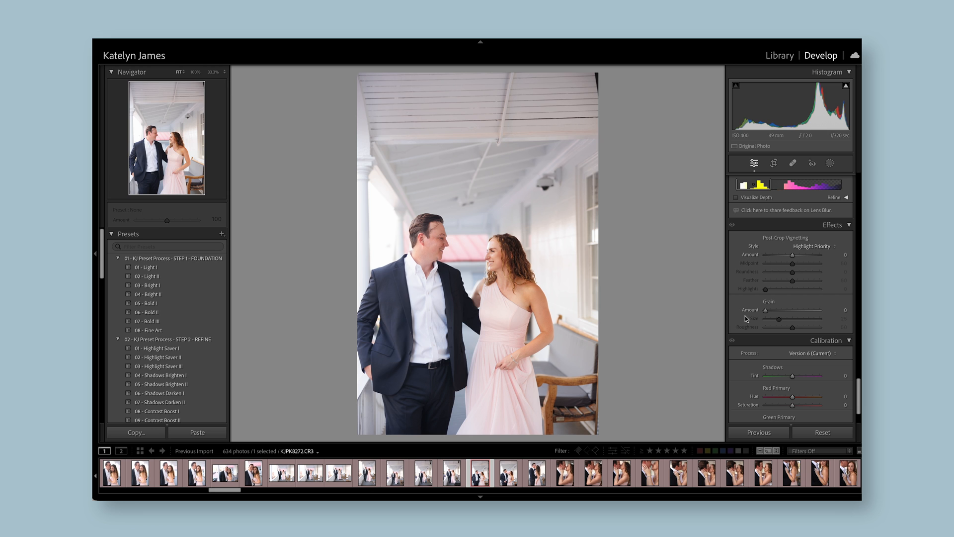
mouse_move(755, 267)
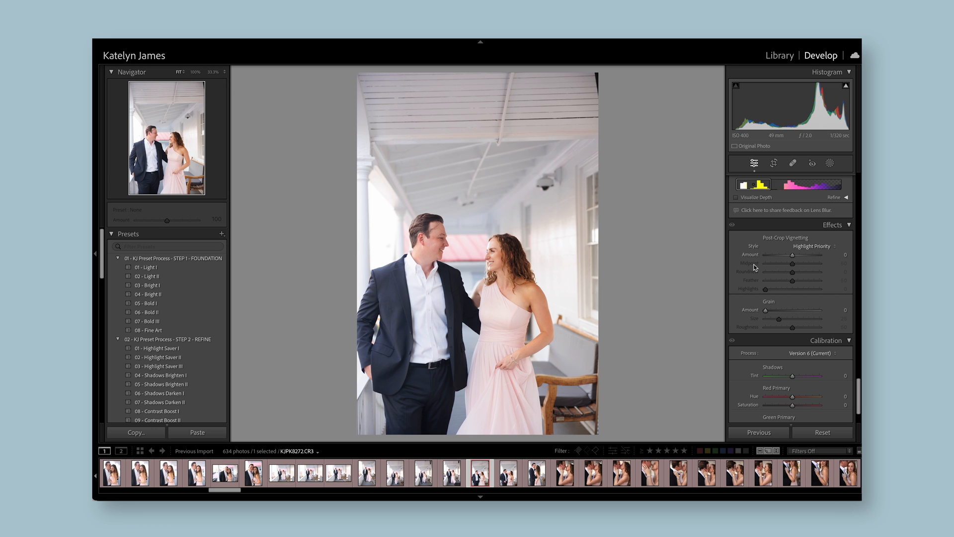
scroll("down", 3)
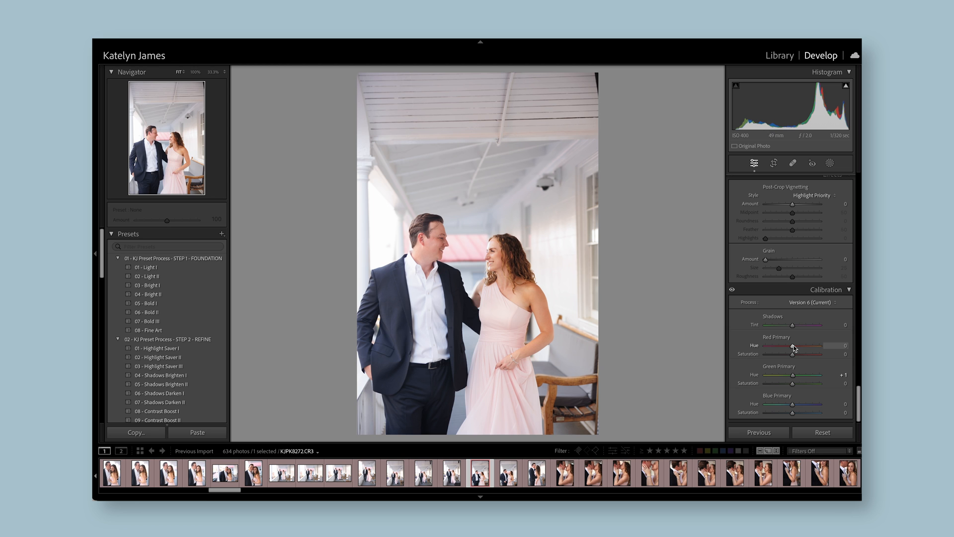
left_click(254, 474)
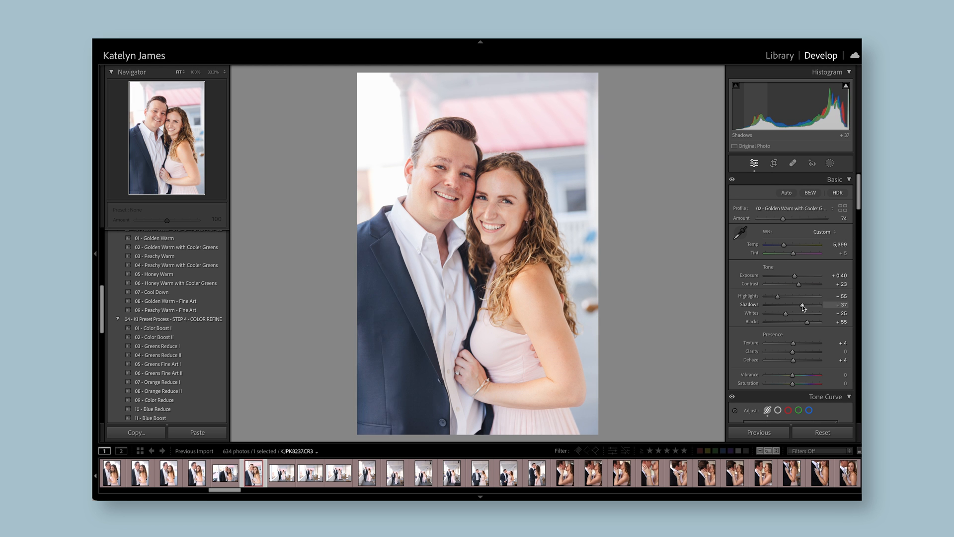
Switch to the Library grid and bring up the Export window for the portrait.
left_click(779, 55)
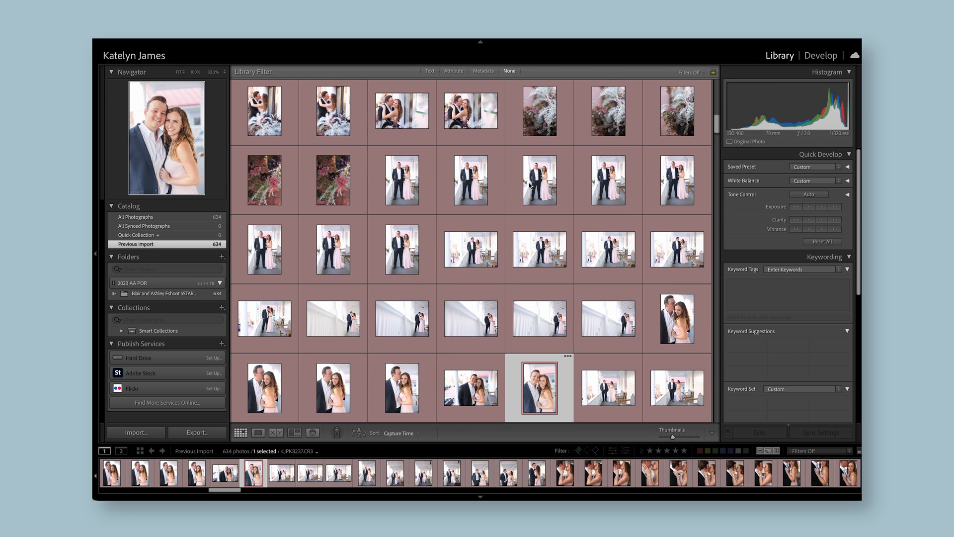
scroll("down", 3)
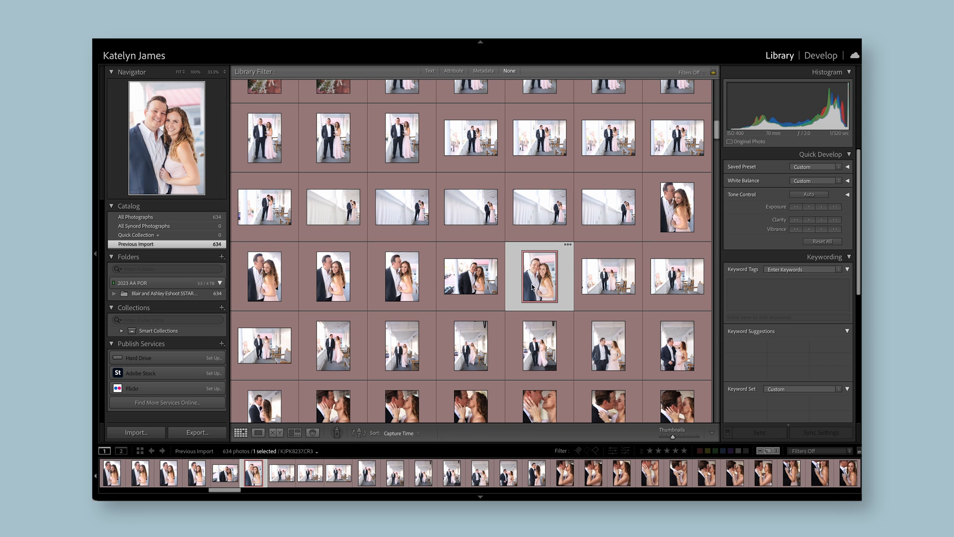
mouse_move(185, 416)
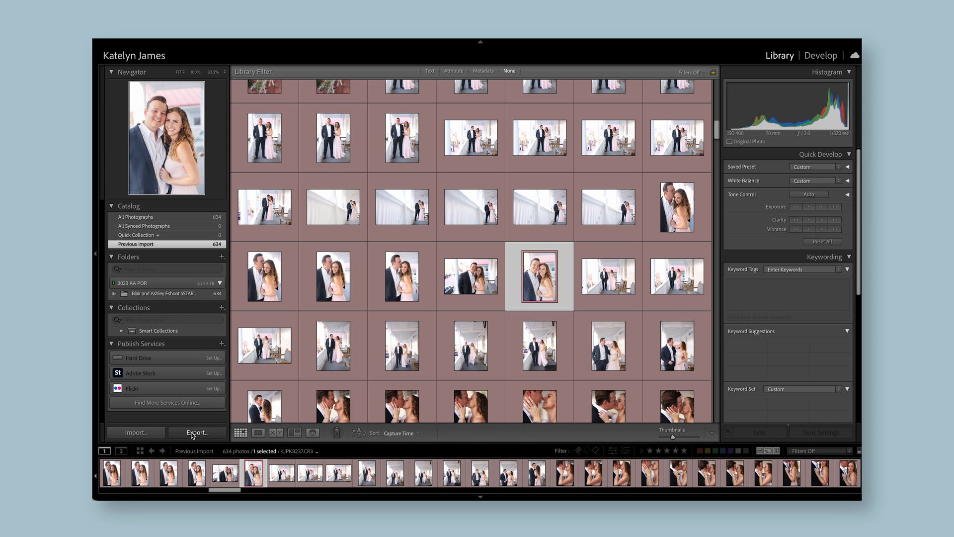
left_click(195, 432)
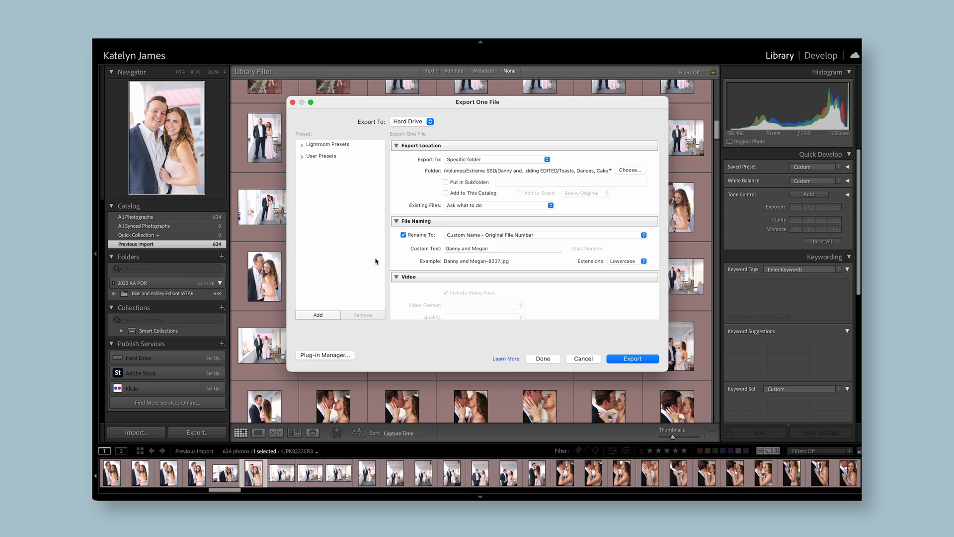
mouse_move(424, 192)
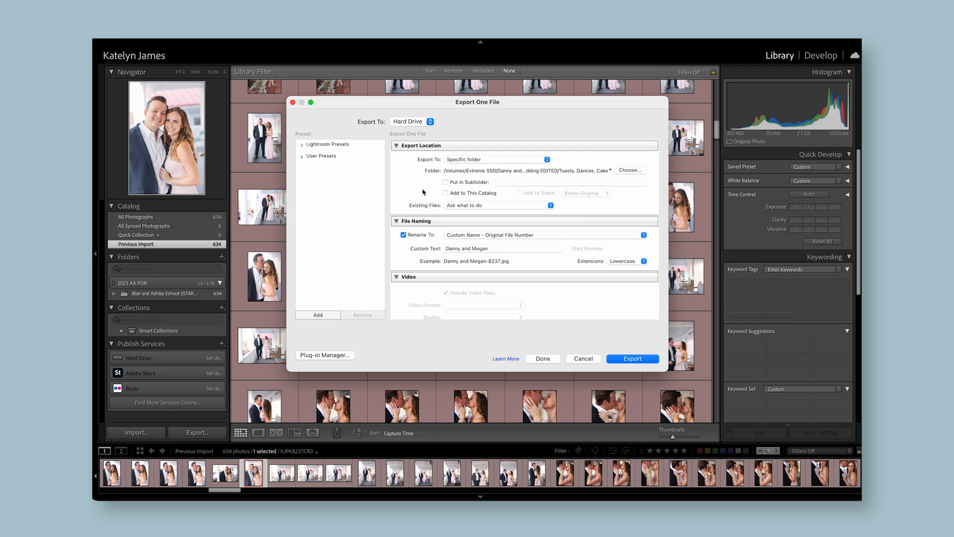
mouse_move(635, 176)
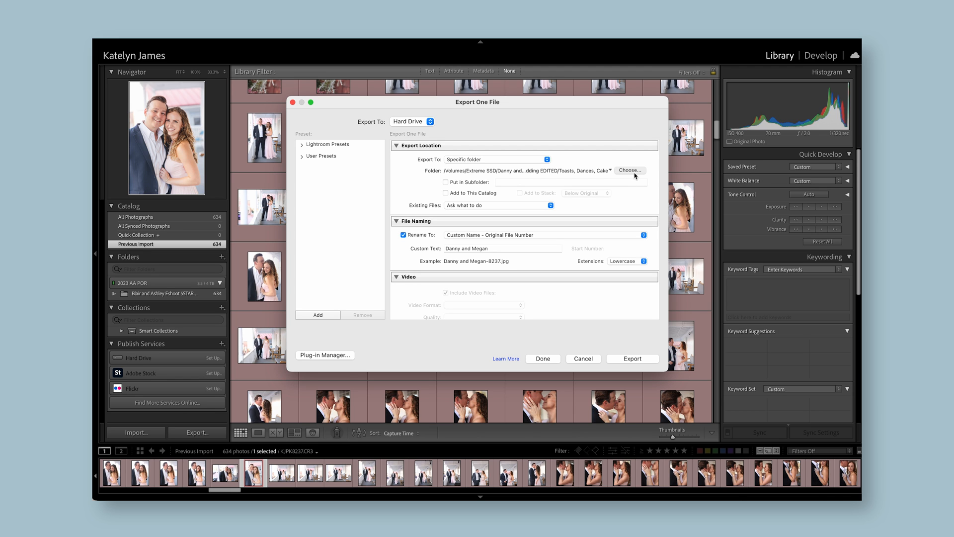
Choose the Blair and Ashley Eshoot EDITED folder as the export destination.
left_click(630, 170)
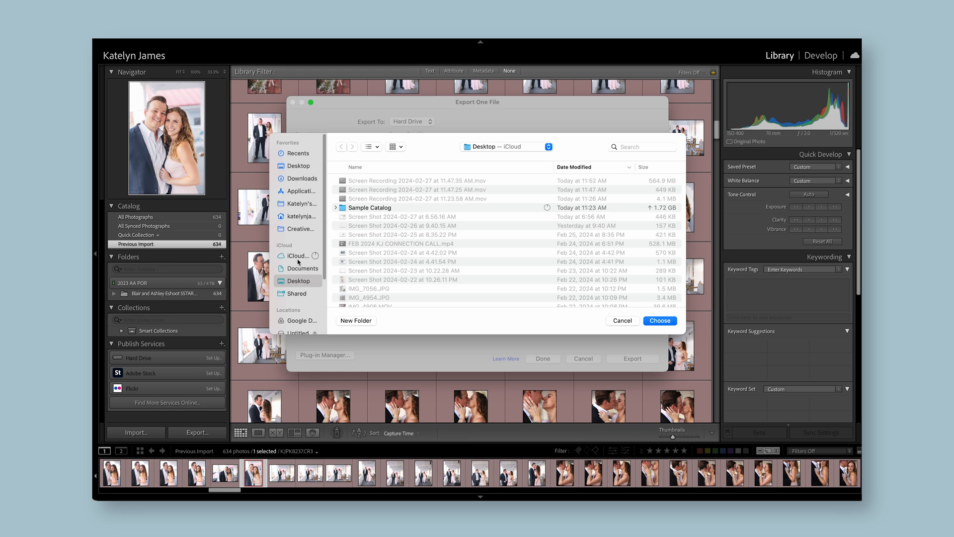
left_click(297, 283)
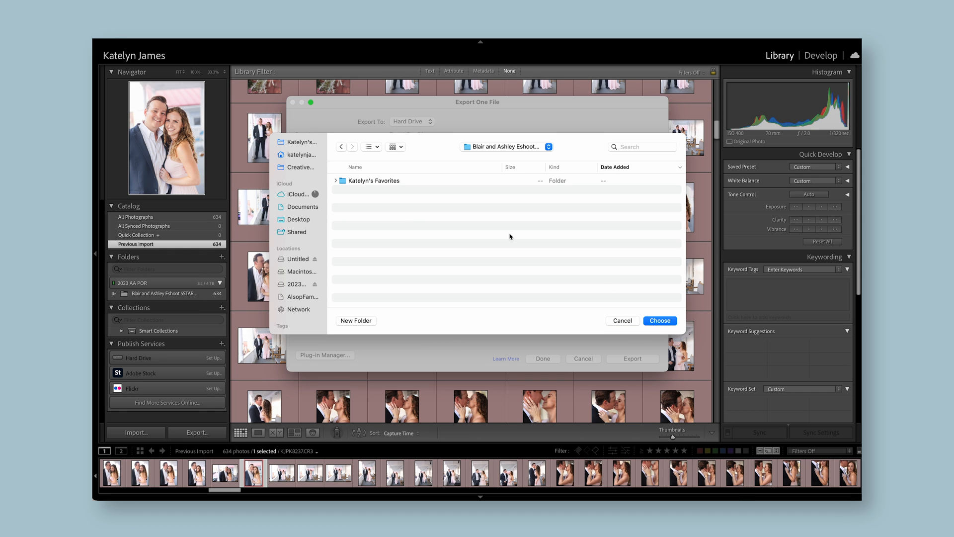
mouse_move(410, 165)
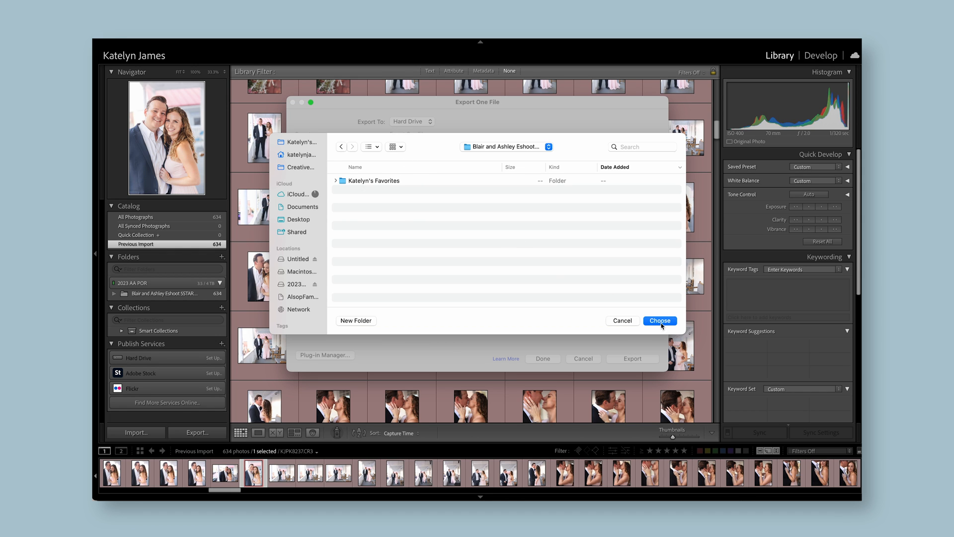
left_click(660, 321)
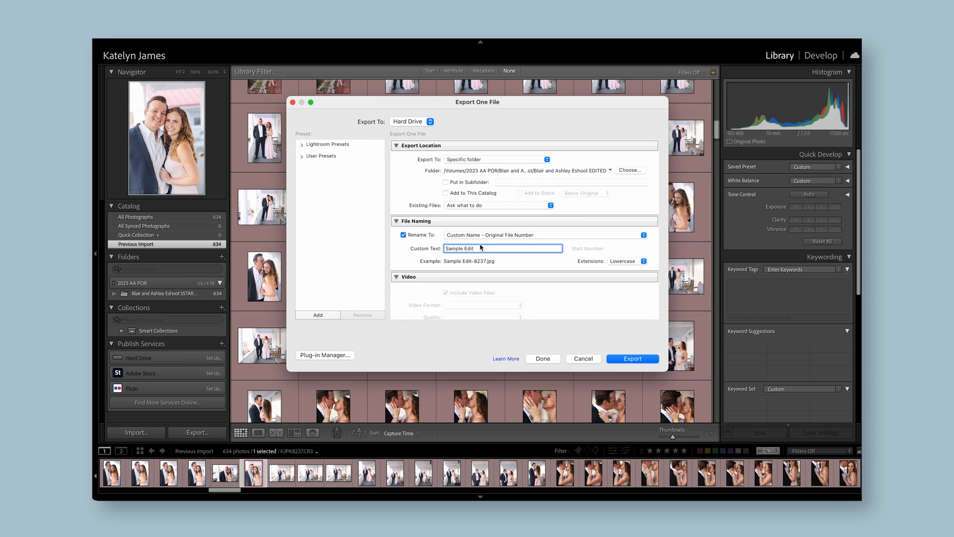
mouse_move(489, 255)
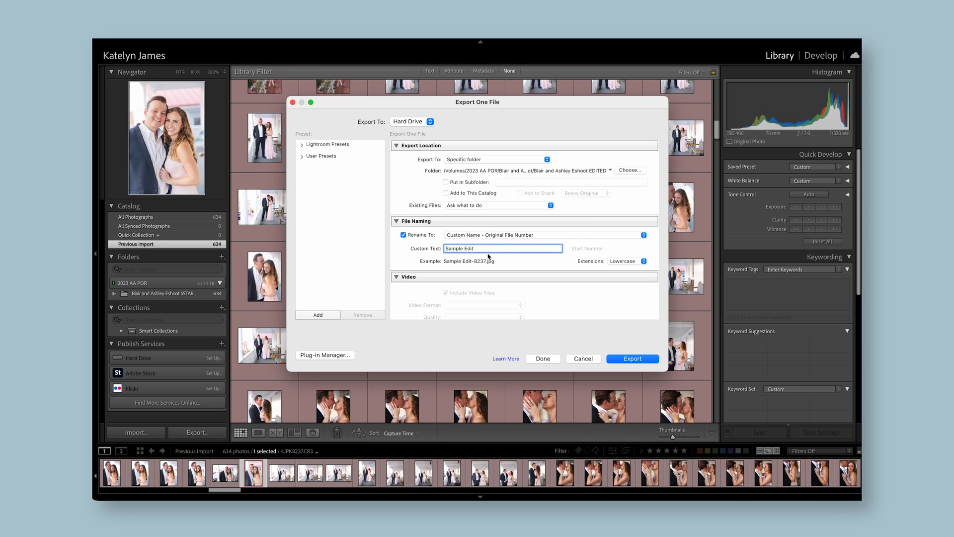
mouse_move(480, 256)
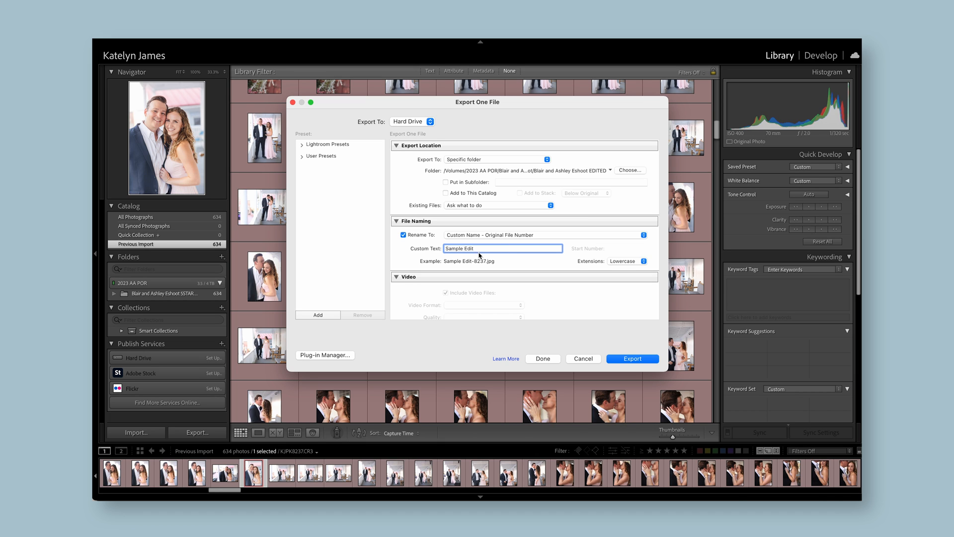
Export as 'Sample Edit' JPEG at quality 100, 300 ppi, sRGB, sharpened for screen.
scroll("down", 3)
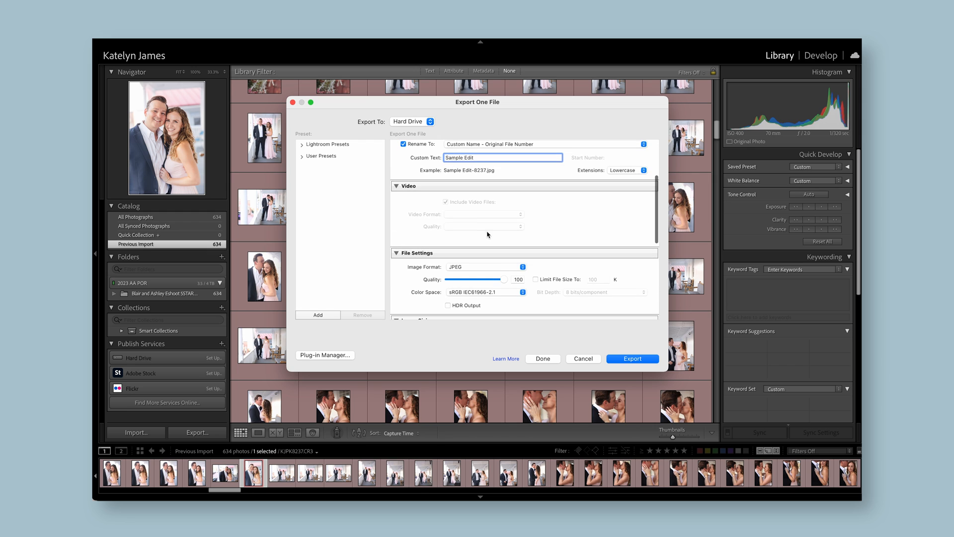
scroll("down", 3)
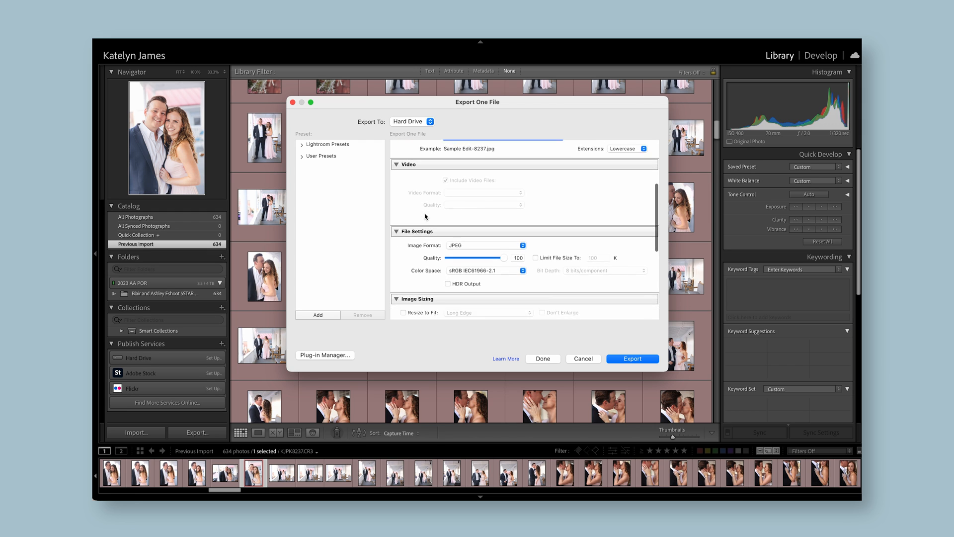
scroll("down", 3)
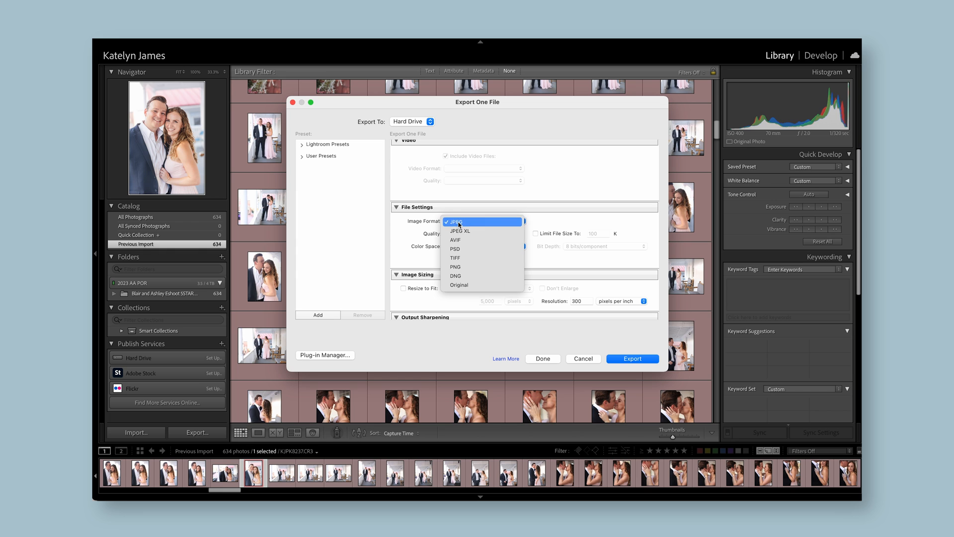
left_click(455, 220)
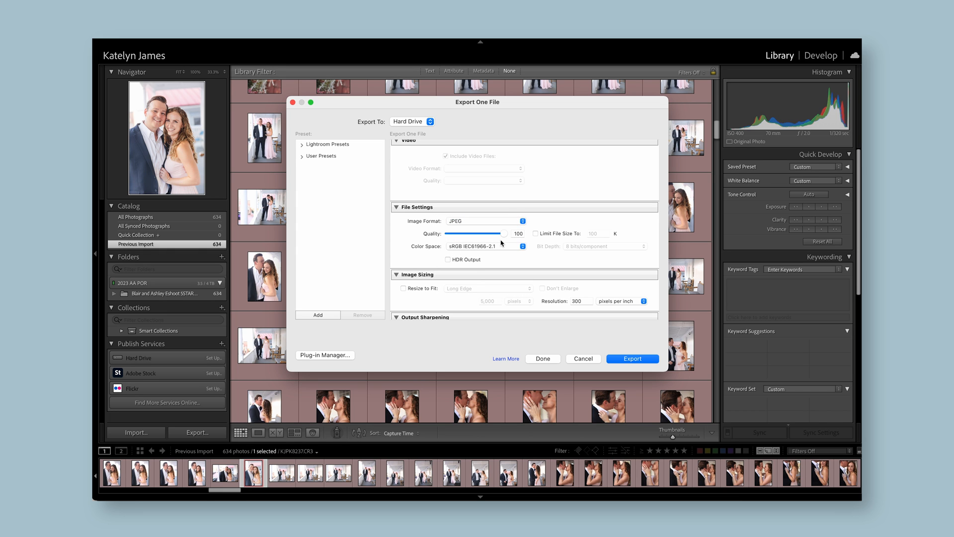
scroll("down", 3)
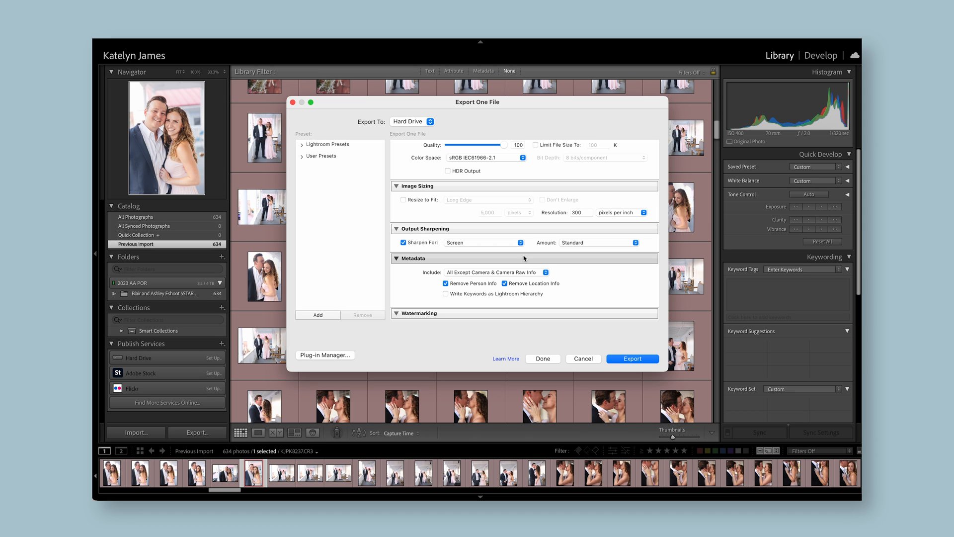
mouse_move(558, 215)
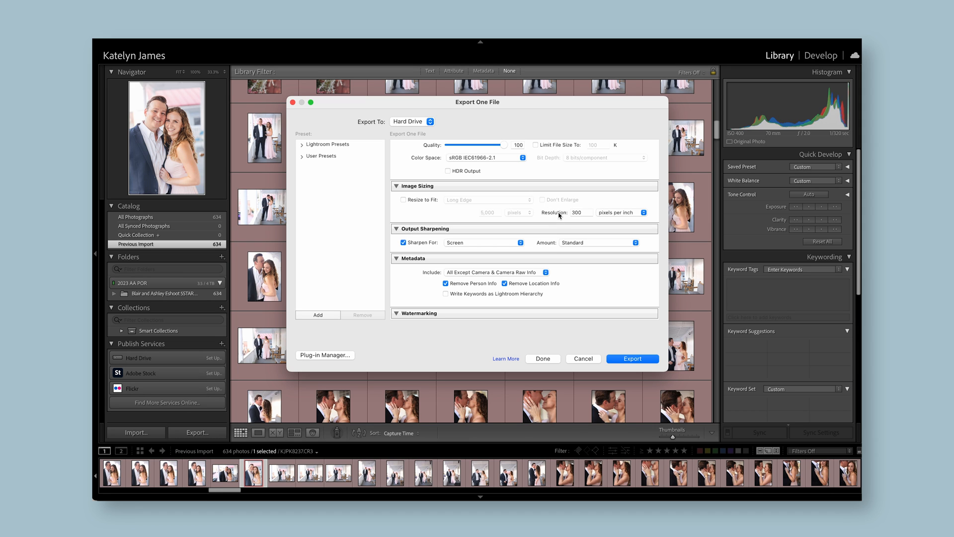
mouse_move(477, 248)
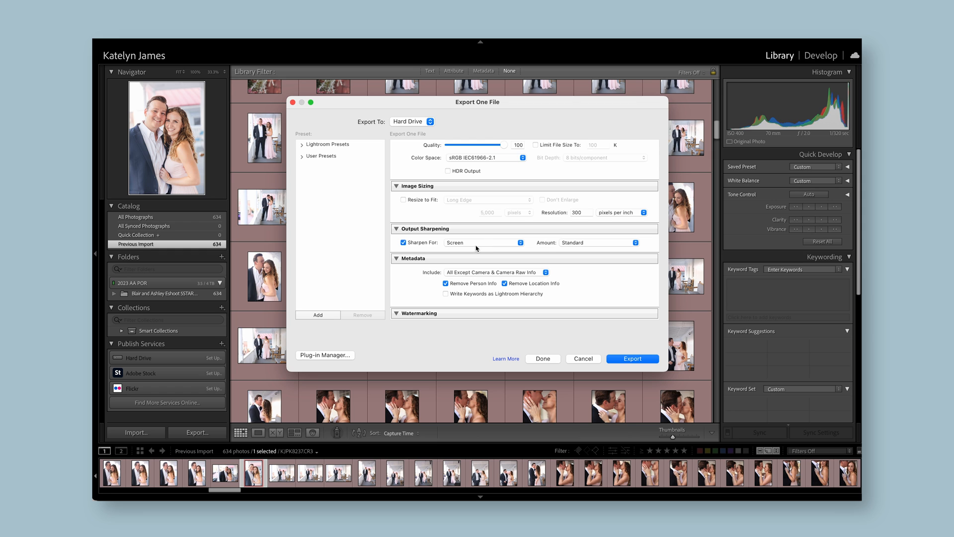
scroll("down", 3)
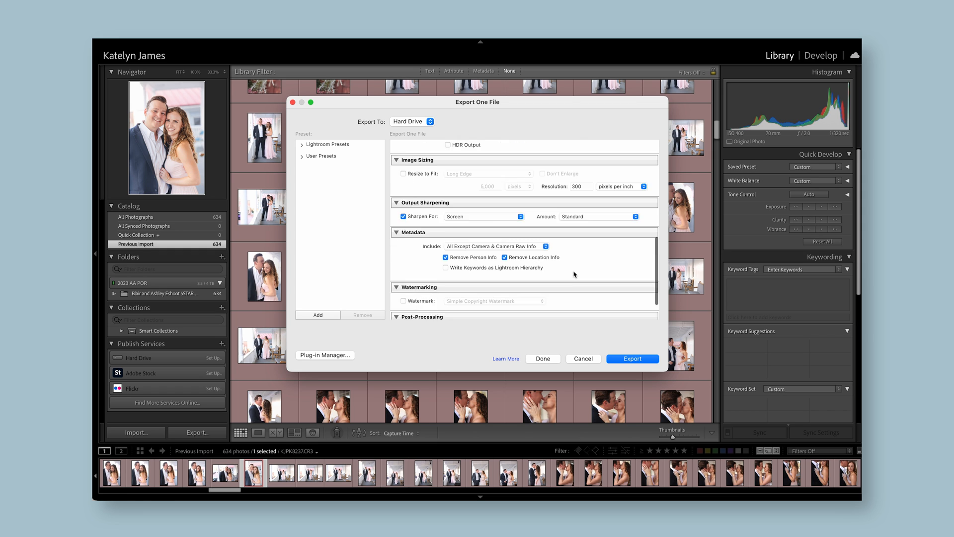
left_click(632, 358)
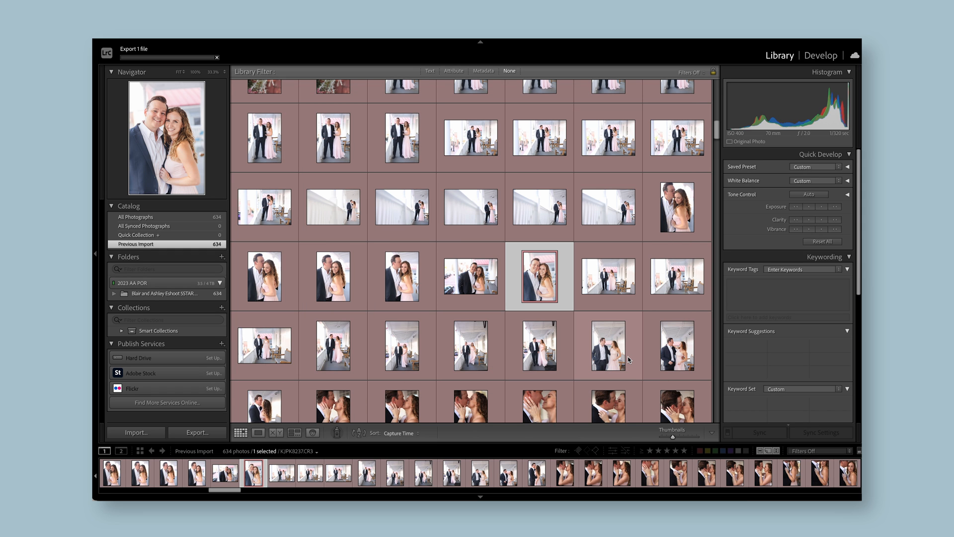